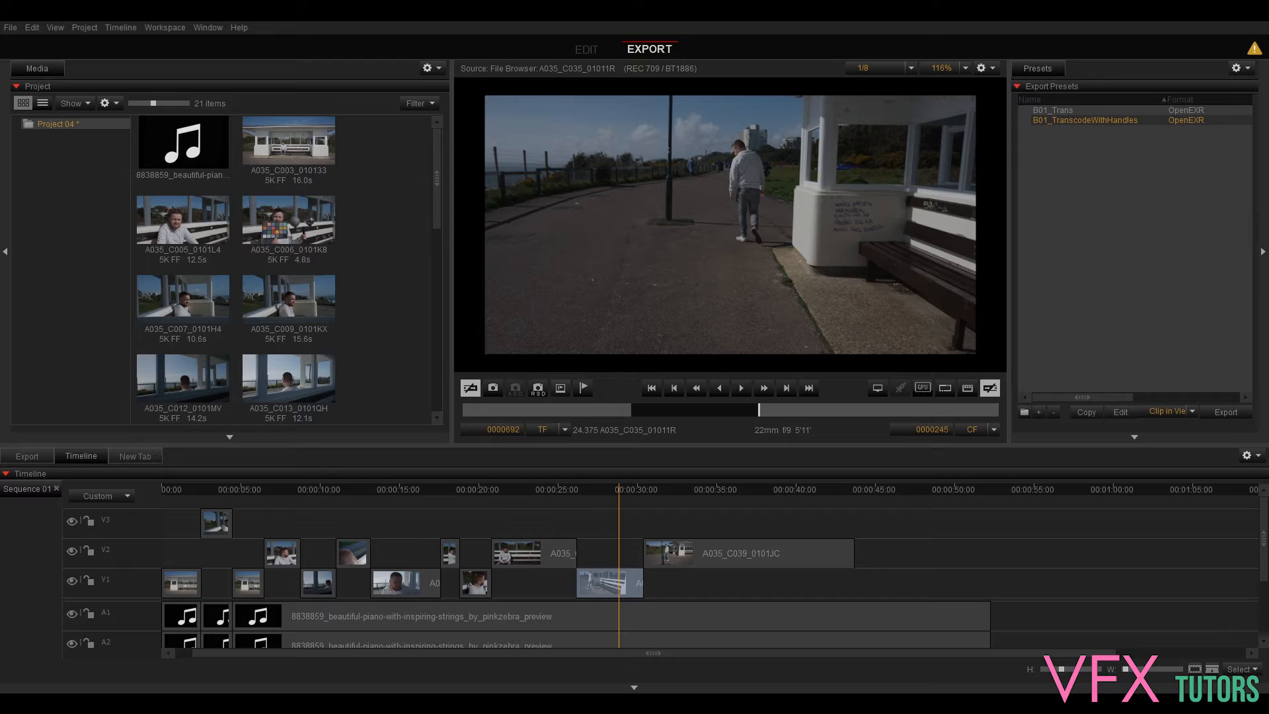
pyautogui.moveTo(677, 287)
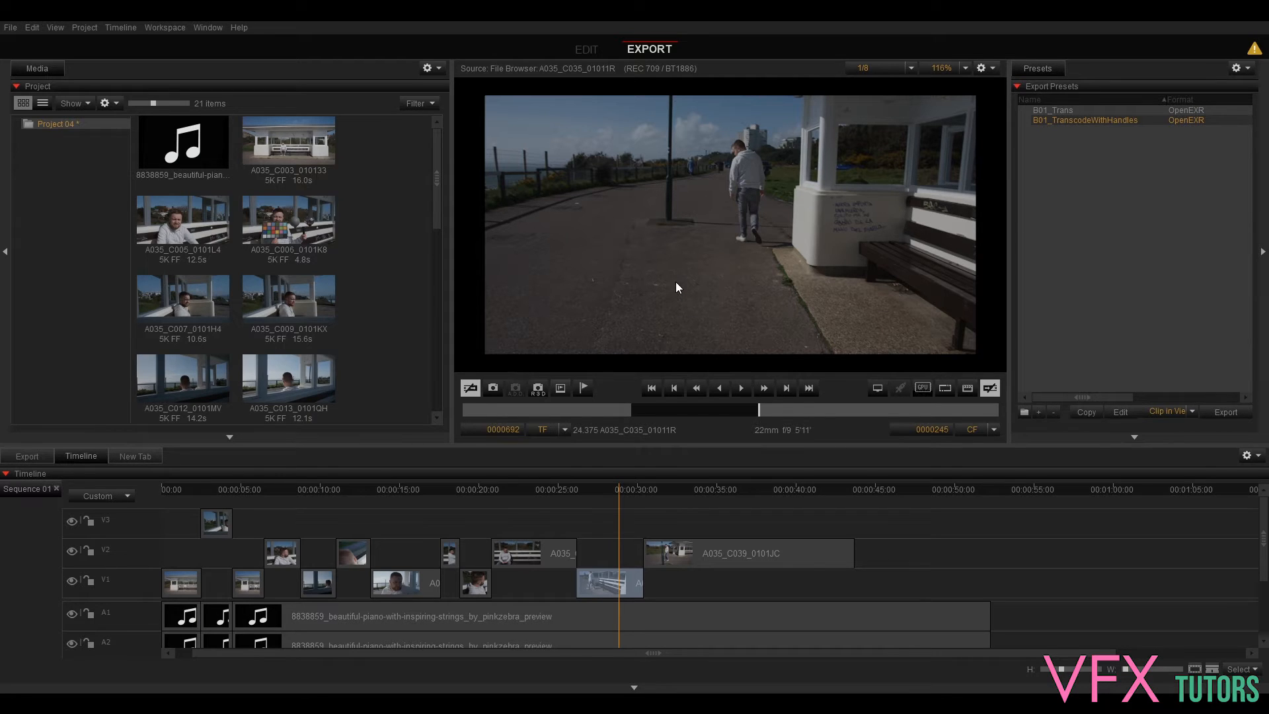
pyautogui.moveTo(619, 568)
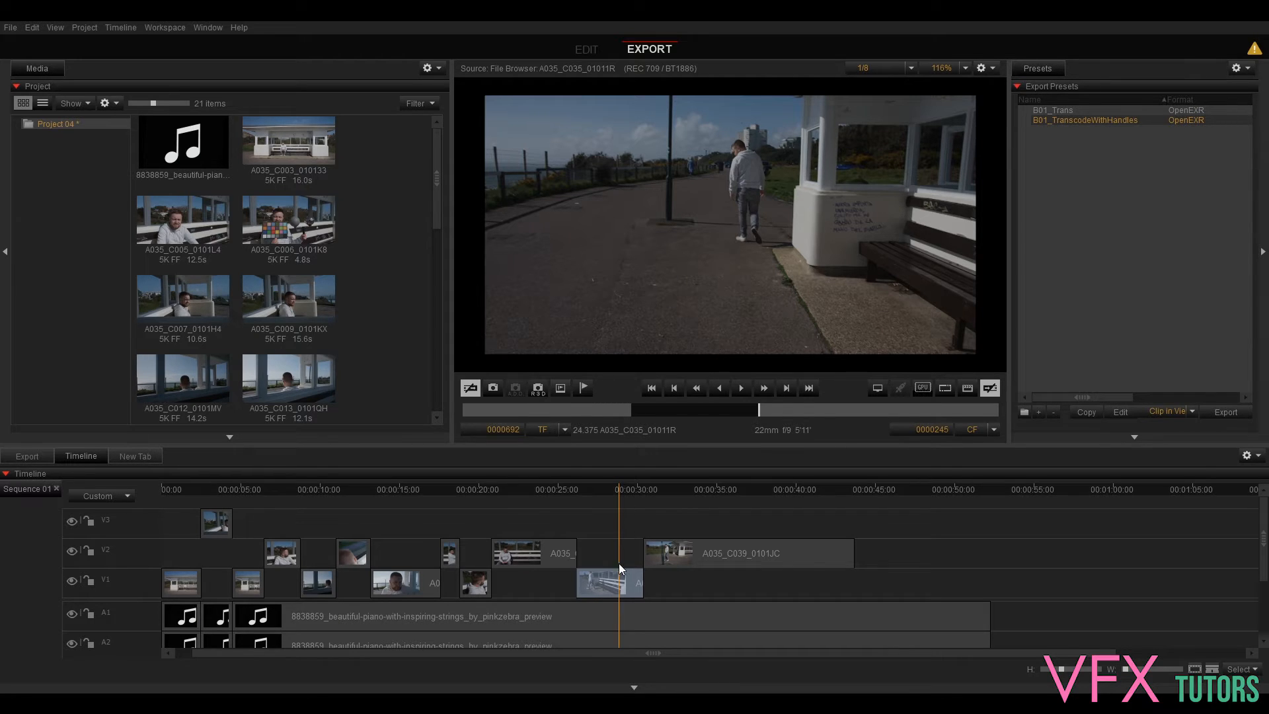
pyautogui.moveTo(593, 571)
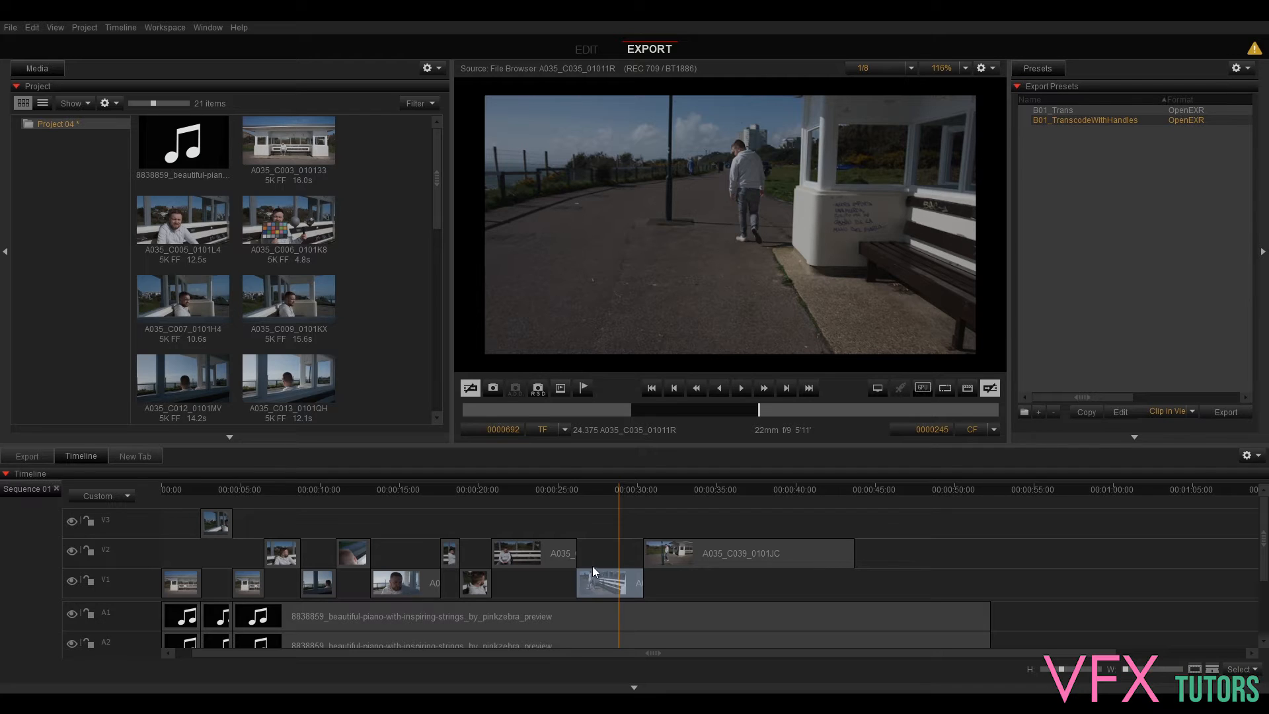
pyautogui.moveTo(589, 561)
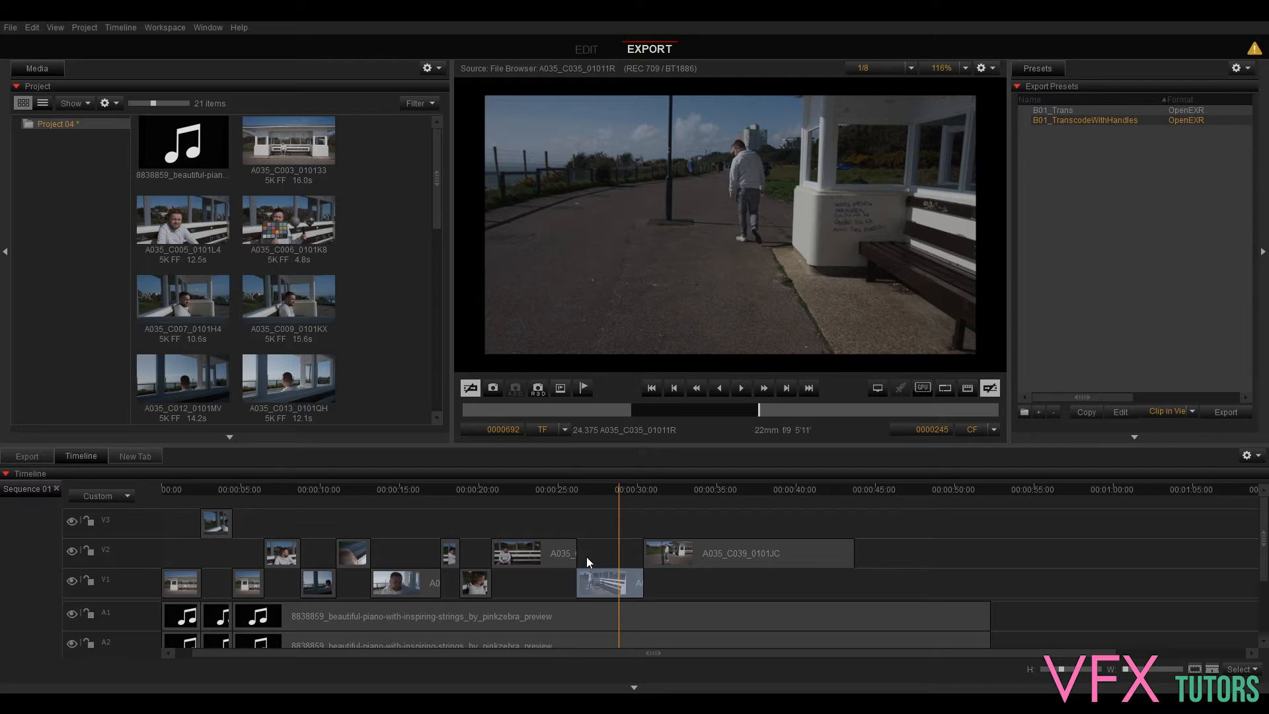
pyautogui.moveTo(556, 599)
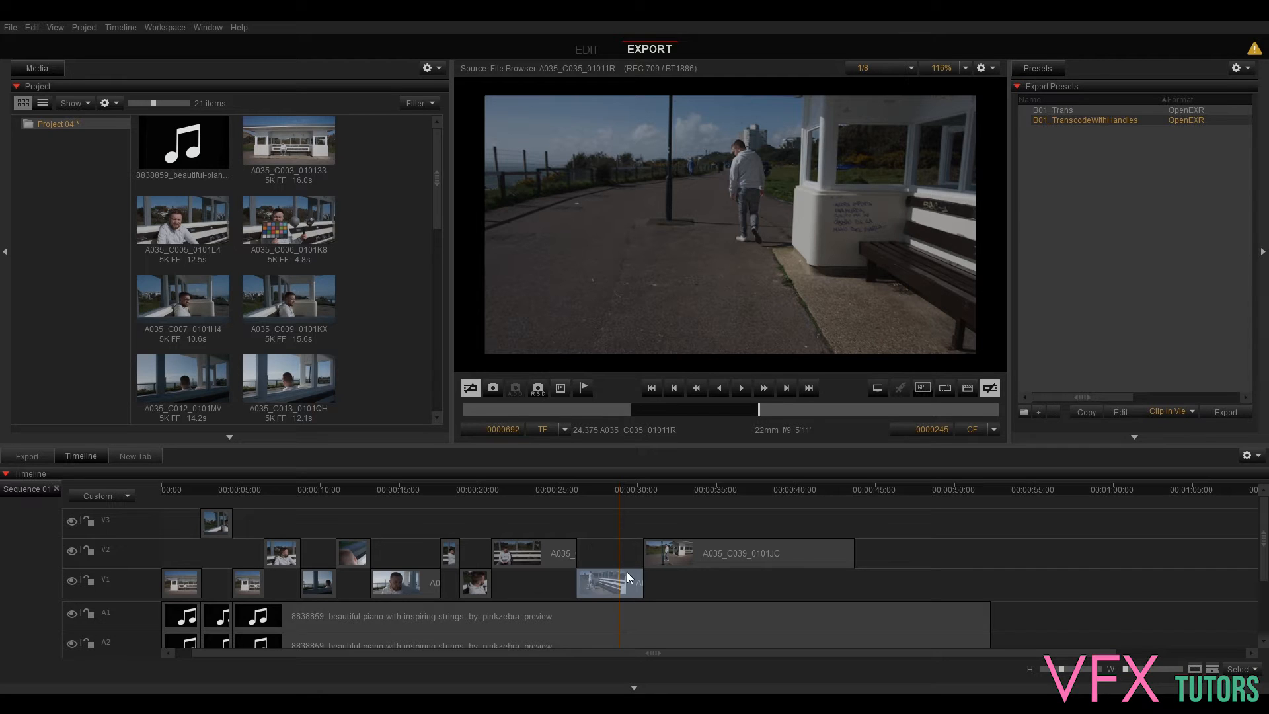
pyautogui.moveTo(1131, 674)
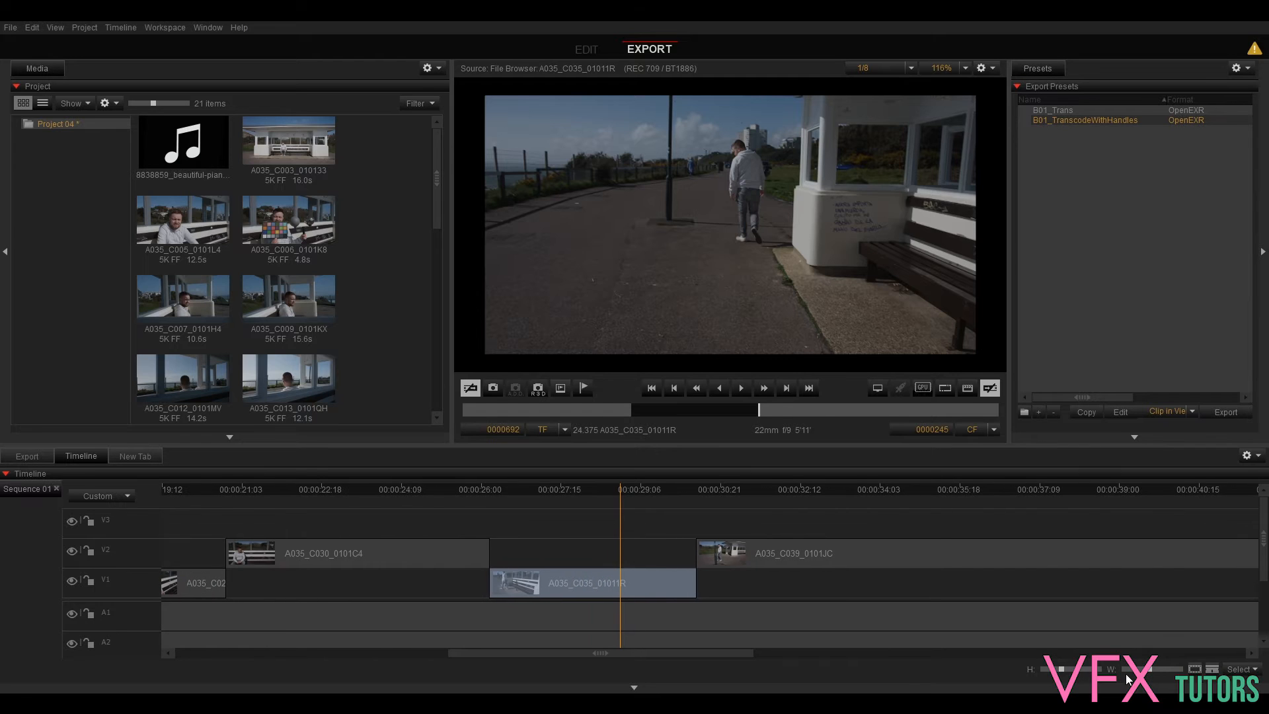
pyautogui.moveTo(563, 543)
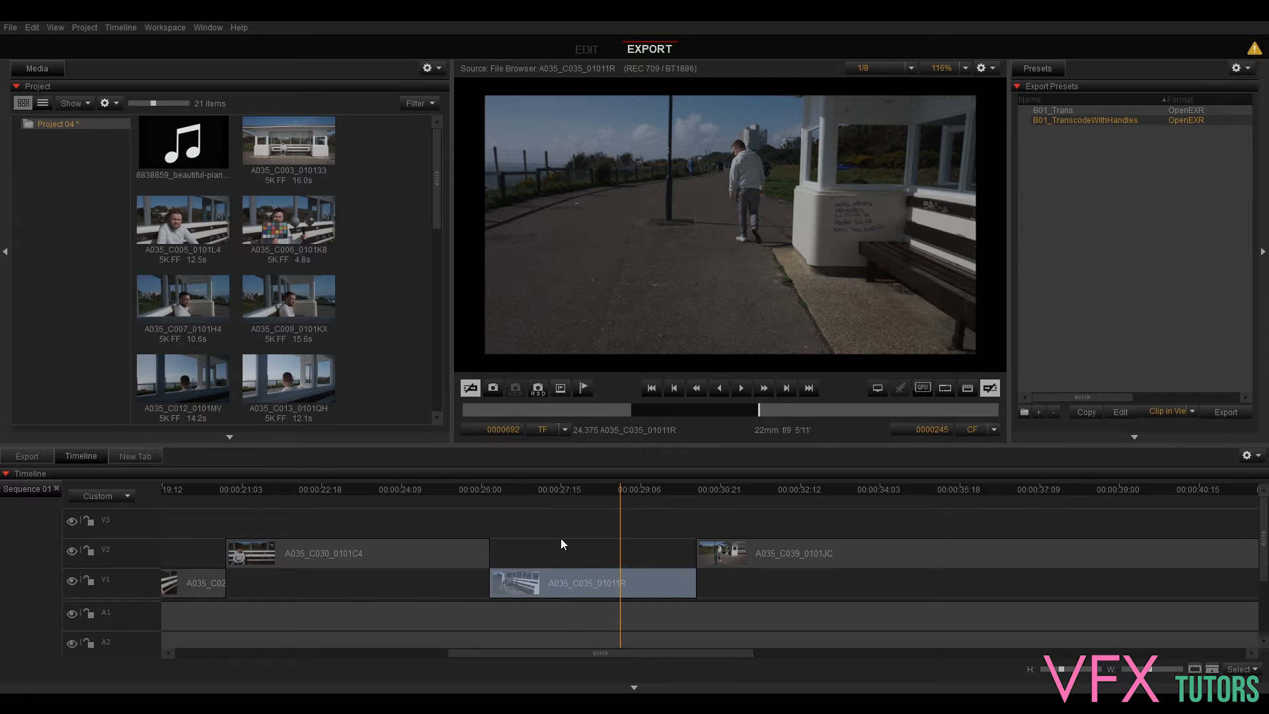
pyautogui.moveTo(505, 583)
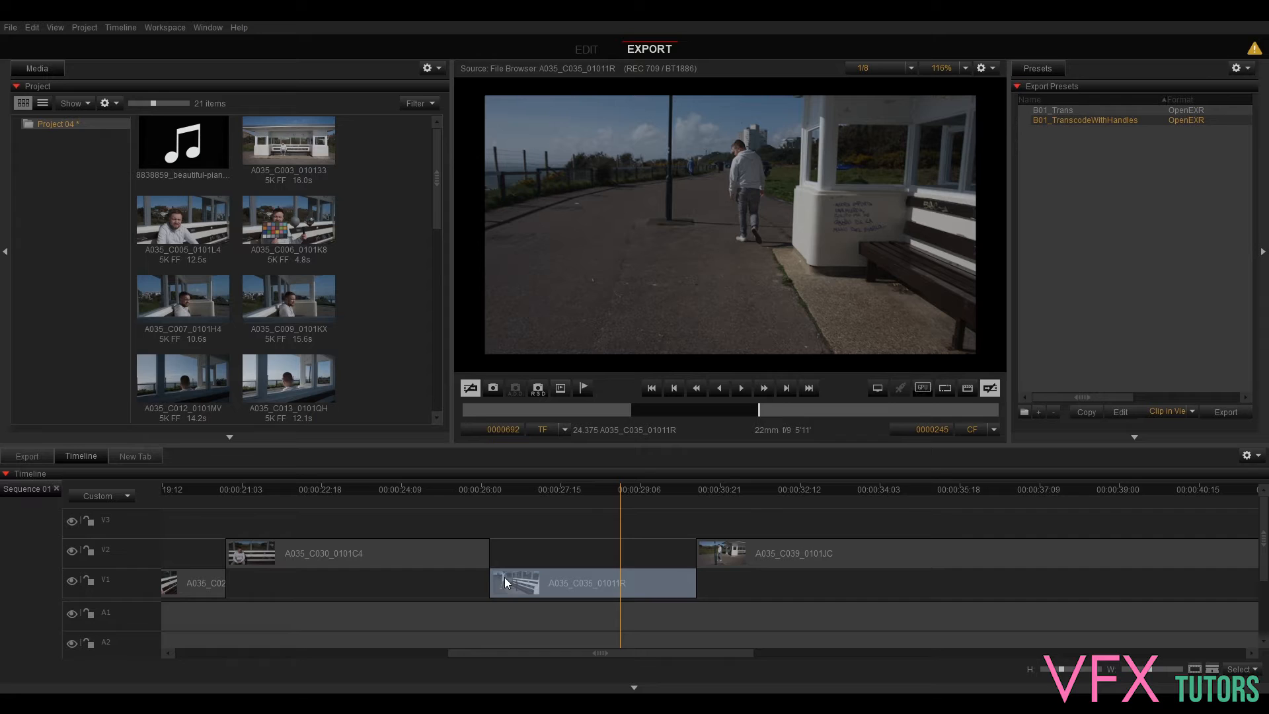
pyautogui.moveTo(473, 577)
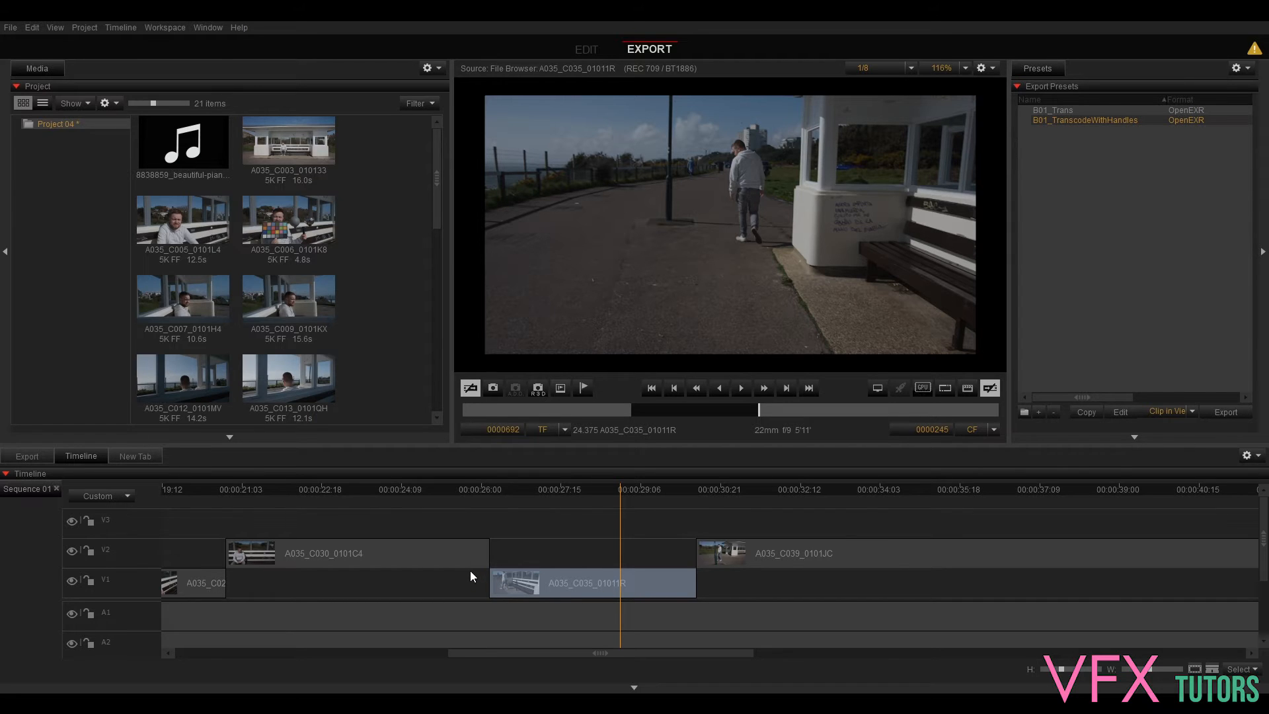
# Scrub through the bench clip and the next shot, then zoom the timeline out to the whole sequence
pyautogui.click(571, 491)
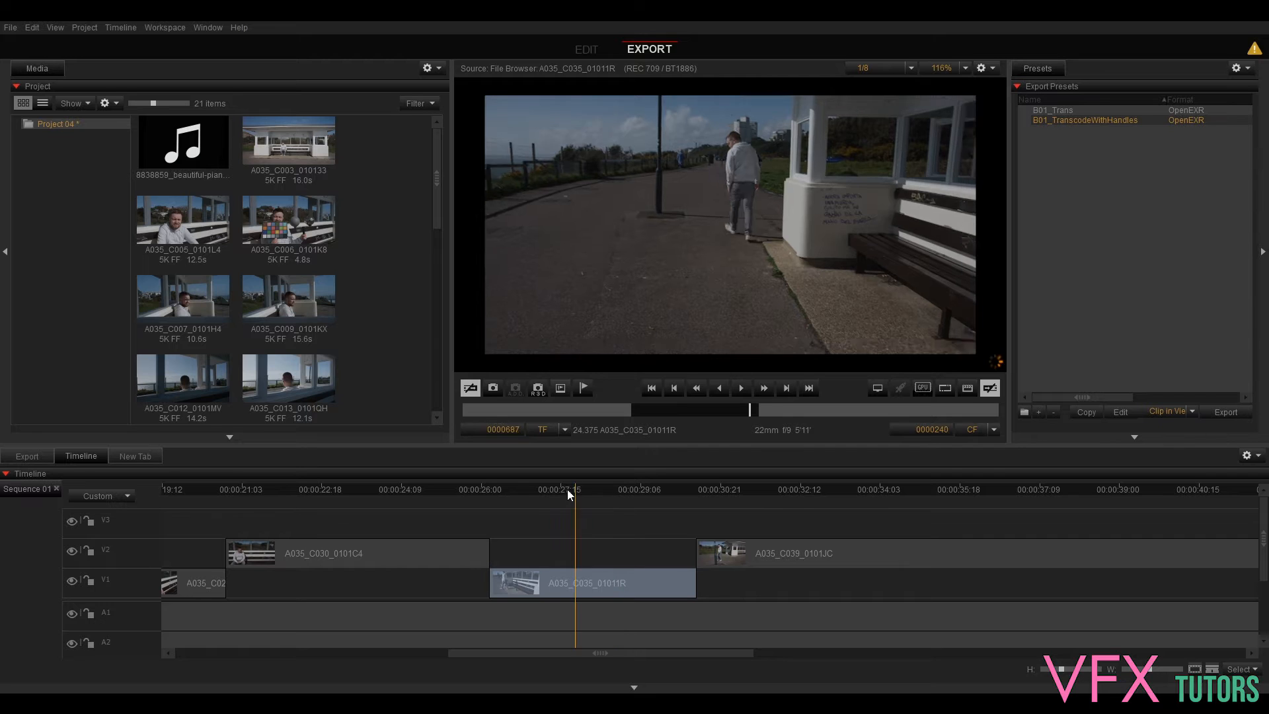
pyautogui.click(489, 489)
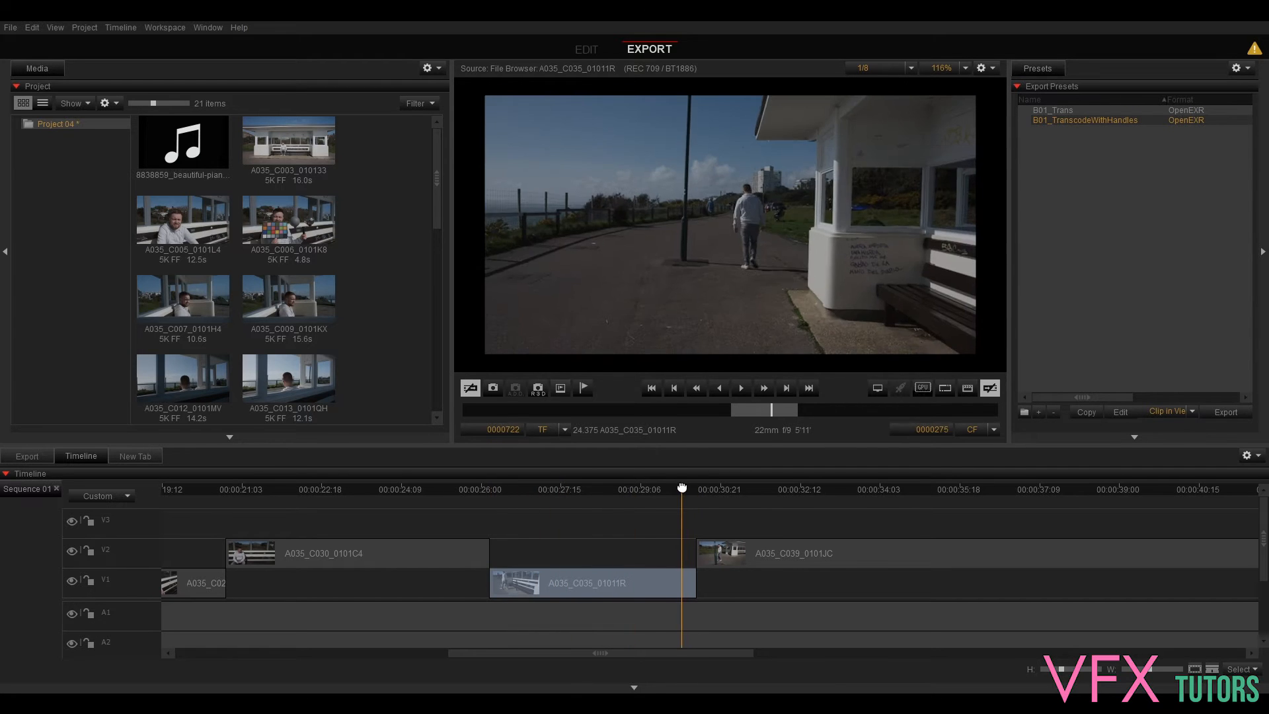
pyautogui.click(599, 489)
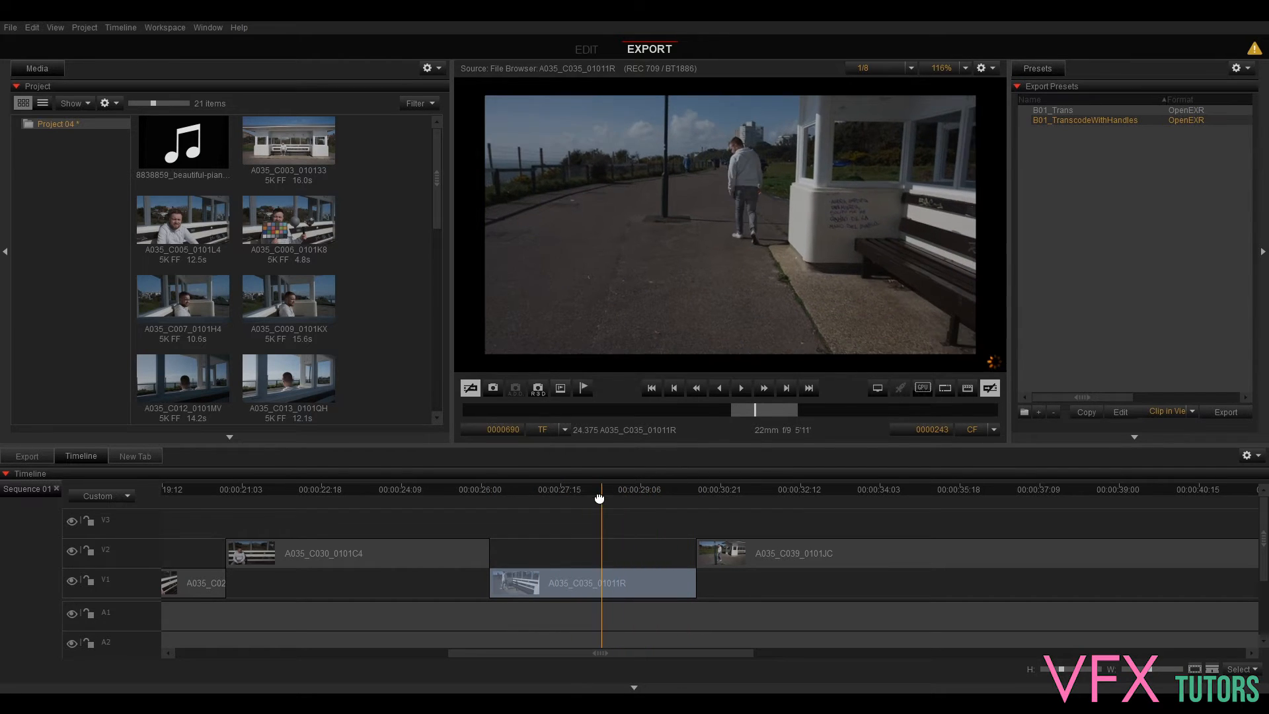
pyautogui.click(502, 489)
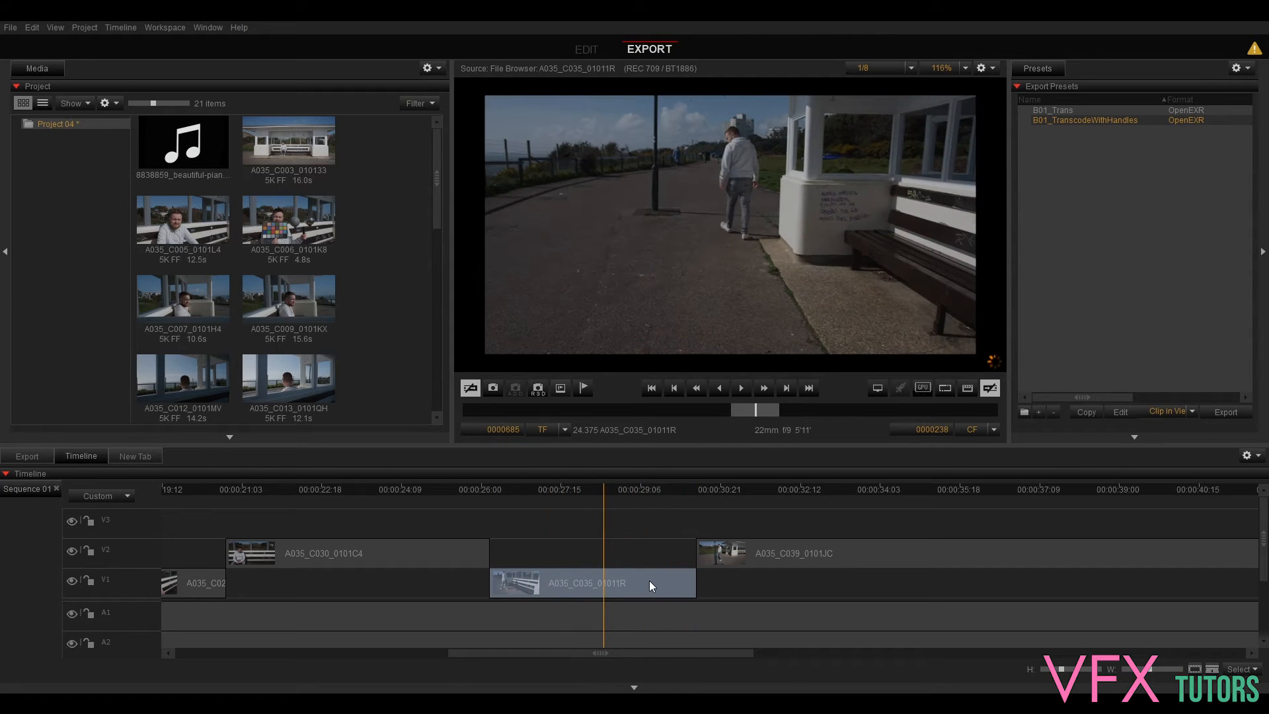
pyautogui.click(655, 491)
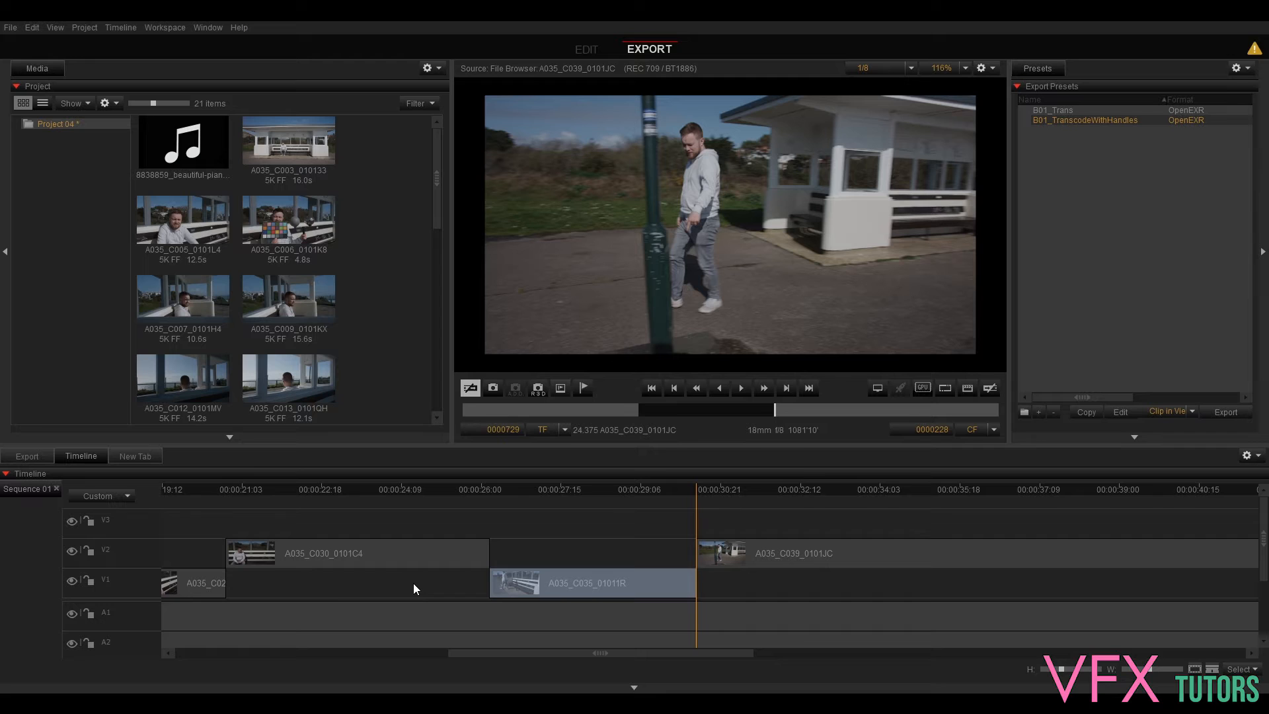
pyautogui.moveTo(336, 588)
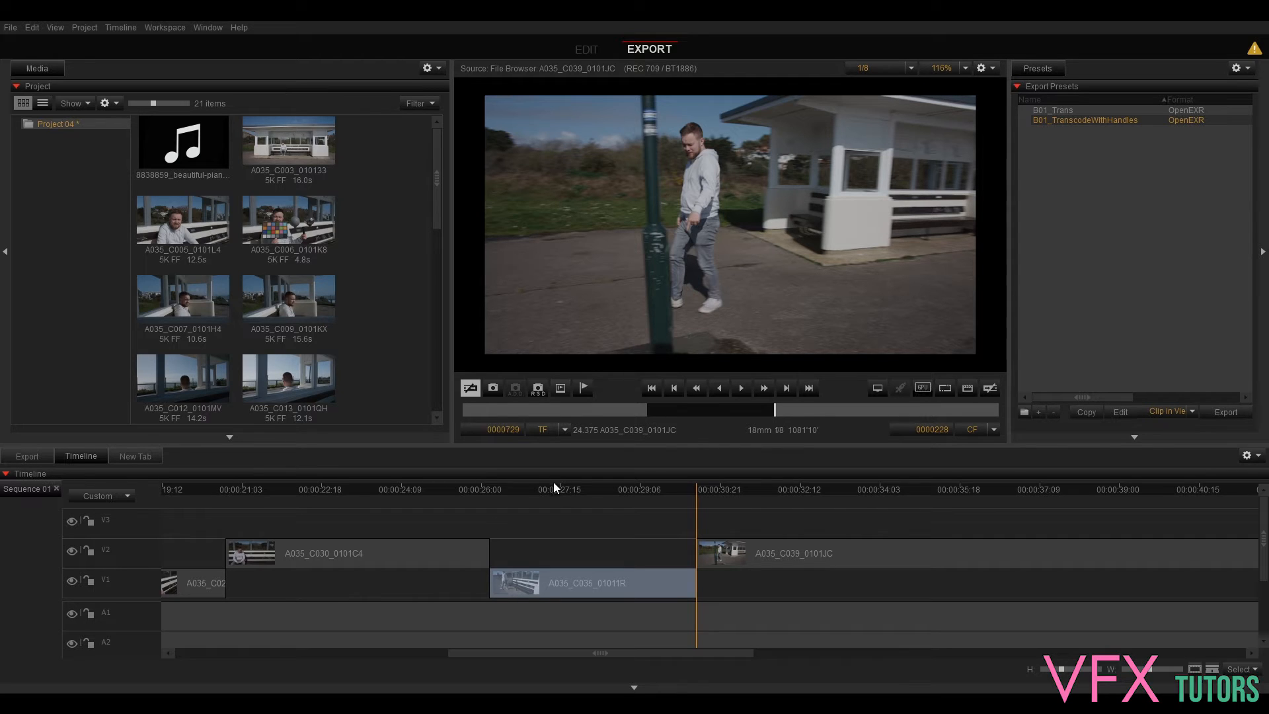
pyautogui.moveTo(635, 502)
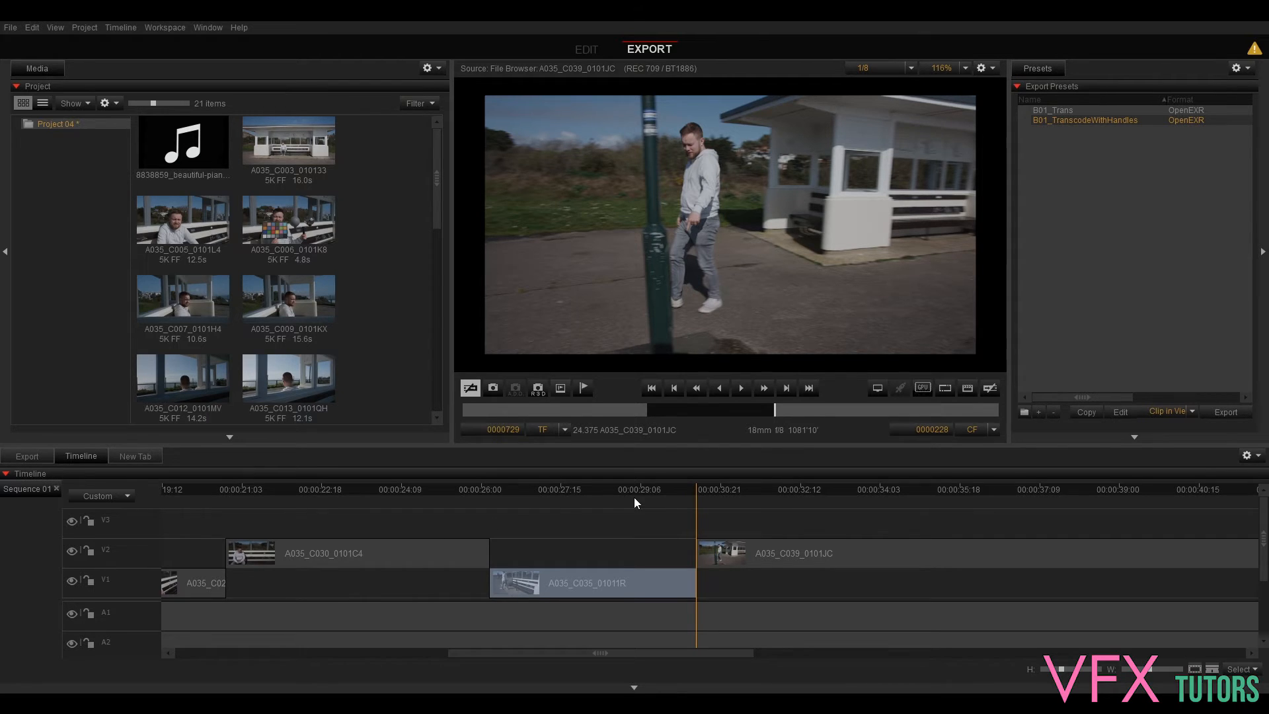
pyautogui.click(605, 488)
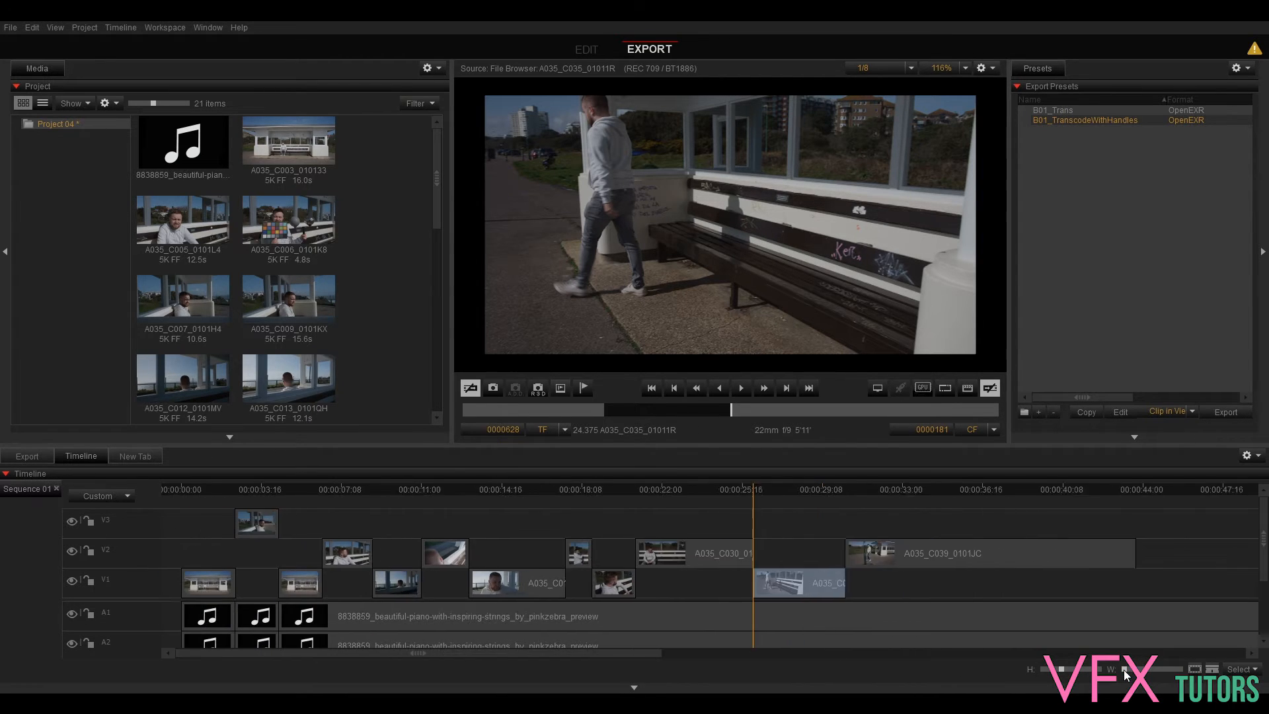
pyautogui.hscroll(3)
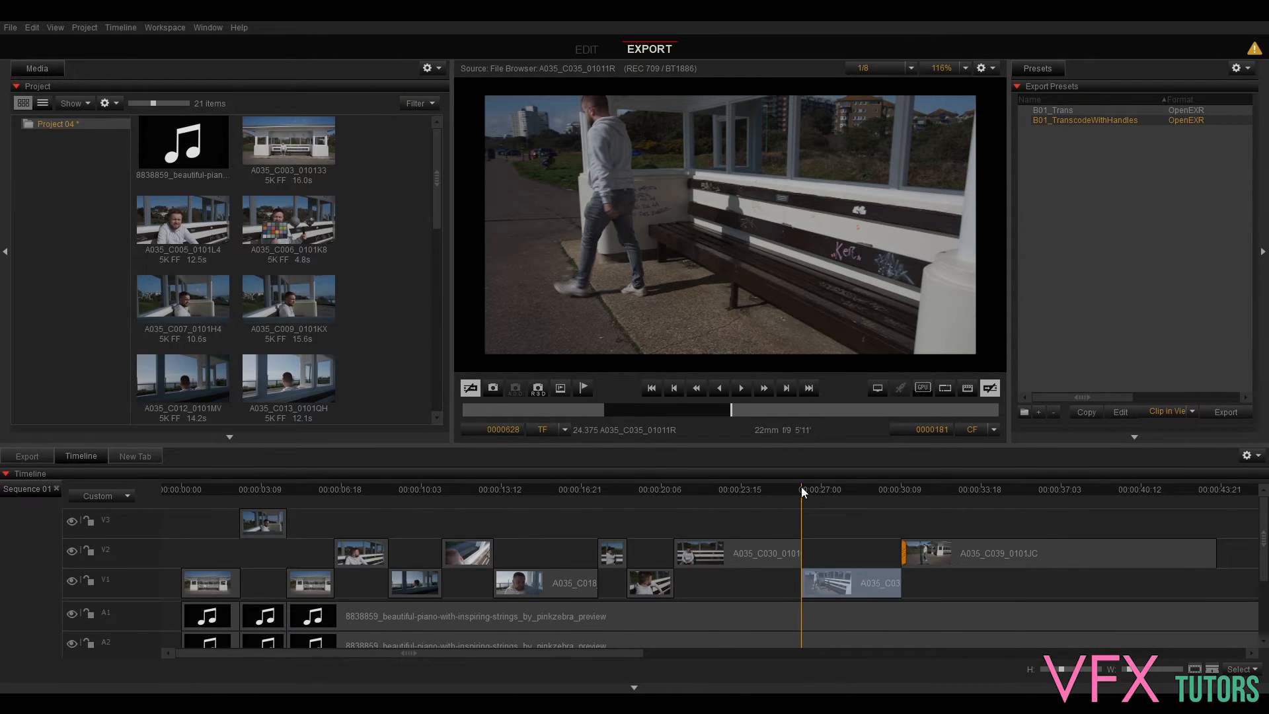
pyautogui.moveTo(794, 571)
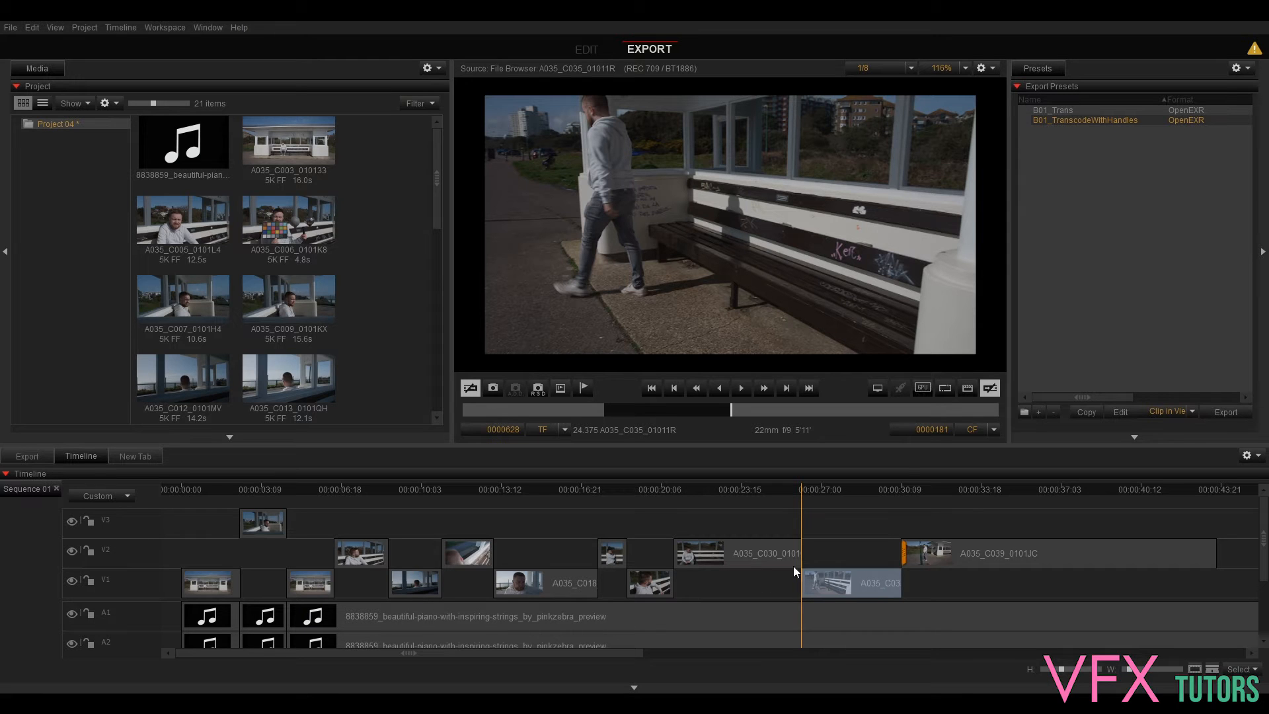
pyautogui.click(842, 489)
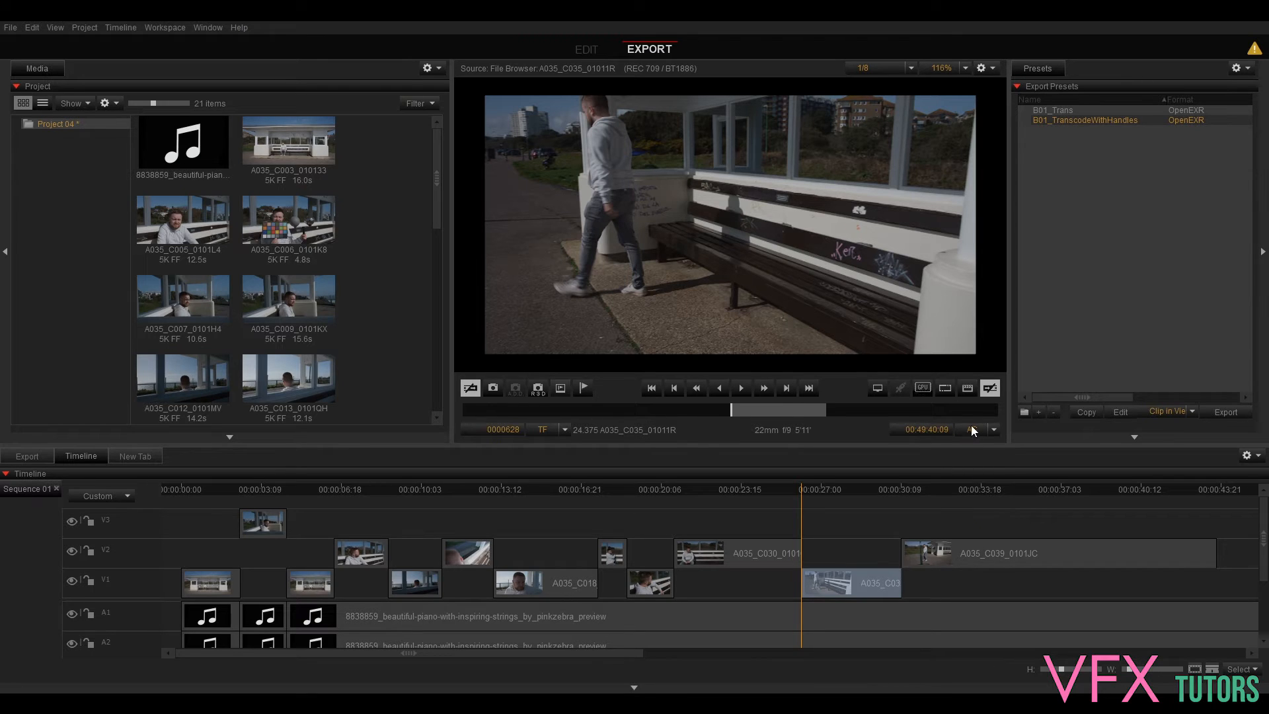
pyautogui.click(992, 428)
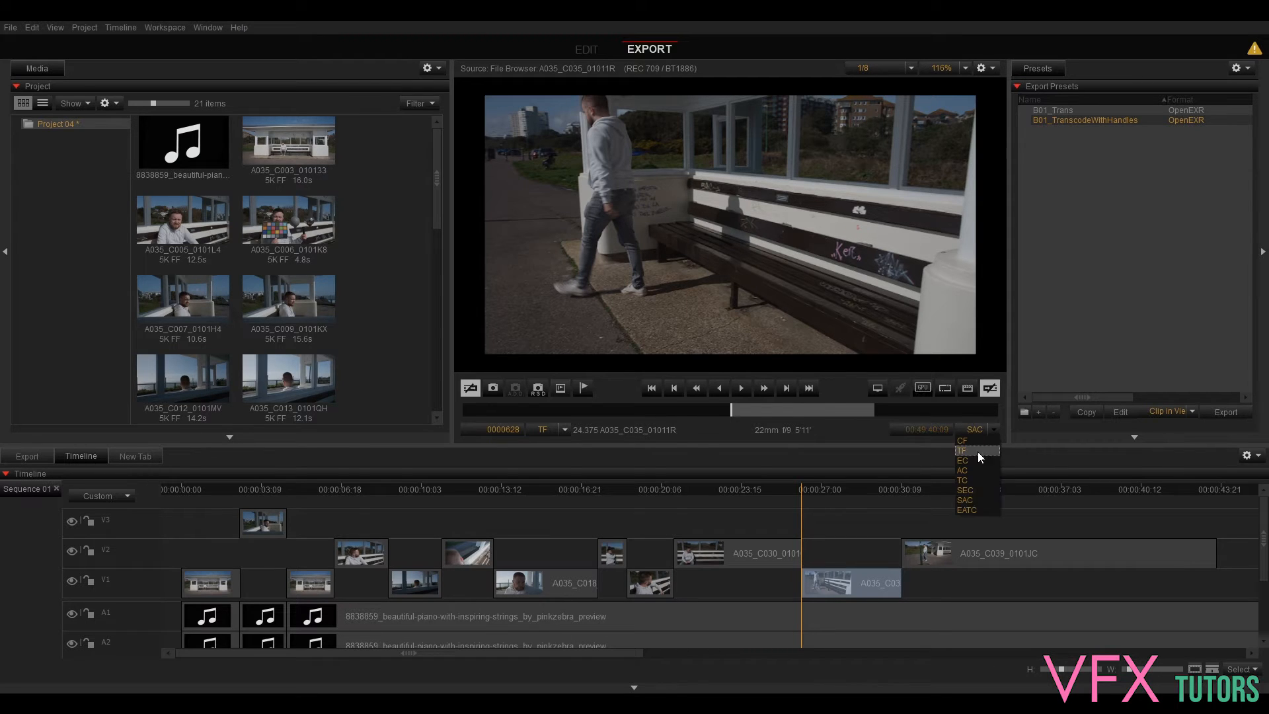
pyautogui.click(962, 451)
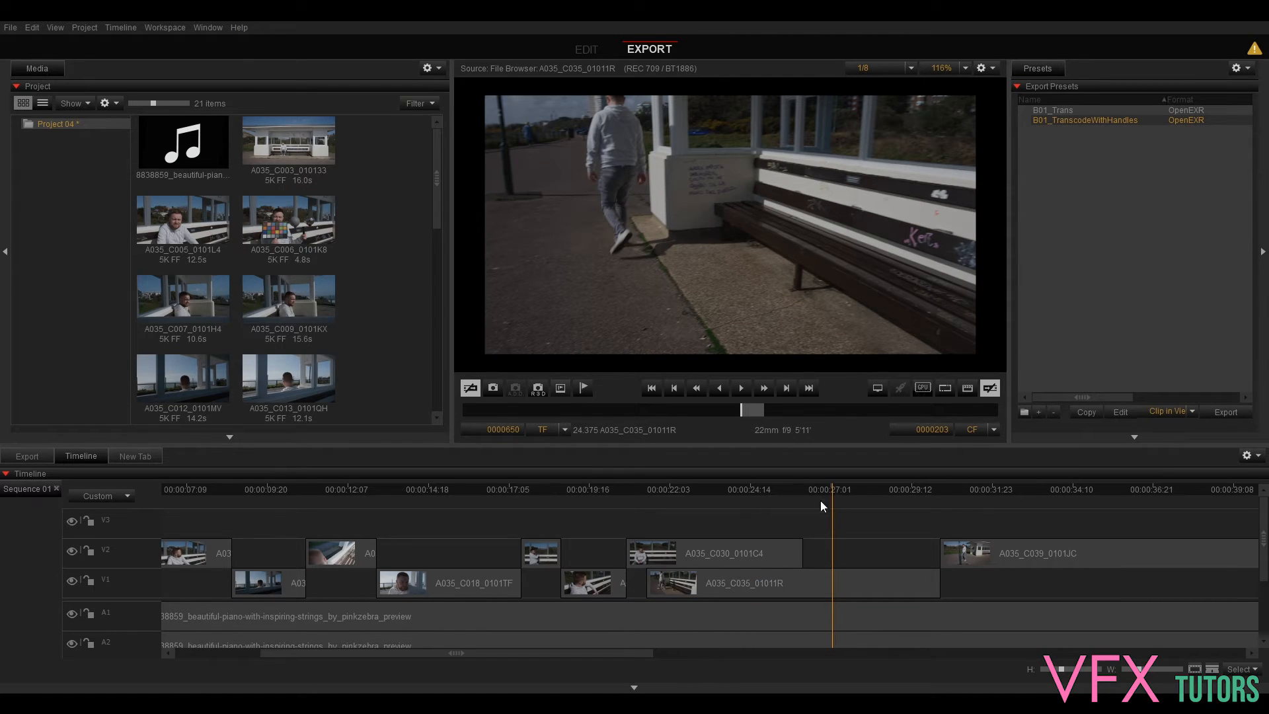
# Trim the Y1 bench clip and place A035_C030_0101C4 on Y3 above A035_C039_0101JC
pyautogui.click(686, 489)
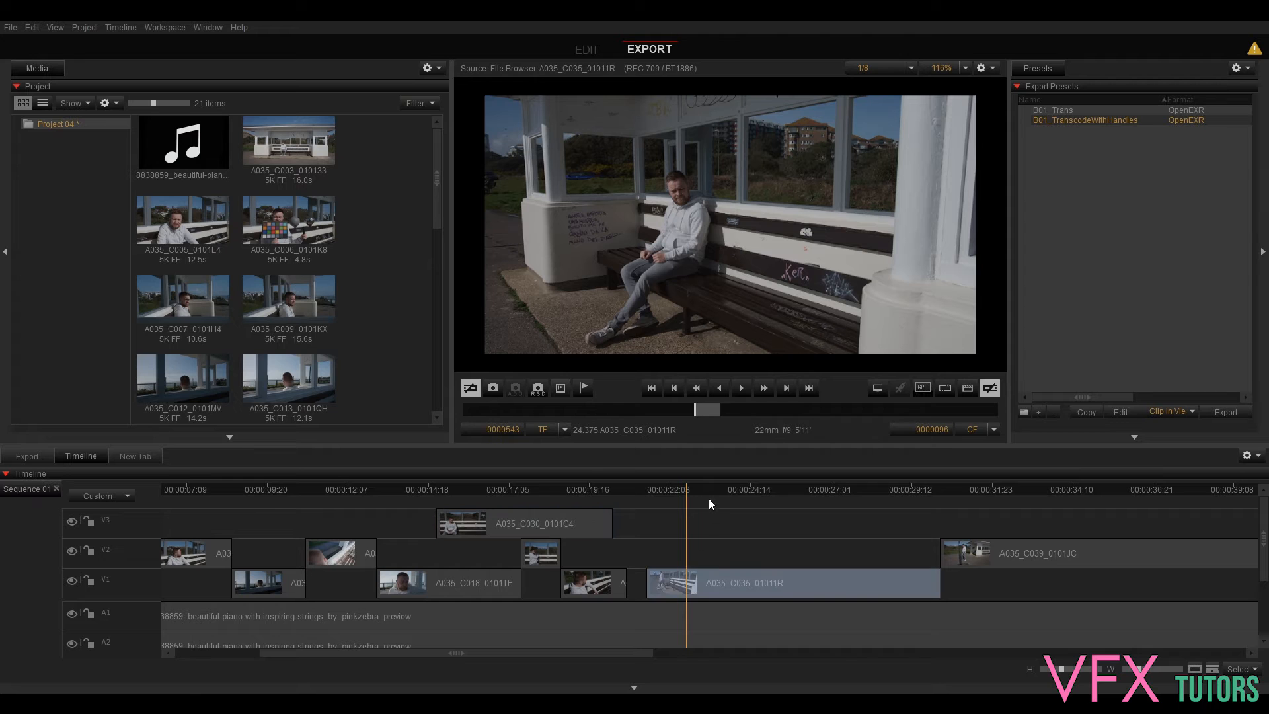
pyautogui.click(631, 491)
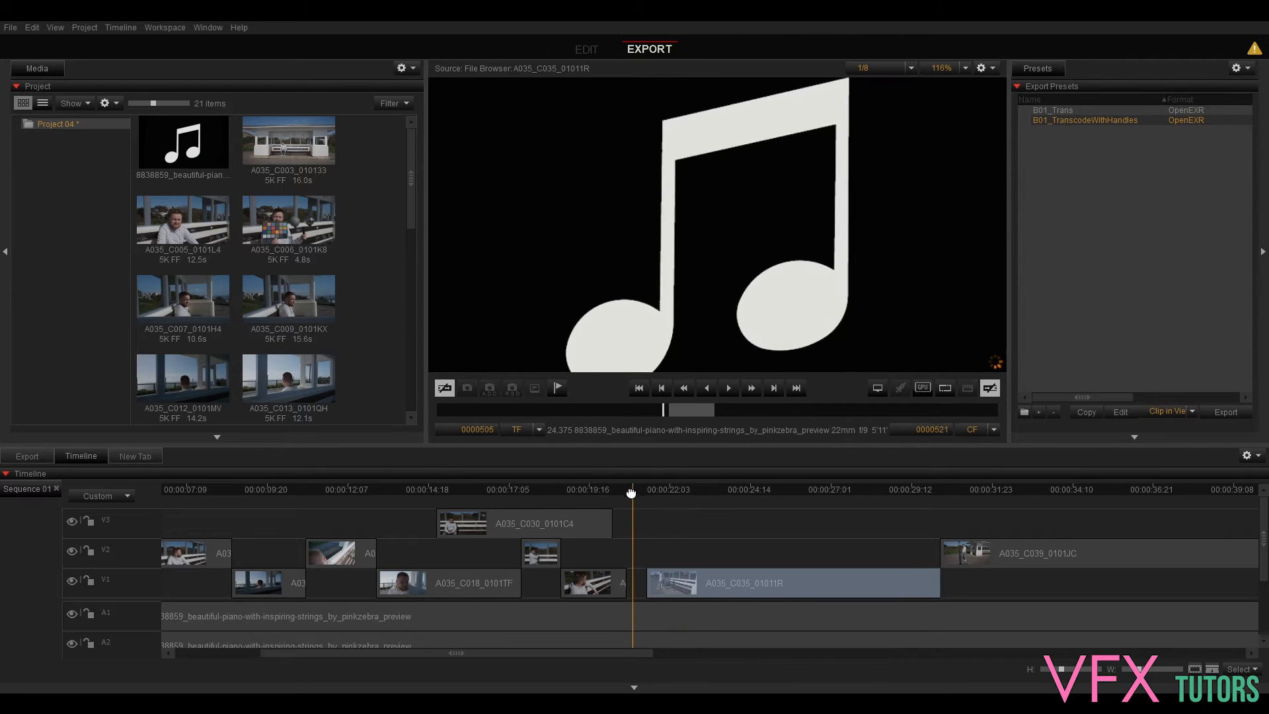
pyautogui.click(811, 489)
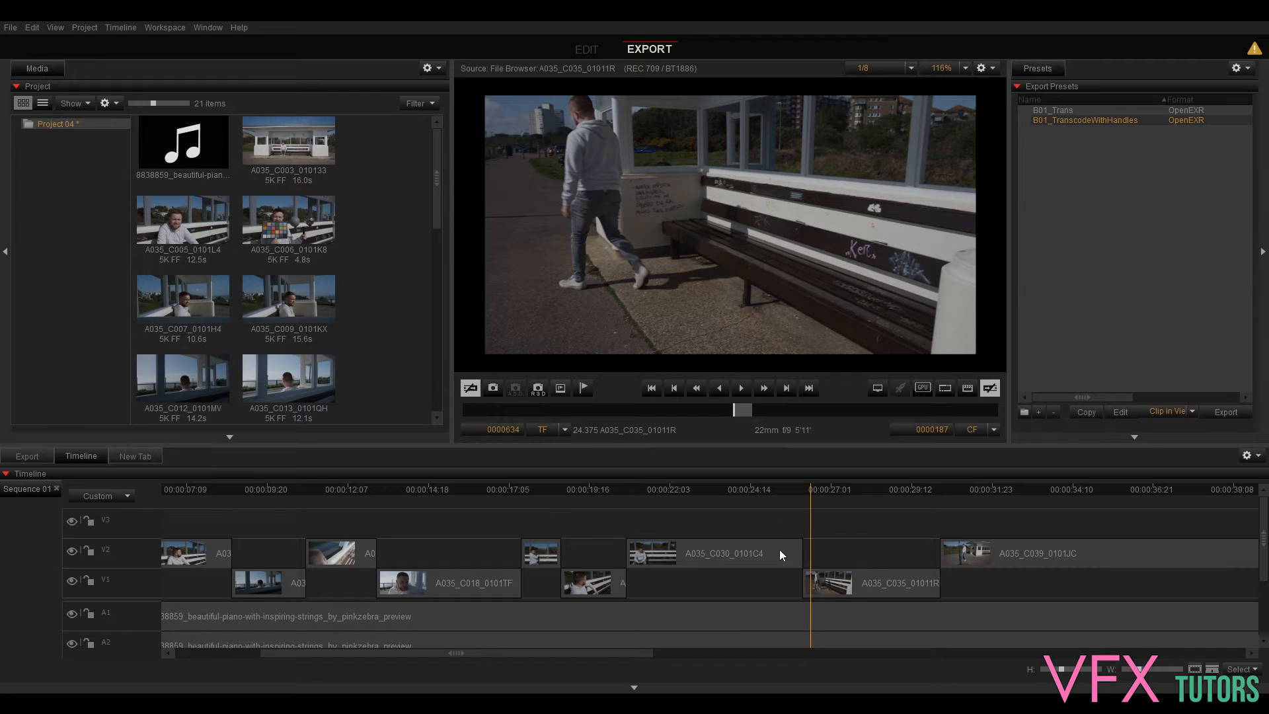
pyautogui.click(735, 553)
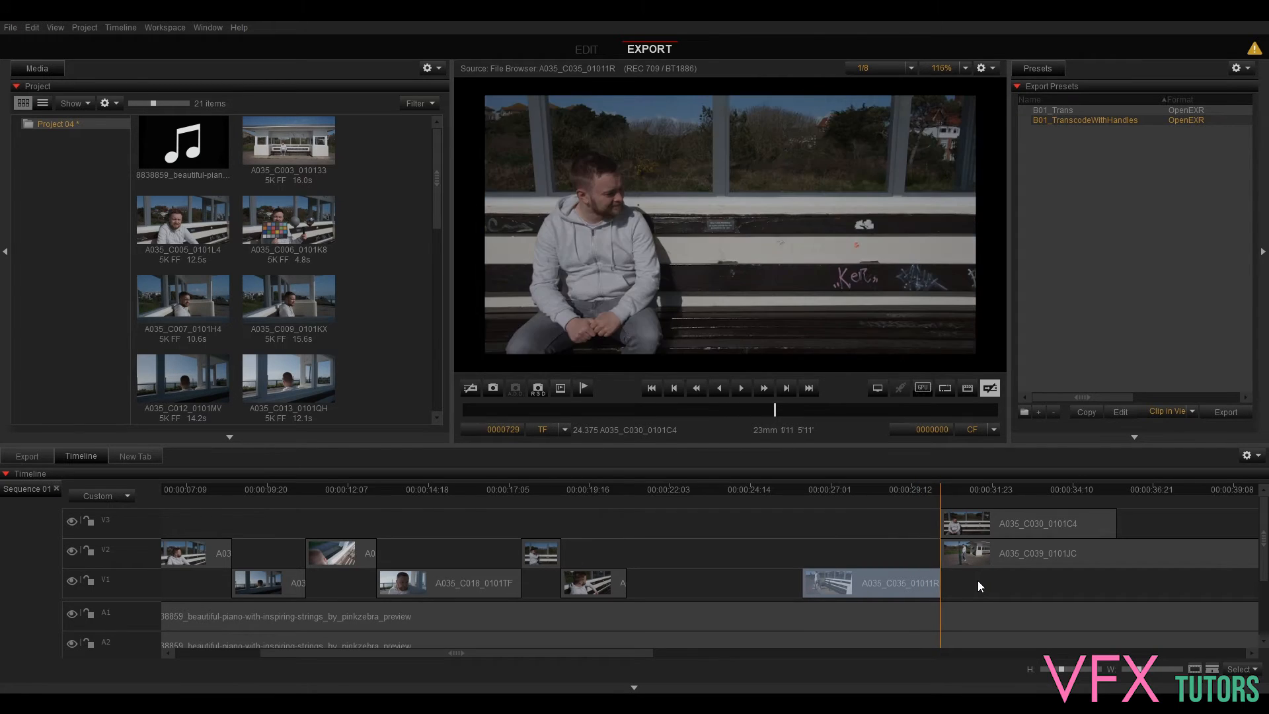
# Select the Y3 shot and switch to the Notepad frame-range notes
pyautogui.click(741, 387)
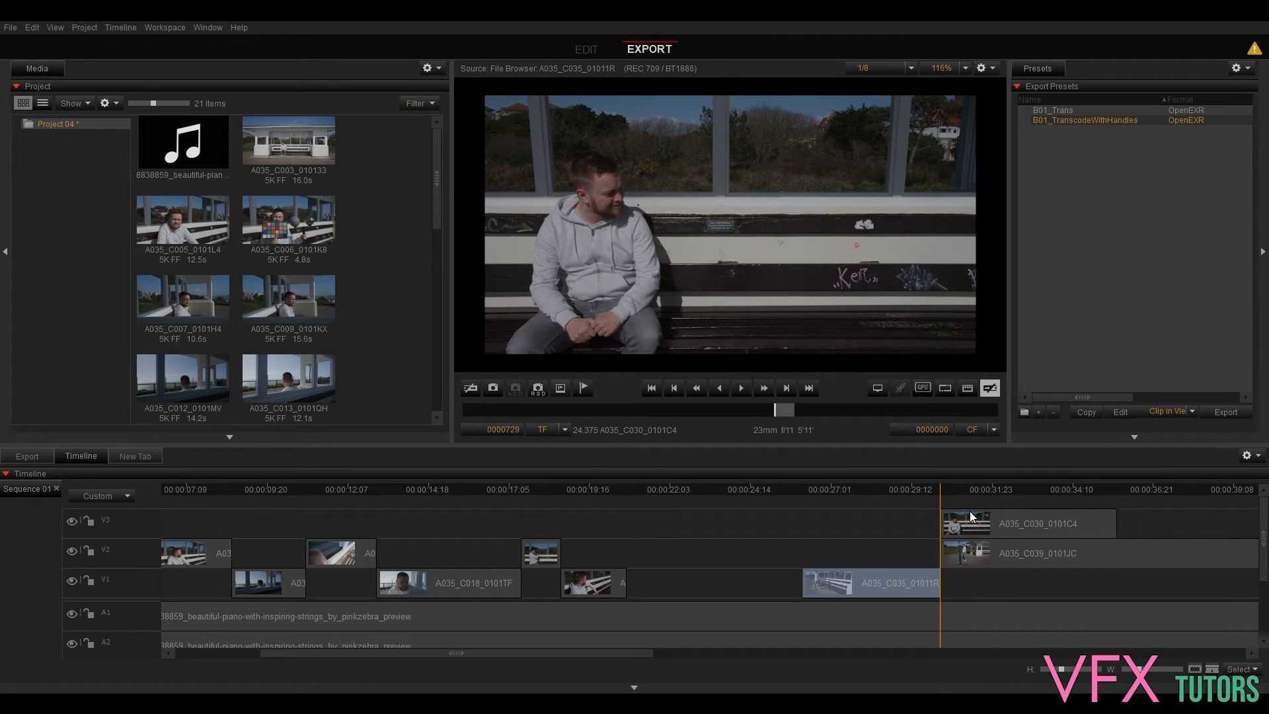
pyautogui.click(1044, 553)
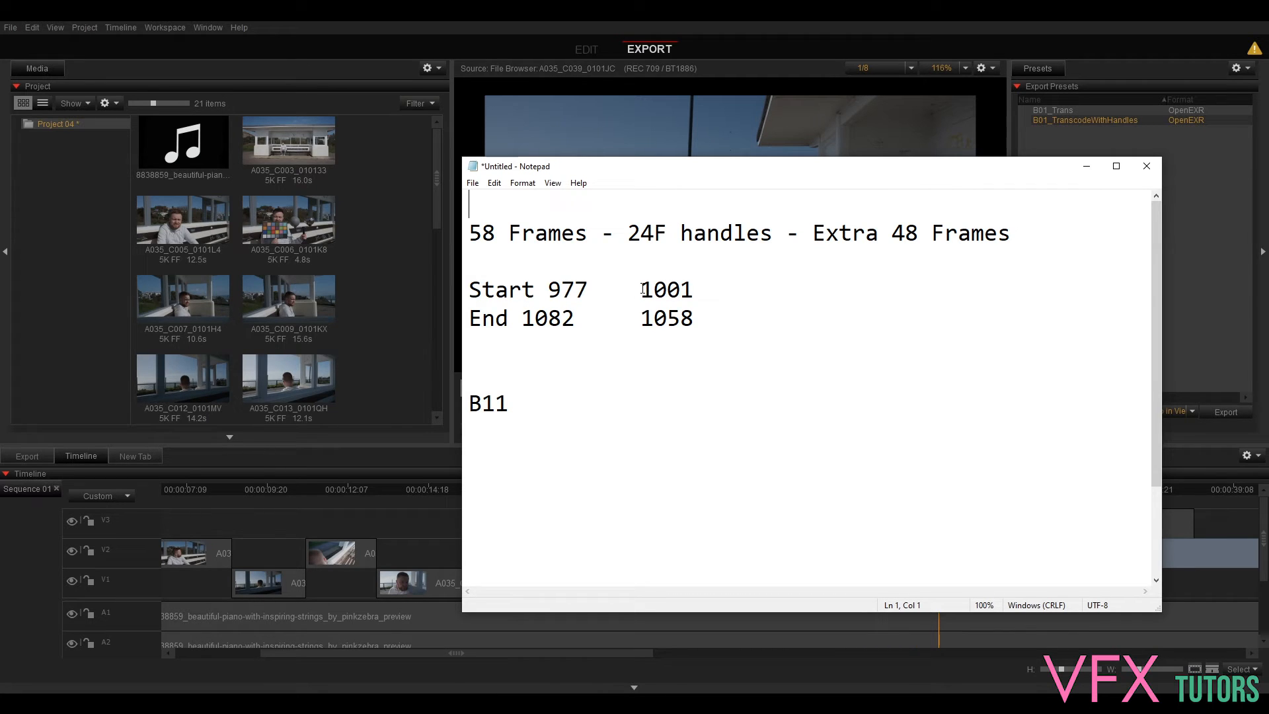
# Check start frames 977/1001 and end frame 1058 in the notes, then minimize Notepad
pyautogui.doubleClick(664, 289)
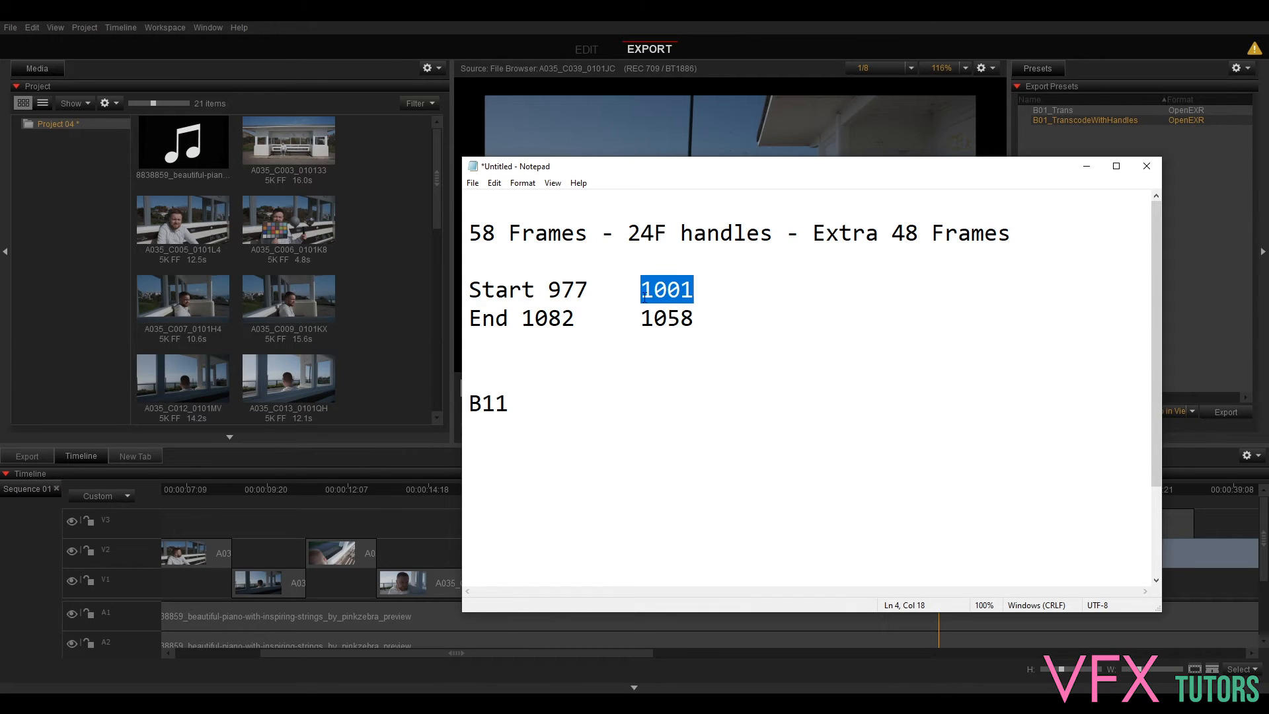
pyautogui.moveTo(612, 295)
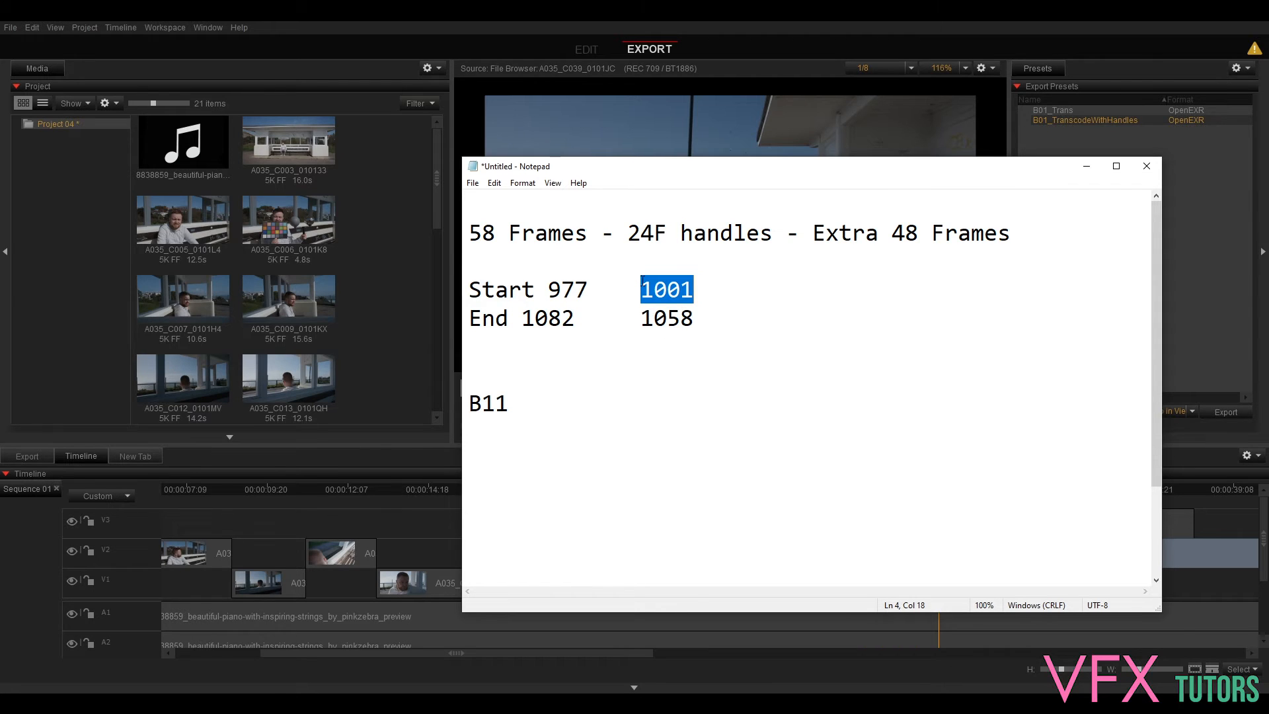
pyautogui.moveTo(596, 311)
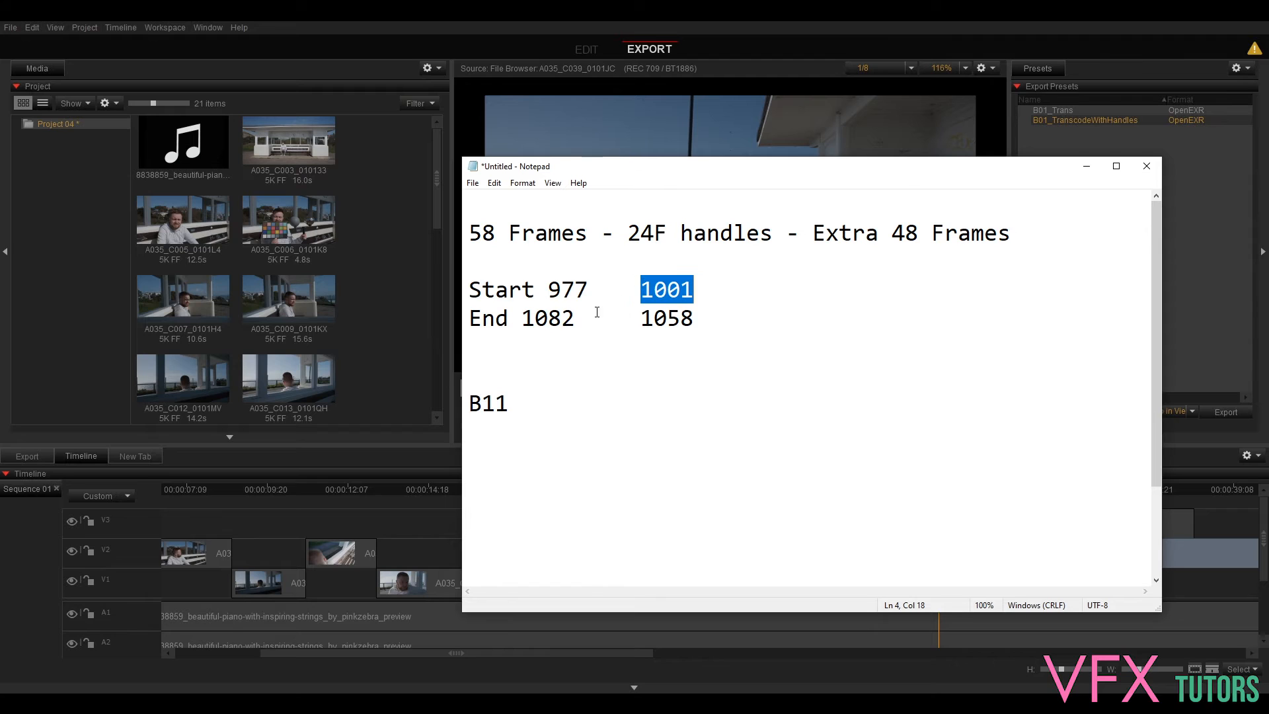
pyautogui.doubleClick(571, 290)
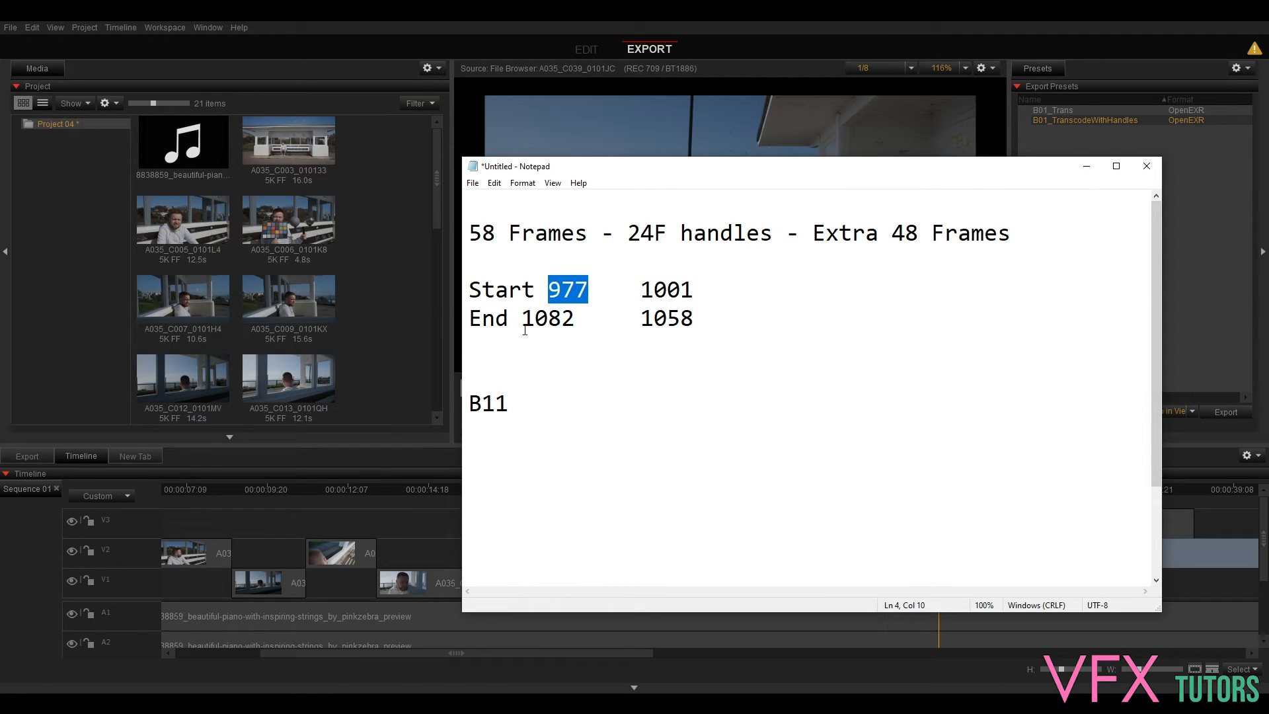
pyautogui.click(641, 290)
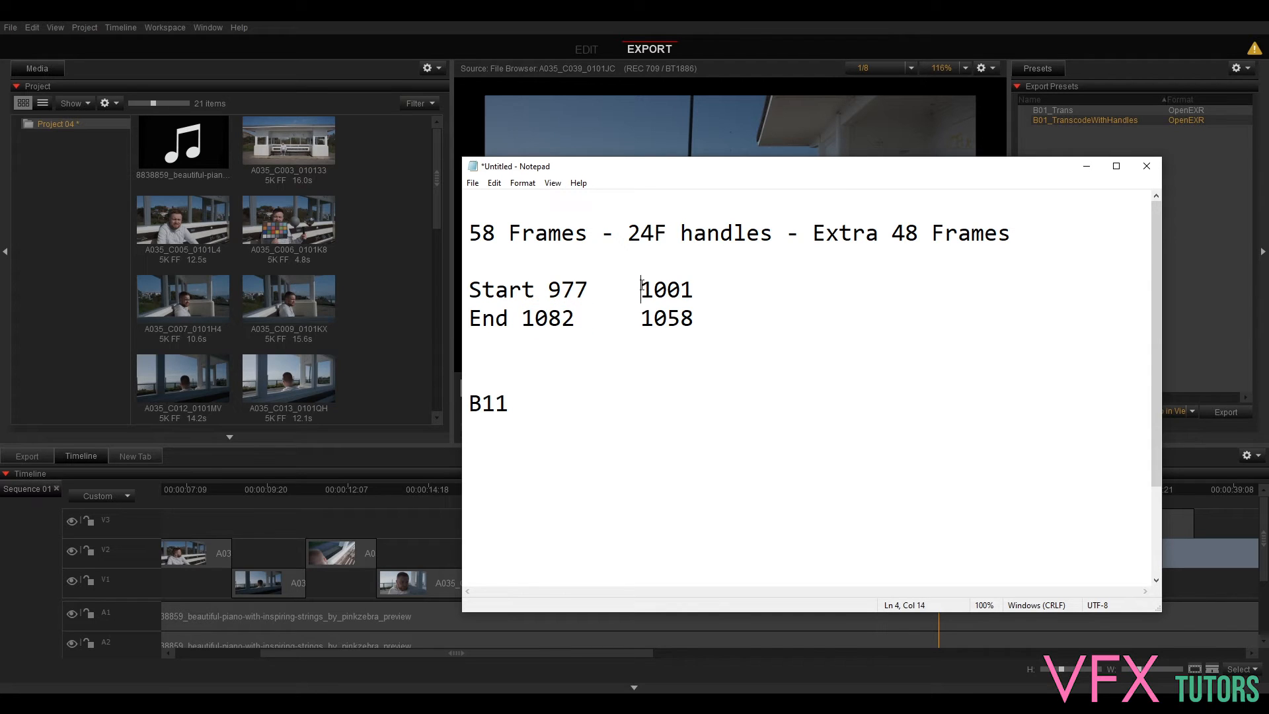
pyautogui.doubleClick(665, 317)
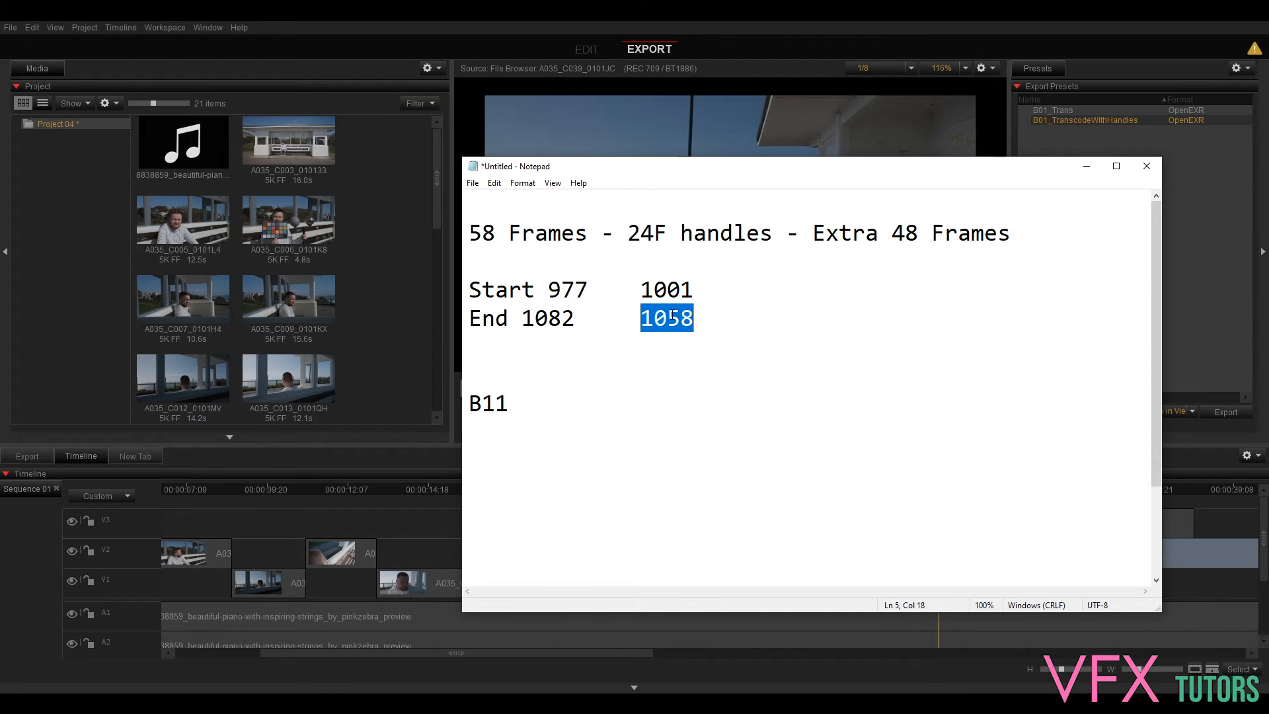
pyautogui.doubleClick(666, 289)
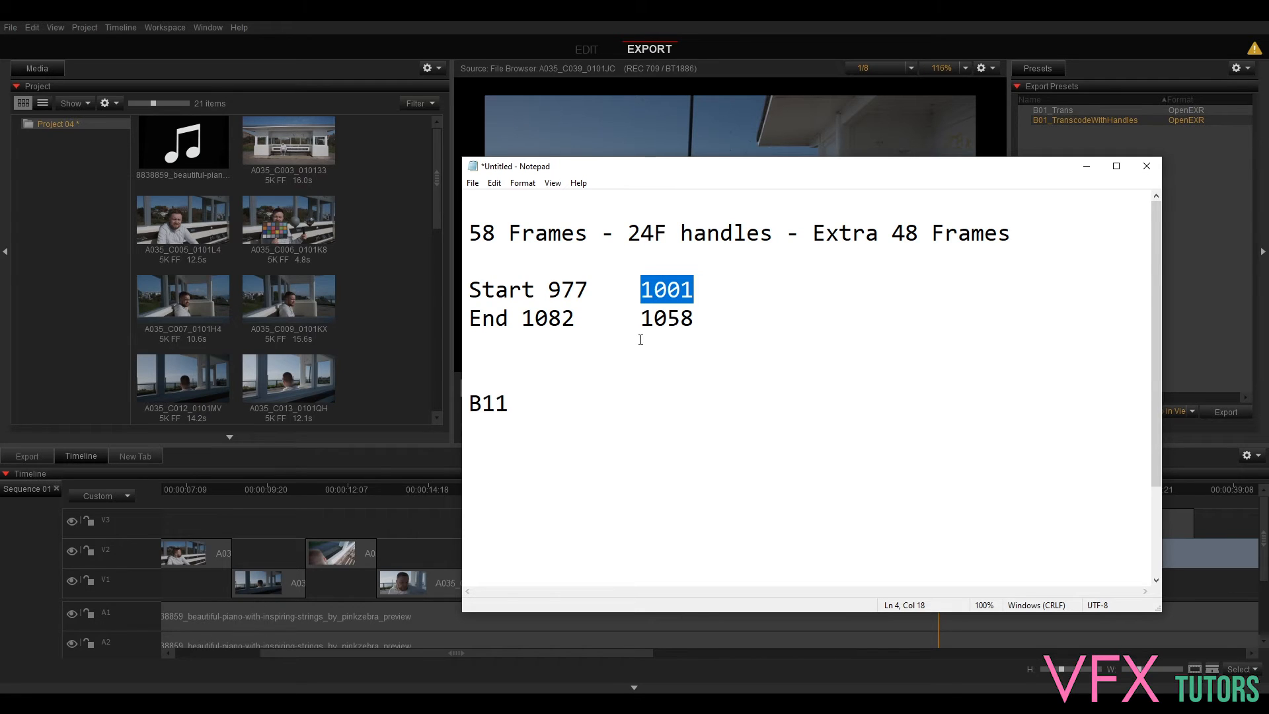
pyautogui.moveTo(637, 289)
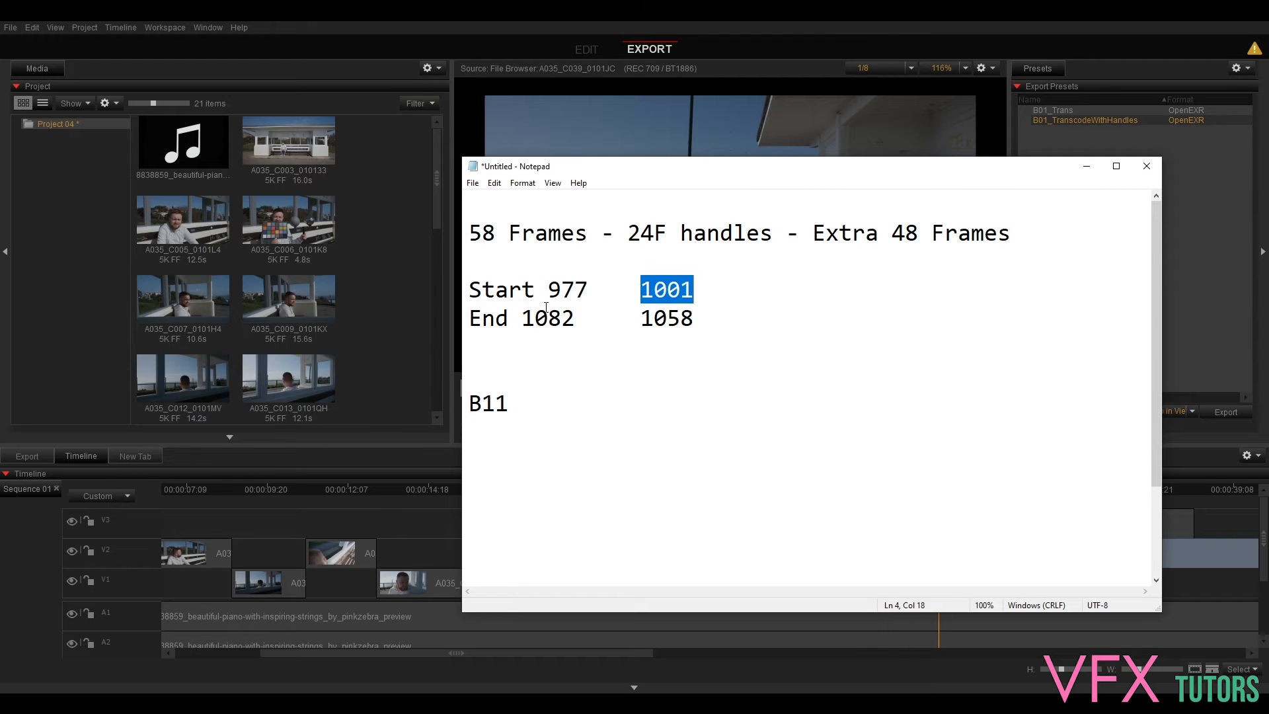
pyautogui.moveTo(592, 281)
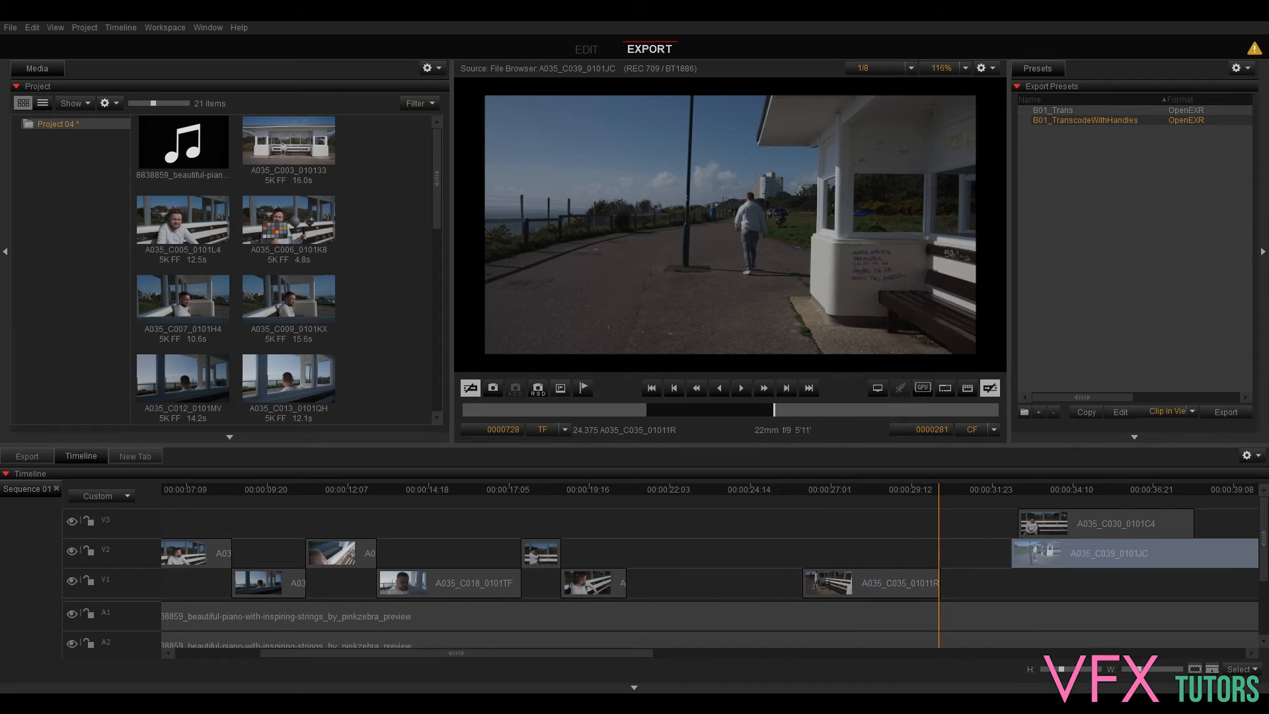
pyautogui.click(813, 489)
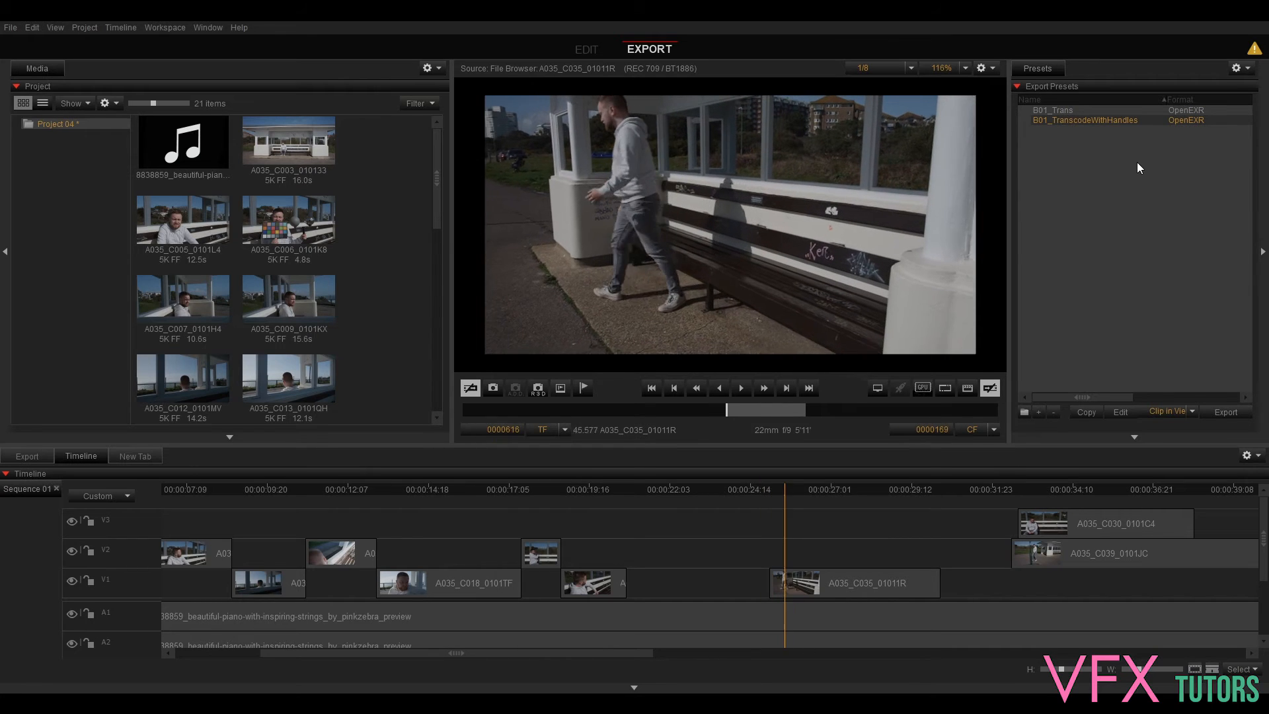
pyautogui.click(931, 489)
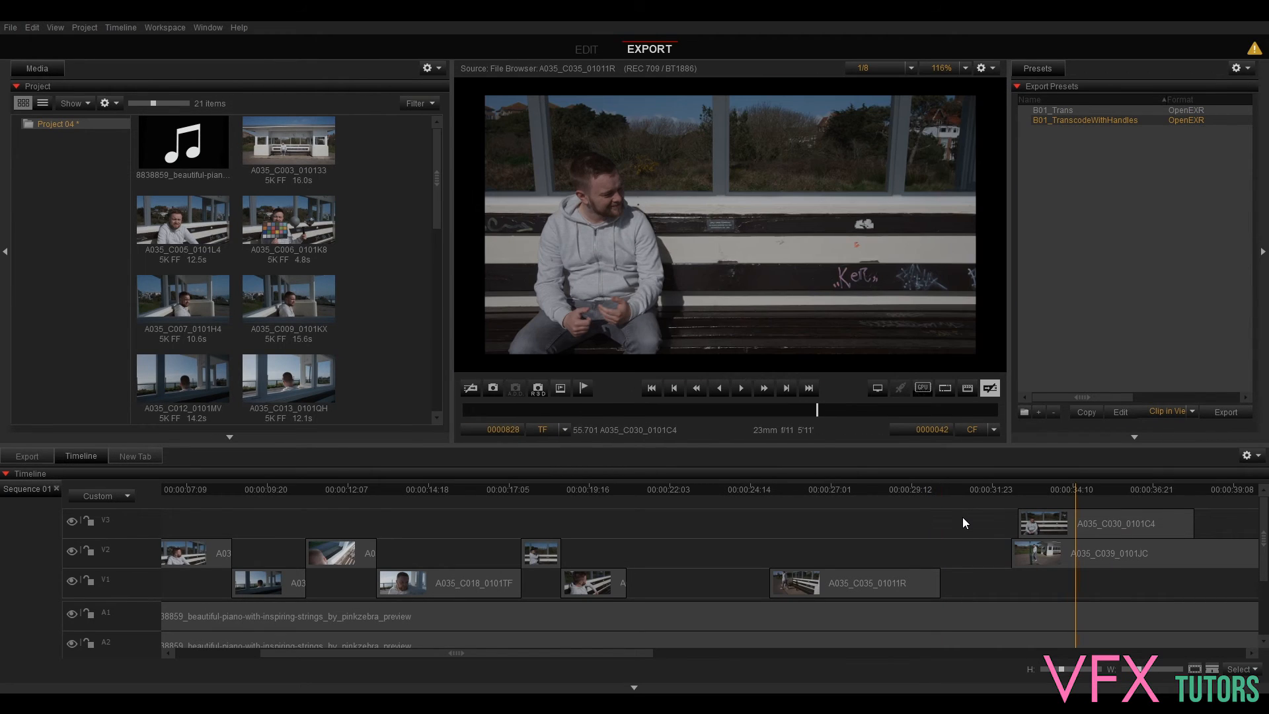
pyautogui.click(940, 488)
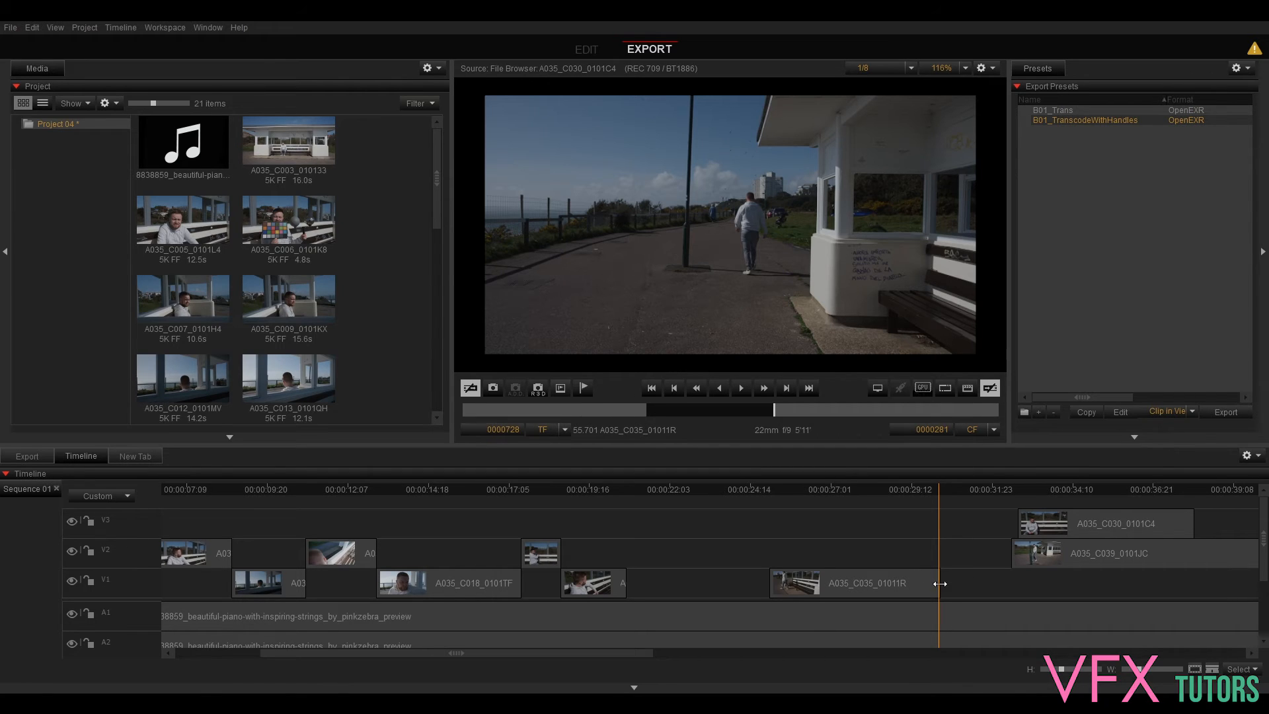
# Lengthen the tail of A035_C035_0101IR and choose the B01_TranscodeWithHandles preset
pyautogui.click(850, 583)
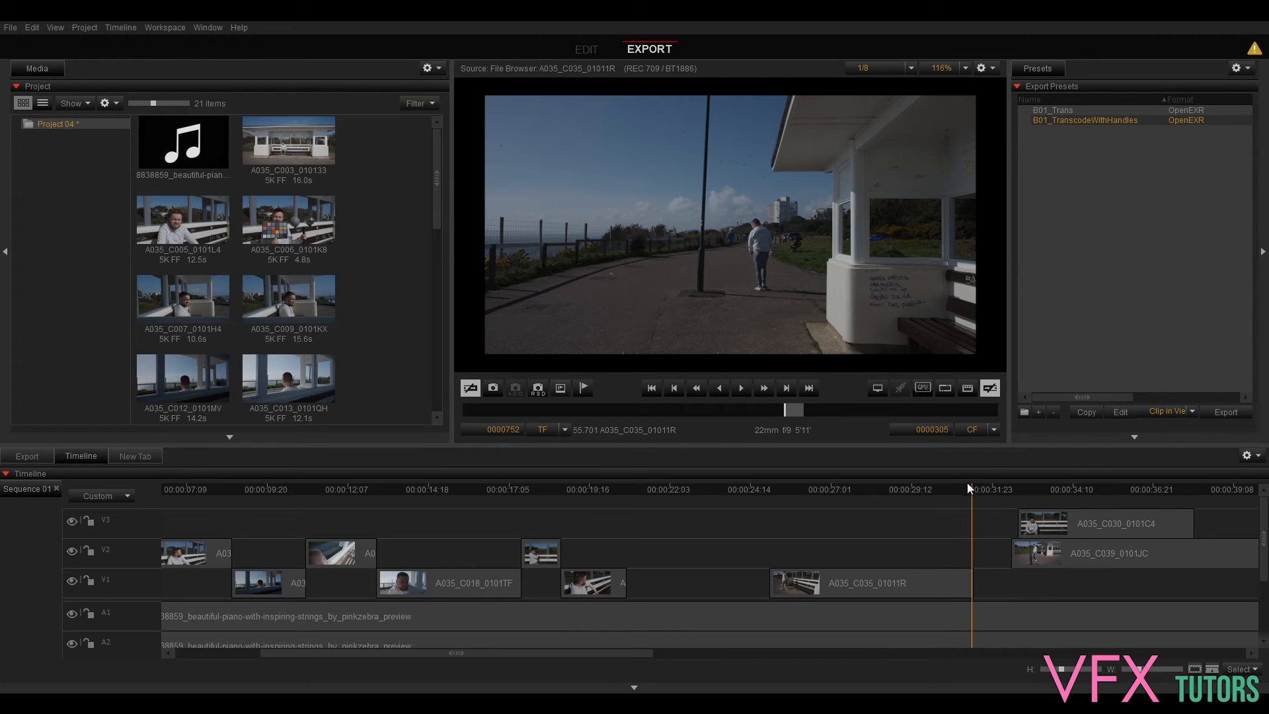
pyautogui.click(827, 489)
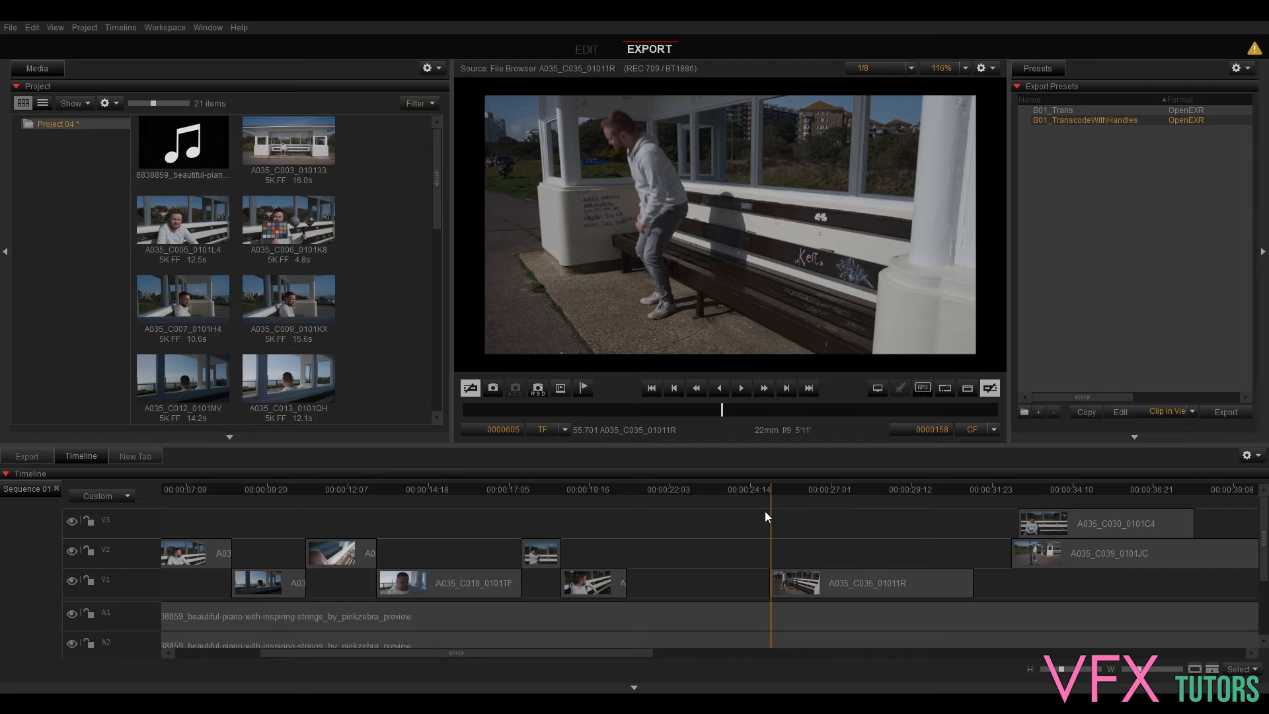
pyautogui.moveTo(848, 536)
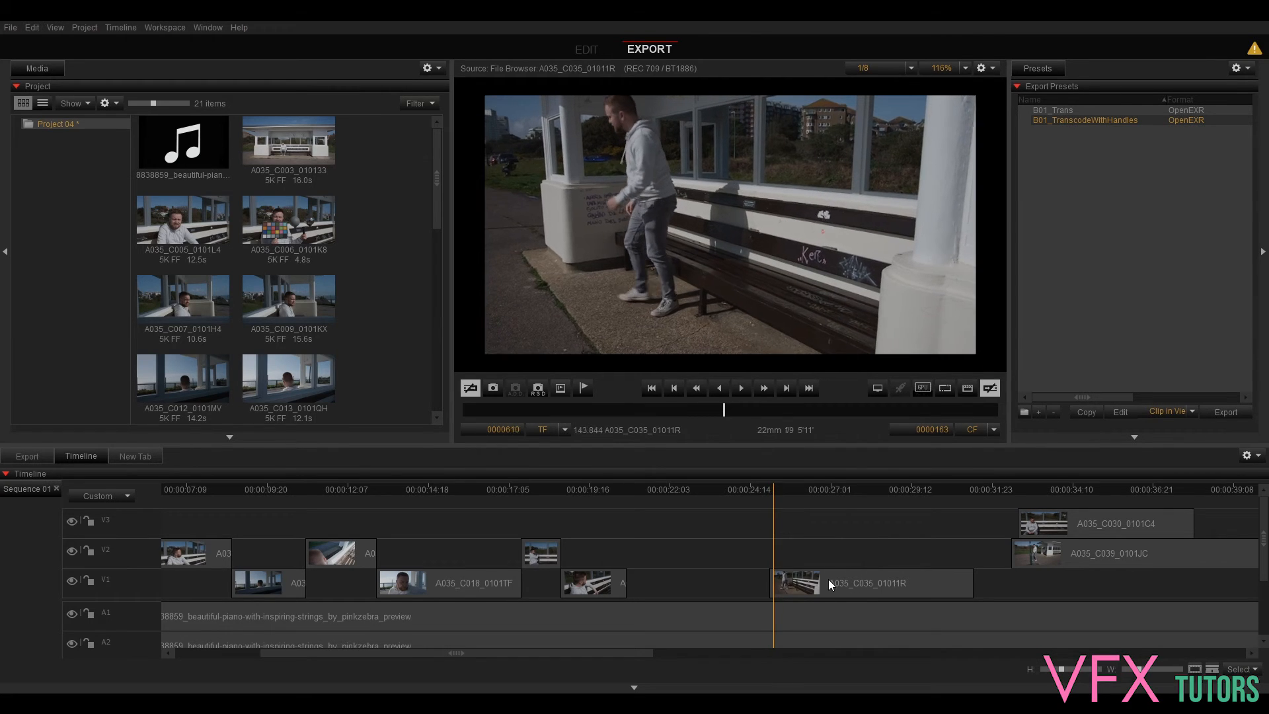
pyautogui.click(912, 489)
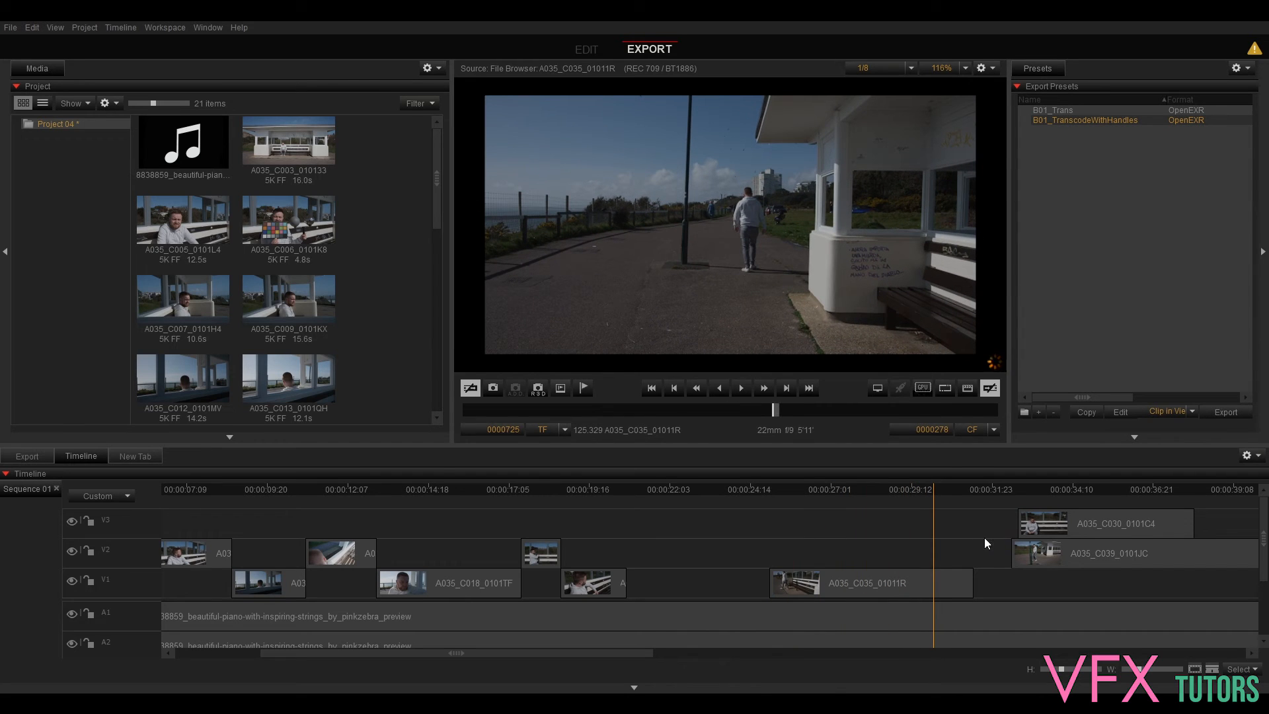
pyautogui.click(847, 583)
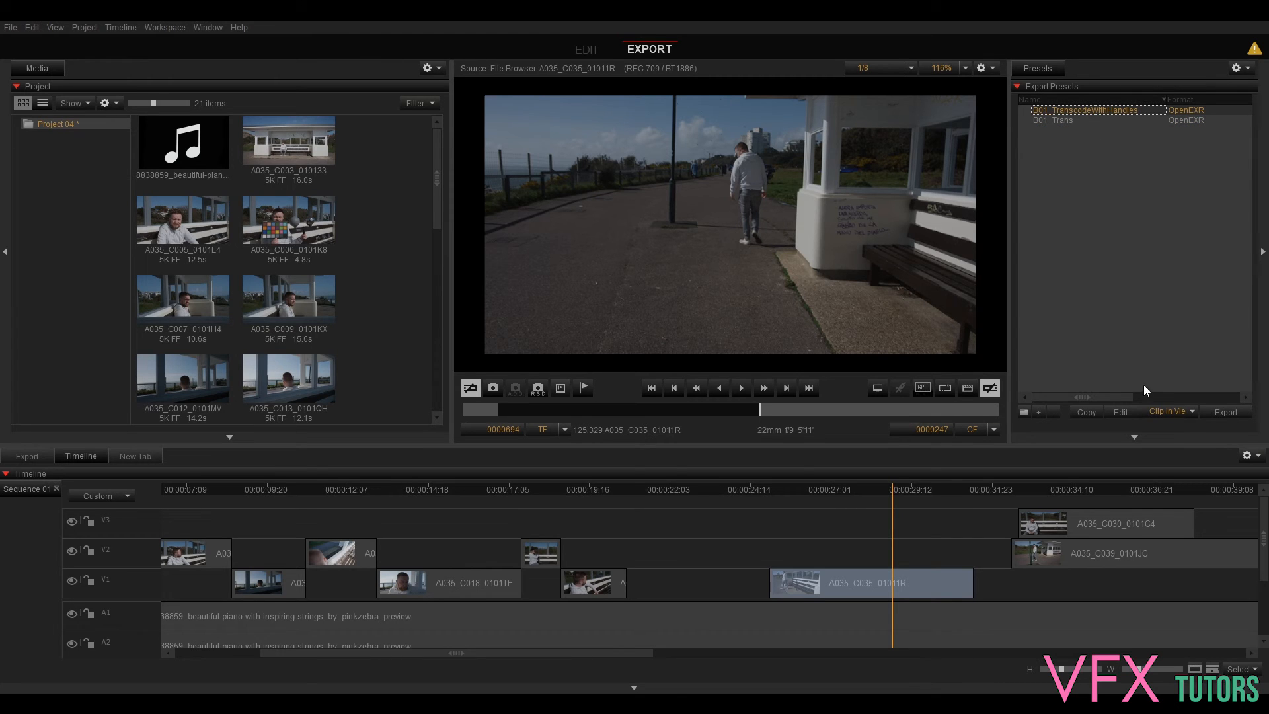
# Edit the B01_TranscodeWithHandles preset and review its OpenEXR compression setup without changes
pyautogui.doubleClick(1093, 110)
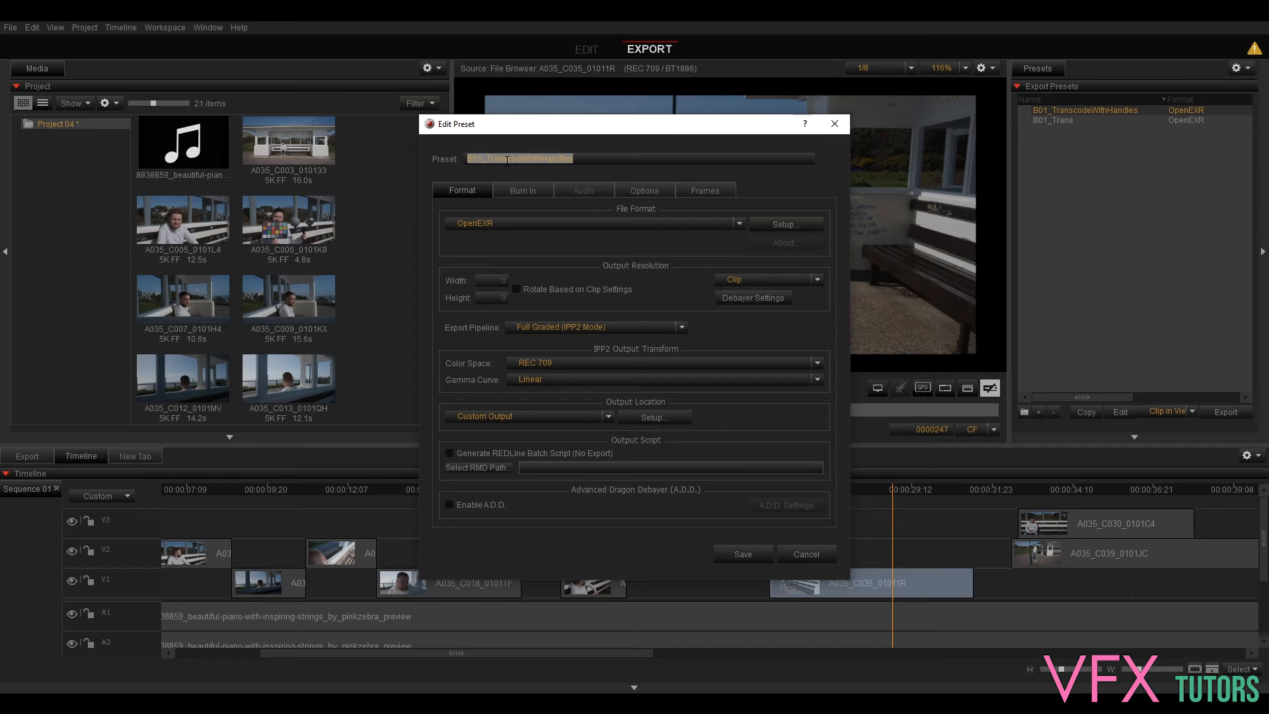
pyautogui.moveTo(686, 228)
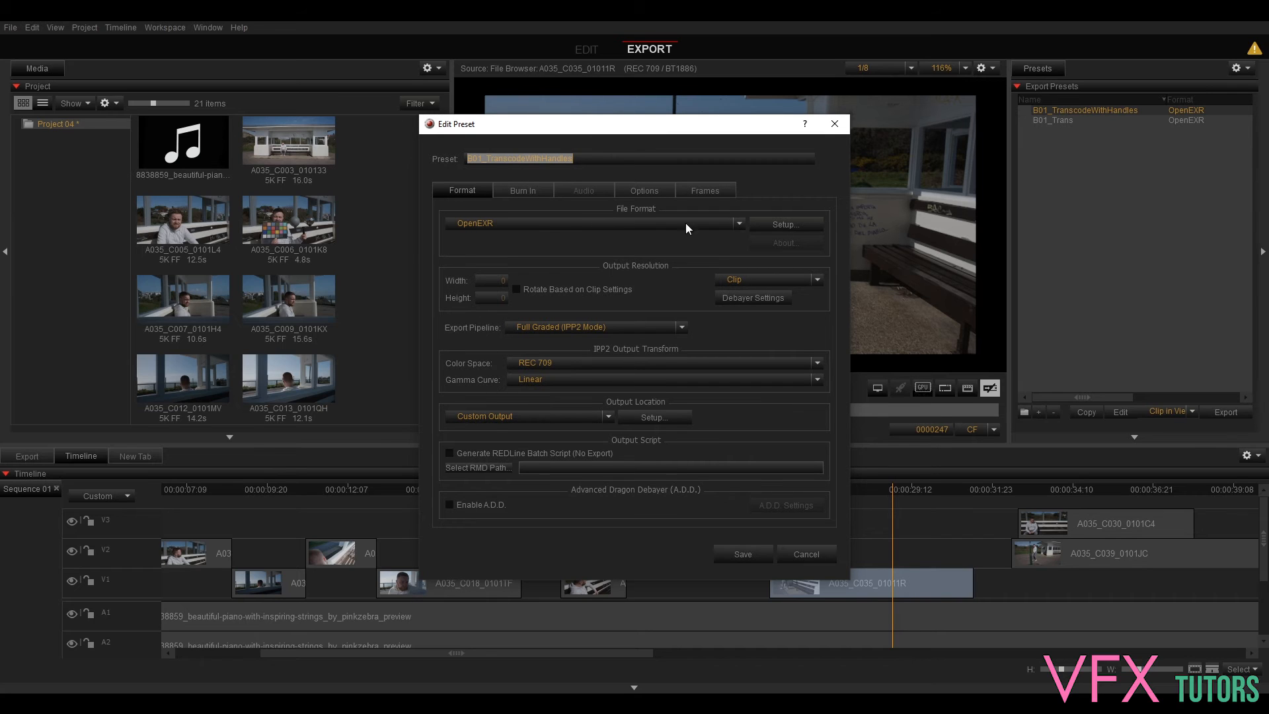
pyautogui.click(780, 224)
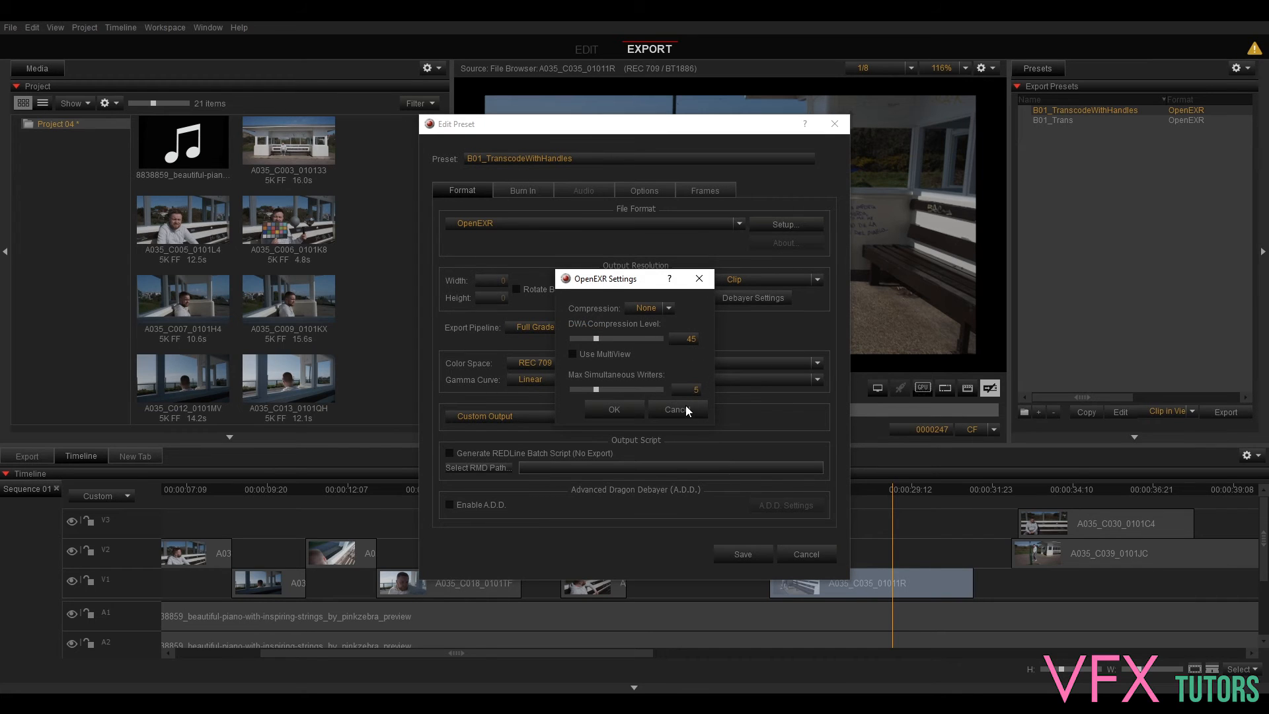
pyautogui.click(674, 408)
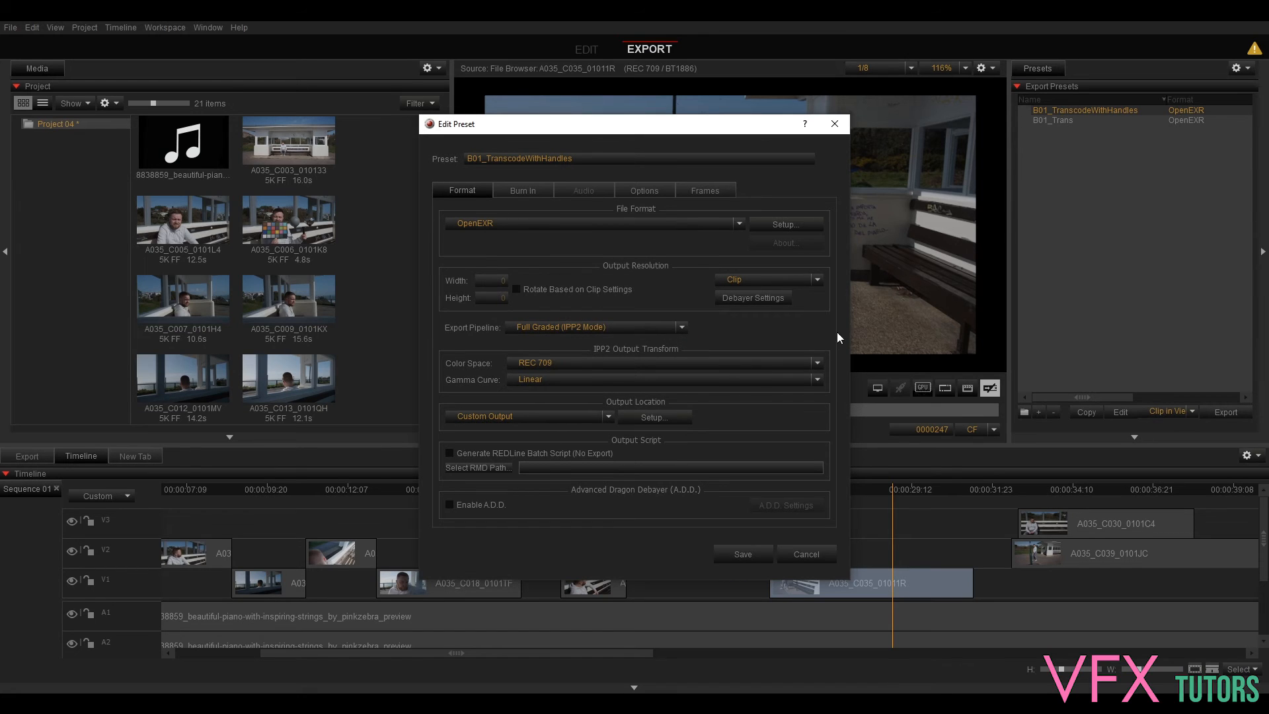
pyautogui.moveTo(759, 285)
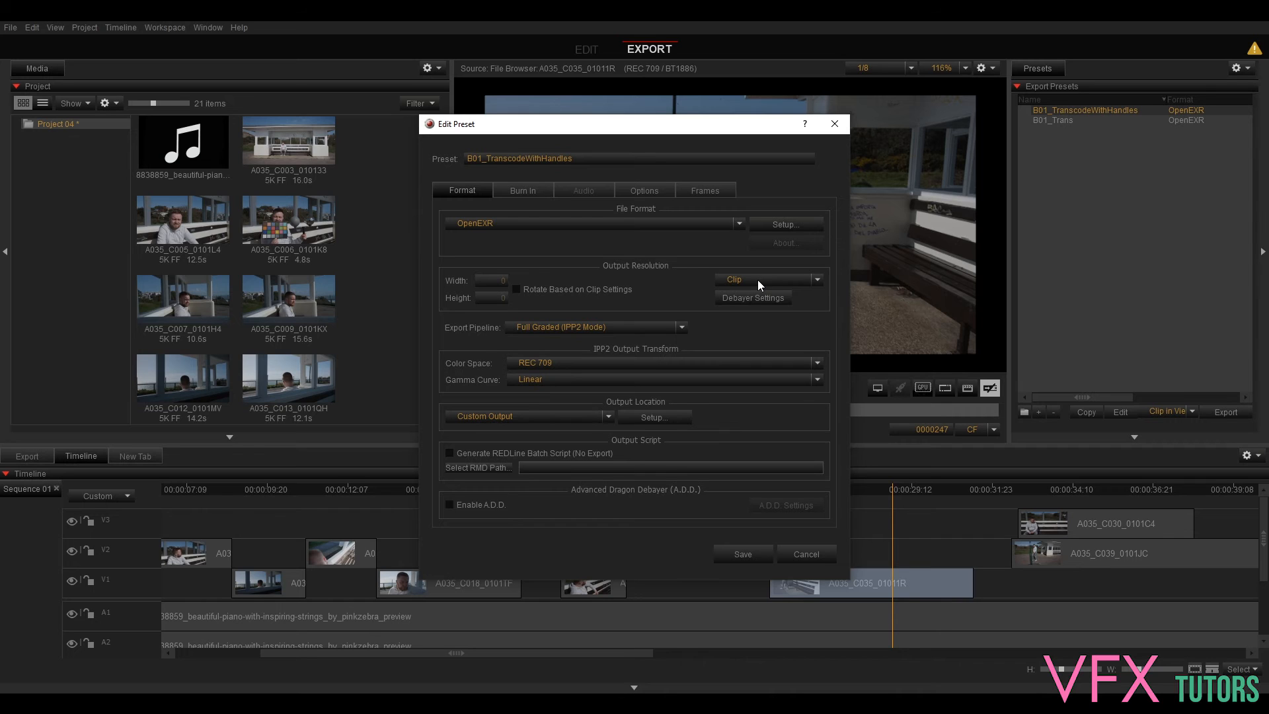
pyautogui.moveTo(834, 280)
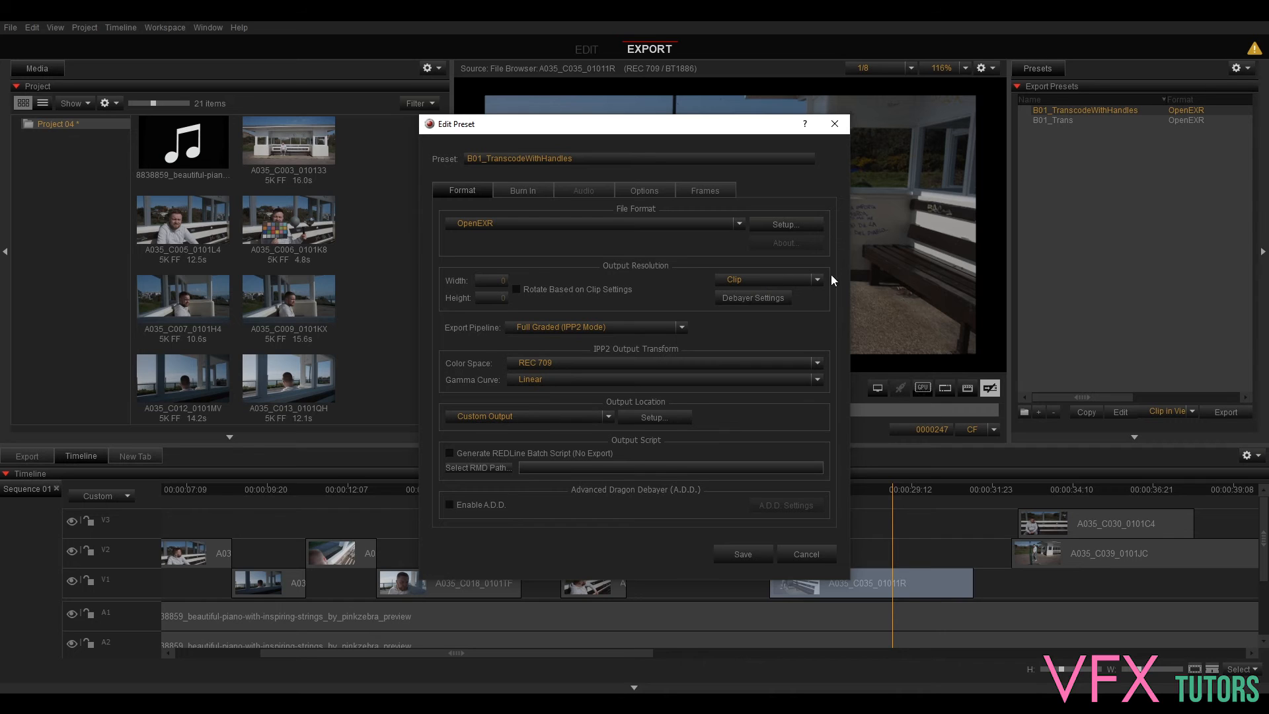
pyautogui.moveTo(723, 304)
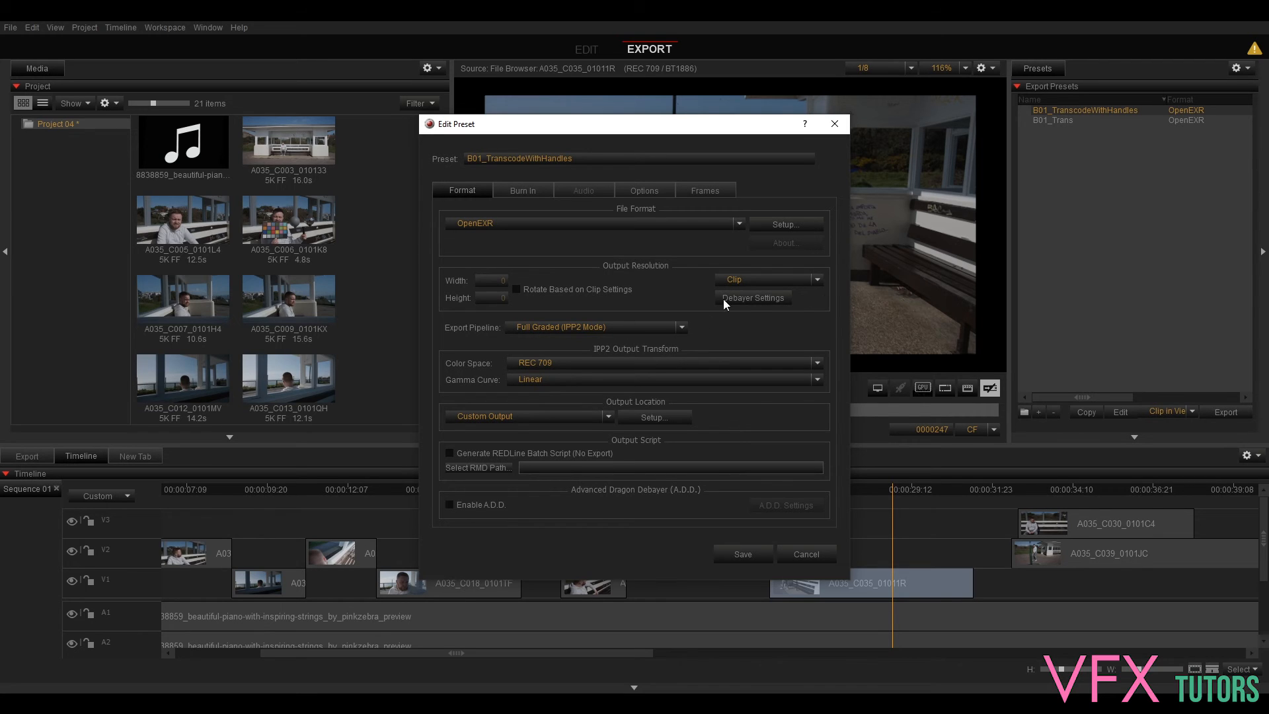
pyautogui.moveTo(765, 274)
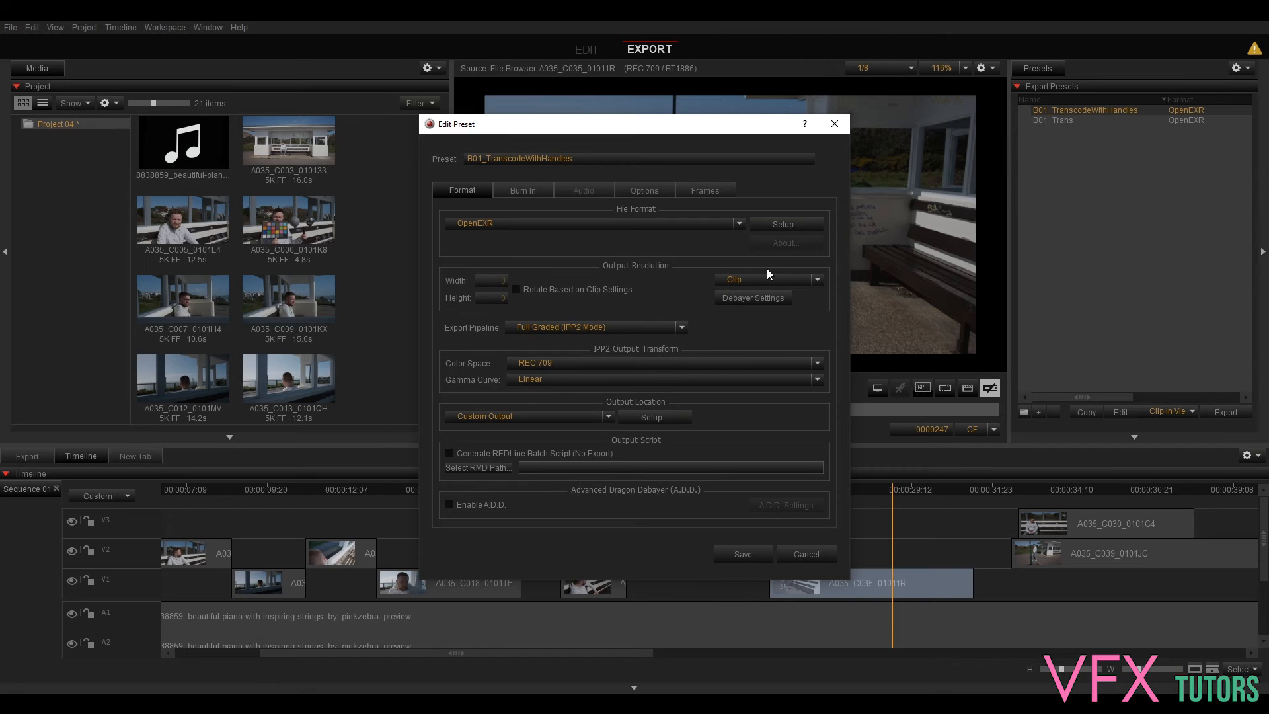
pyautogui.moveTo(541, 329)
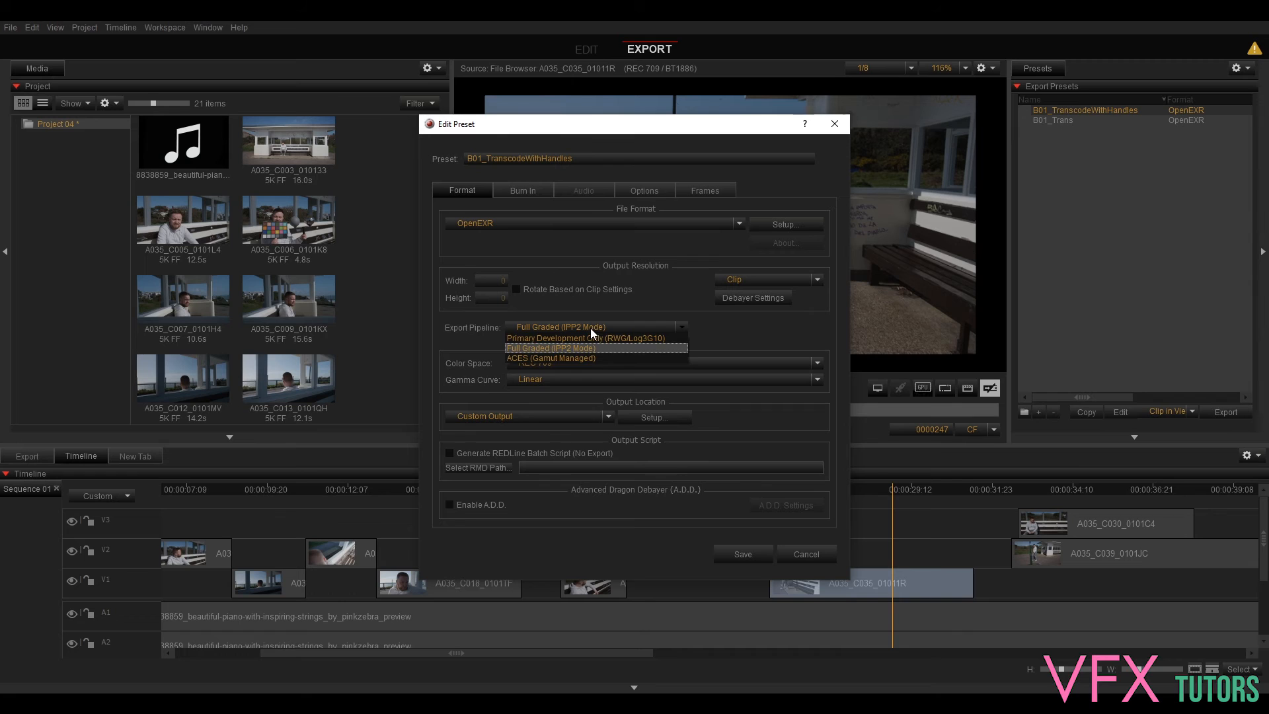
# Keep the Full Graded pipeline and set a new B11 folder under Elements as the custom output location
pyautogui.click(550, 347)
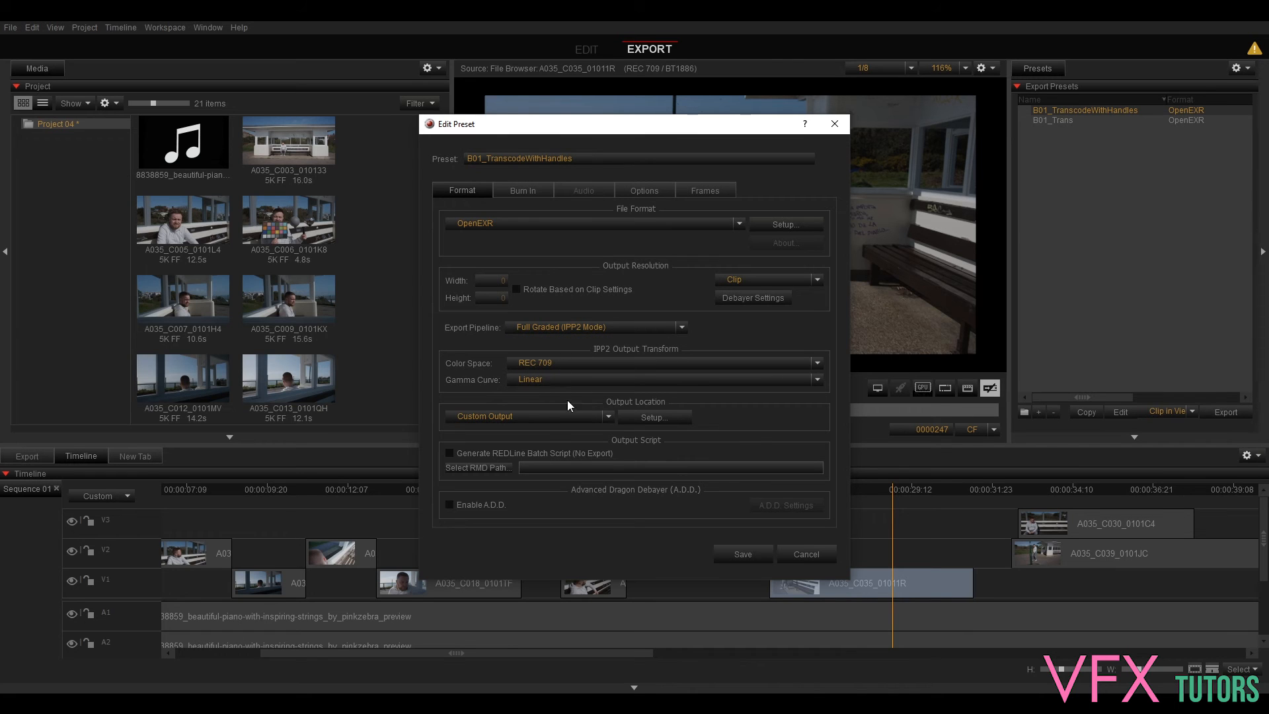
pyautogui.moveTo(508, 414)
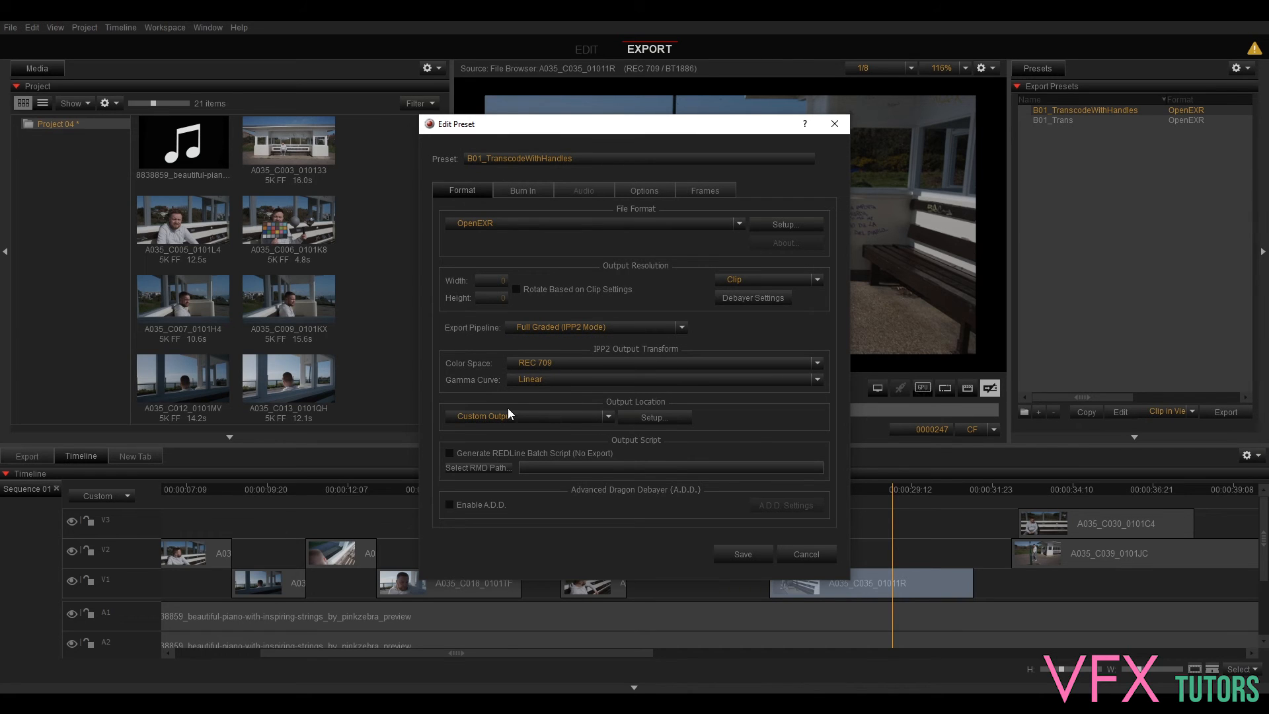
pyautogui.click(651, 416)
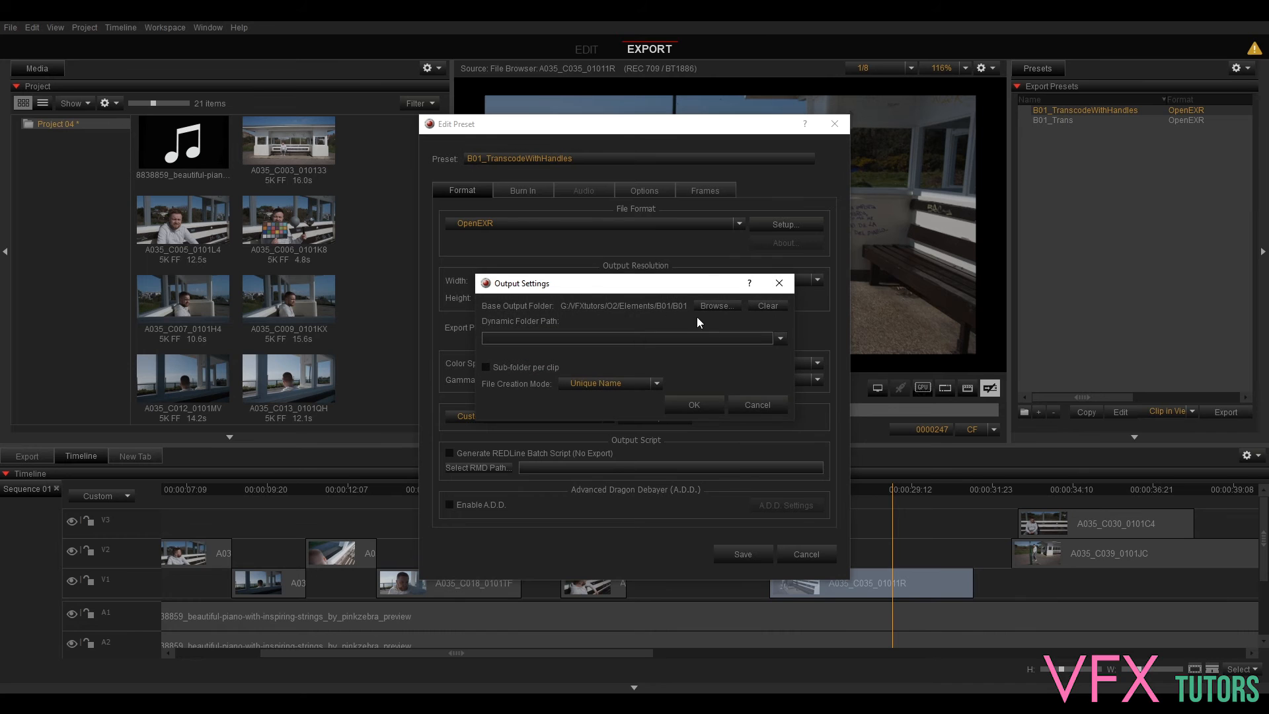
pyautogui.moveTo(677, 304)
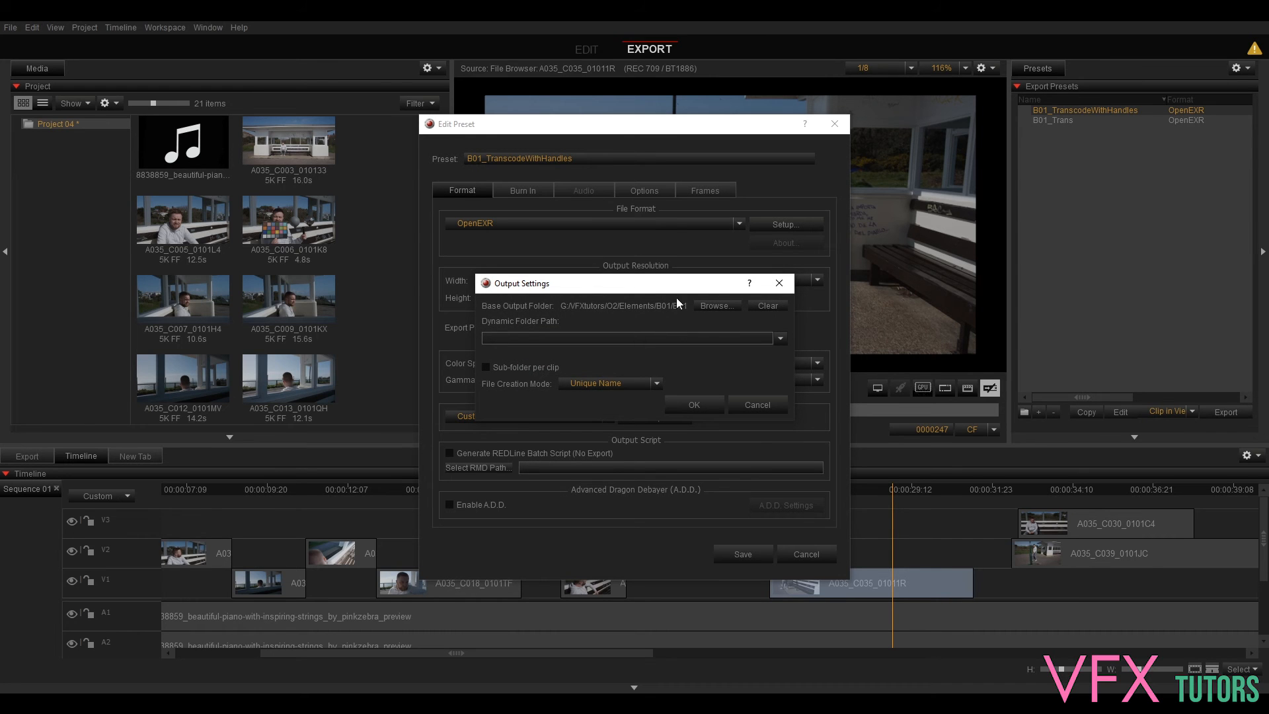
pyautogui.click(715, 305)
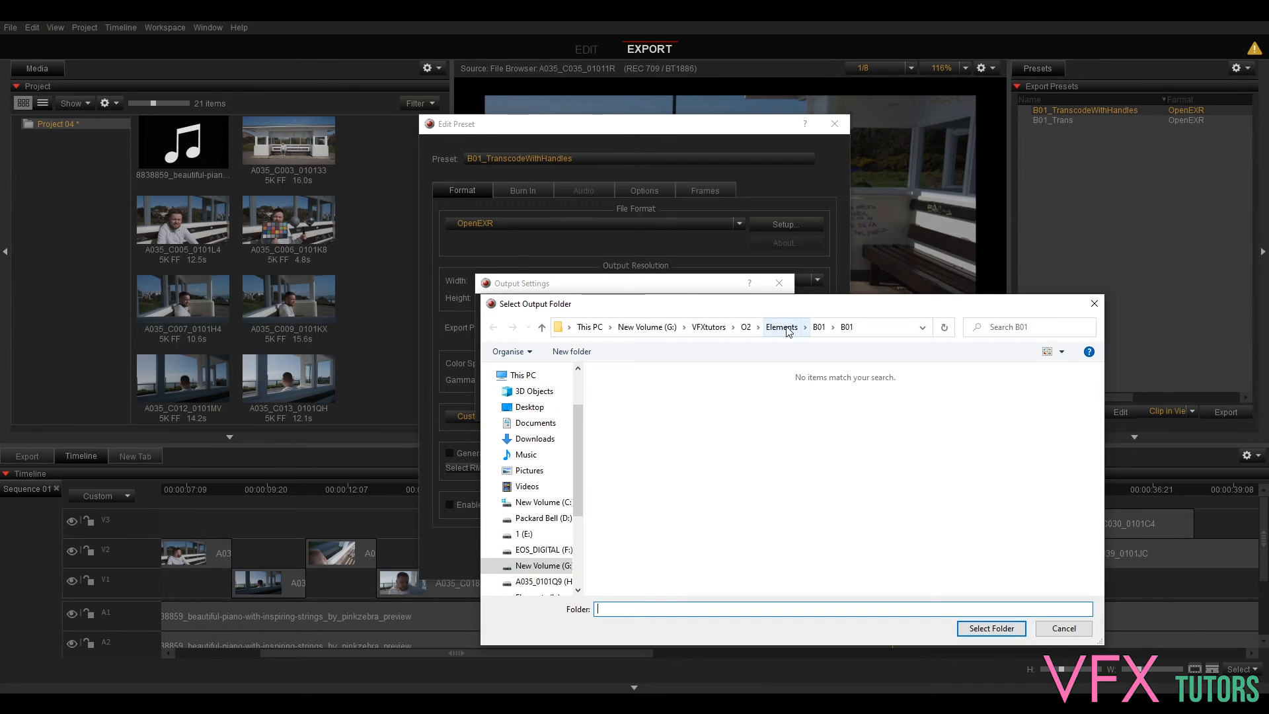
pyautogui.click(781, 327)
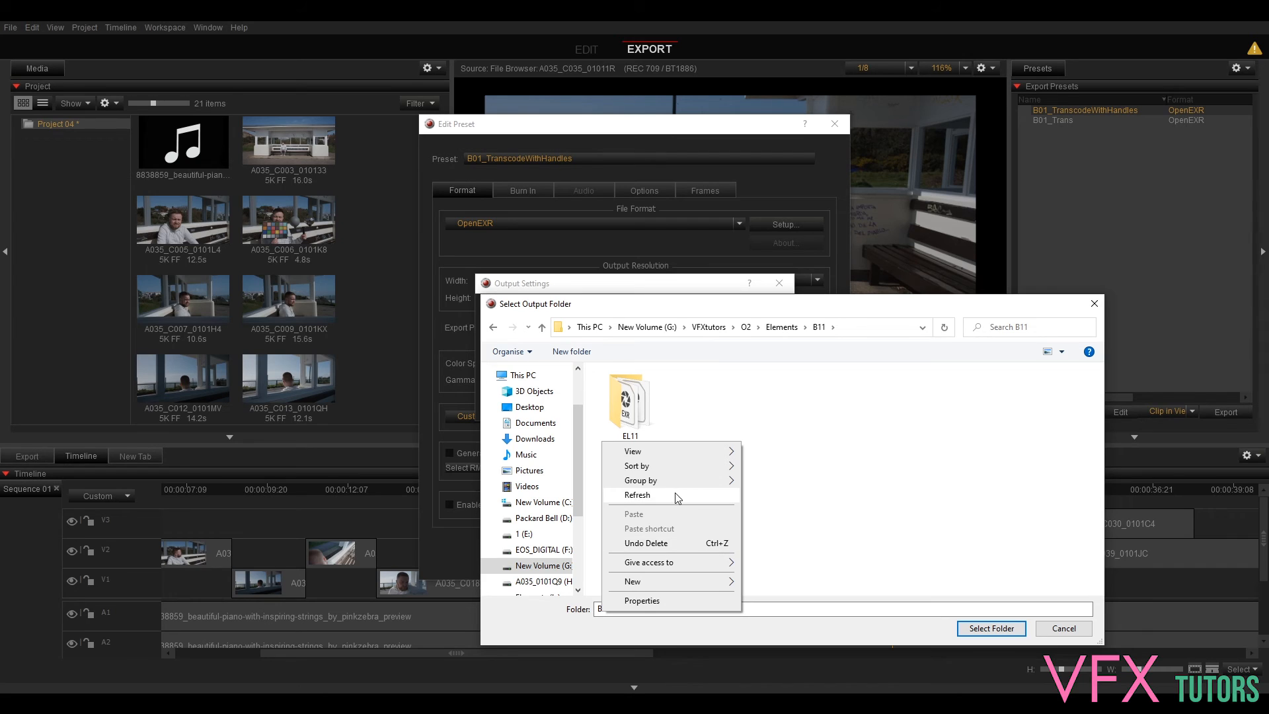
pyautogui.moveTo(681, 499)
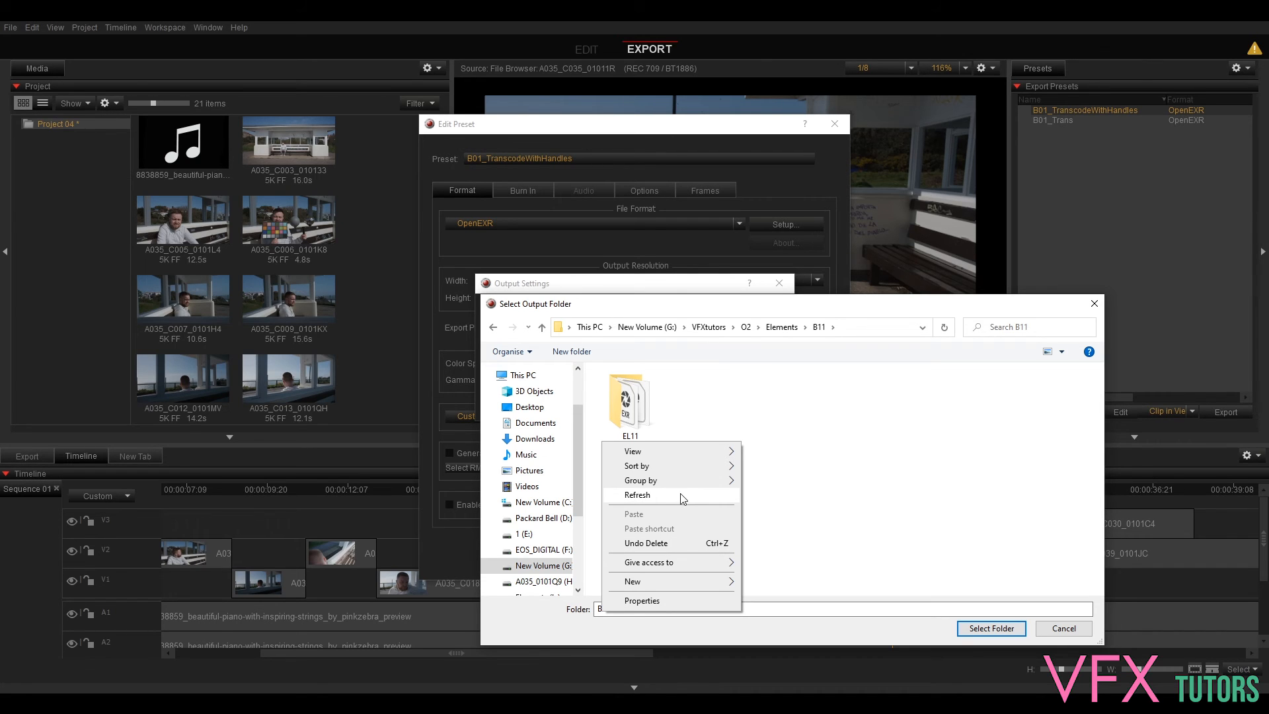
pyautogui.moveTo(683, 510)
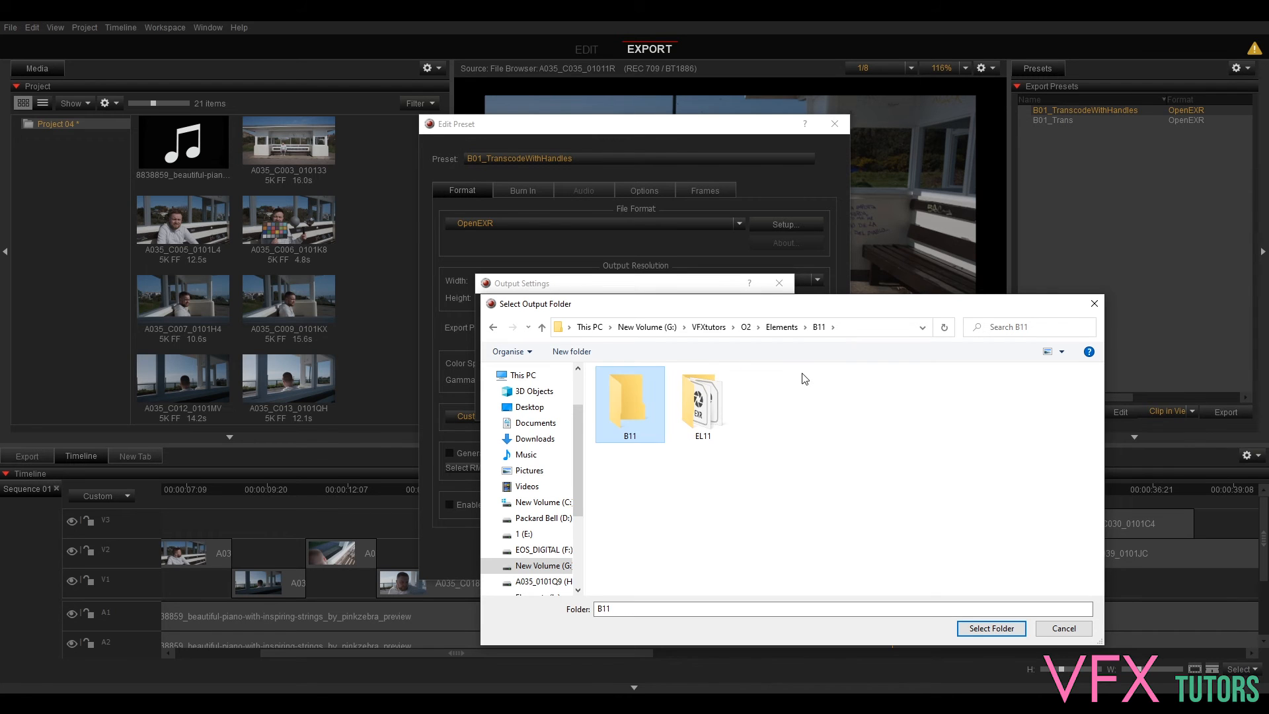
pyautogui.doubleClick(629, 403)
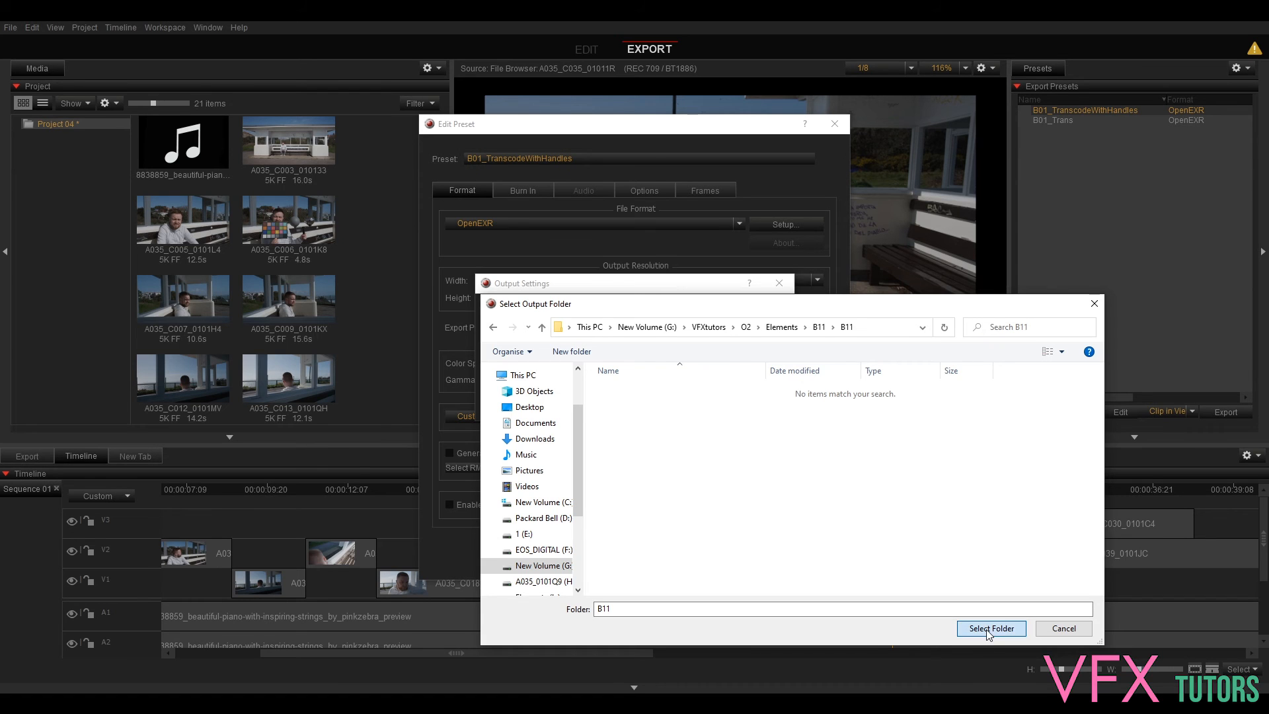
pyautogui.click(990, 628)
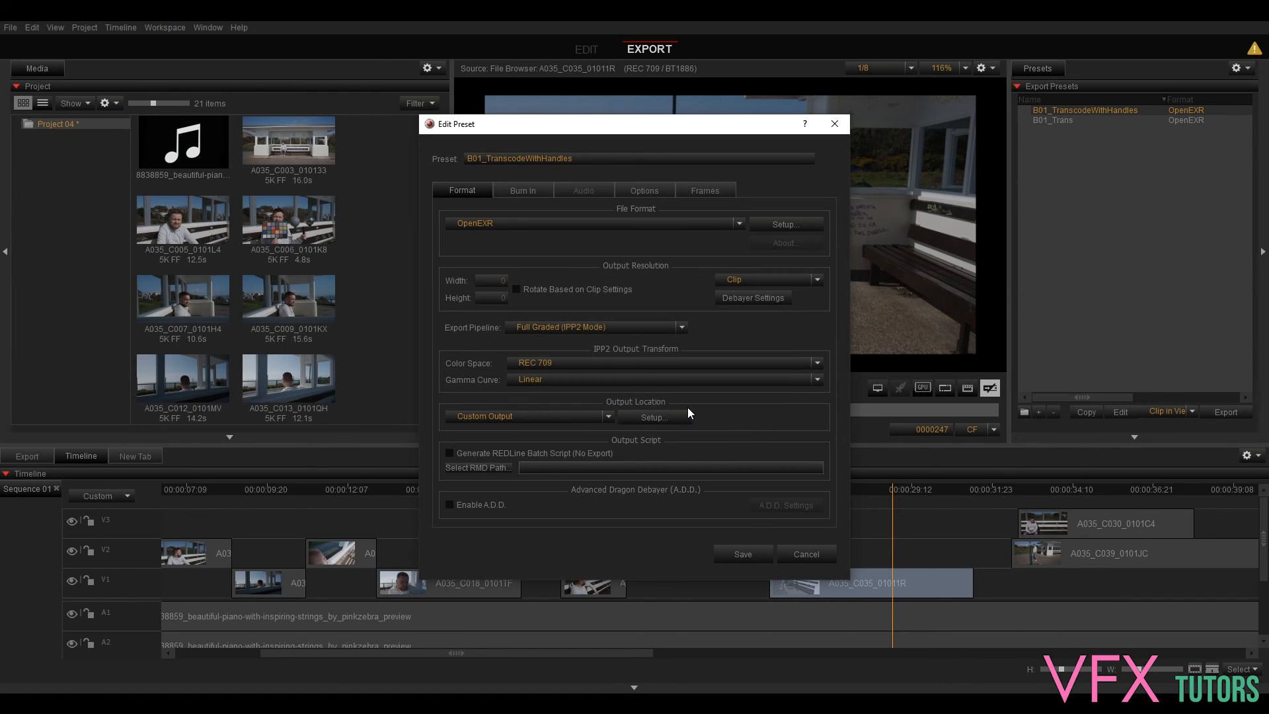
pyautogui.moveTo(752, 556)
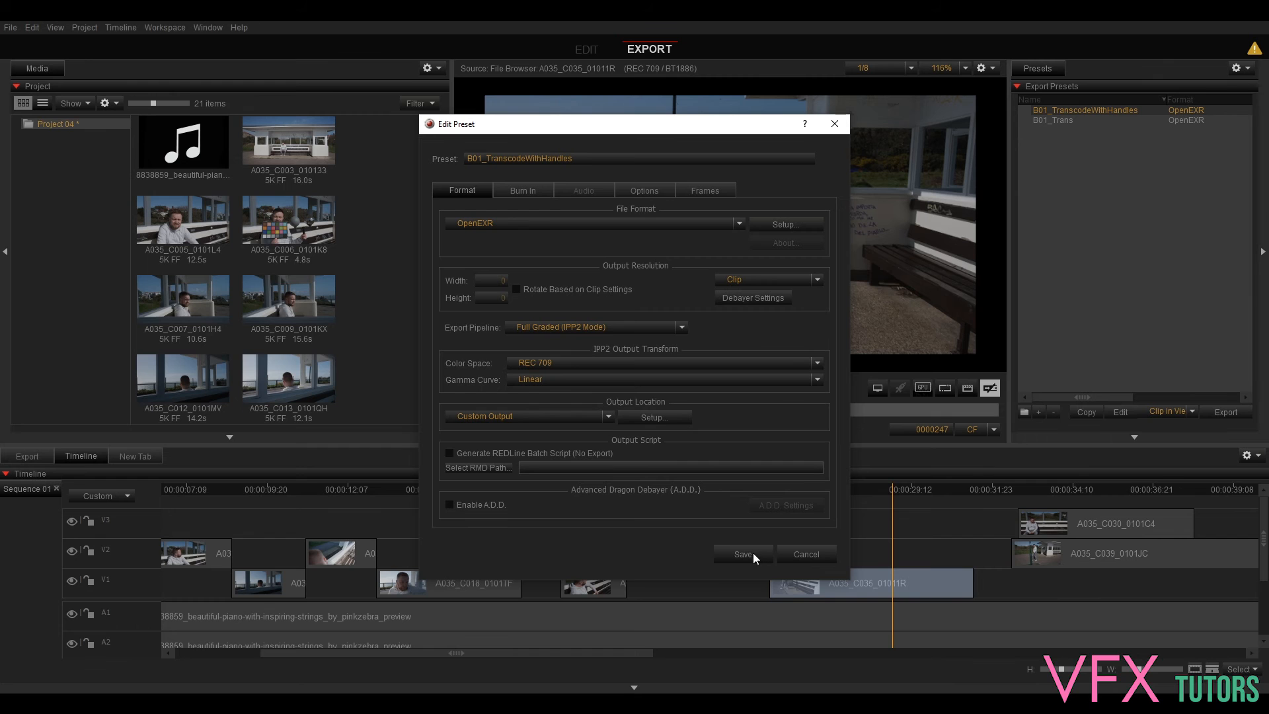
pyautogui.moveTo(748, 558)
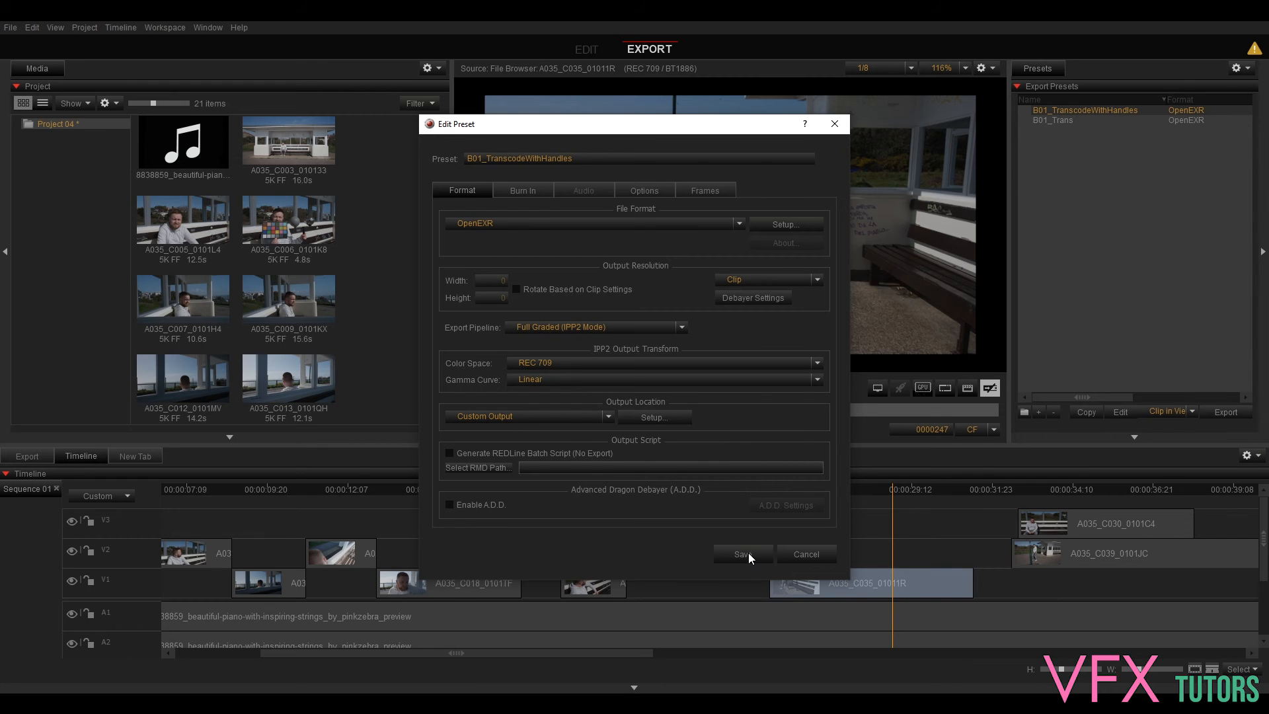
# Save the edited preset and queue the clip for export with it
pyautogui.click(740, 554)
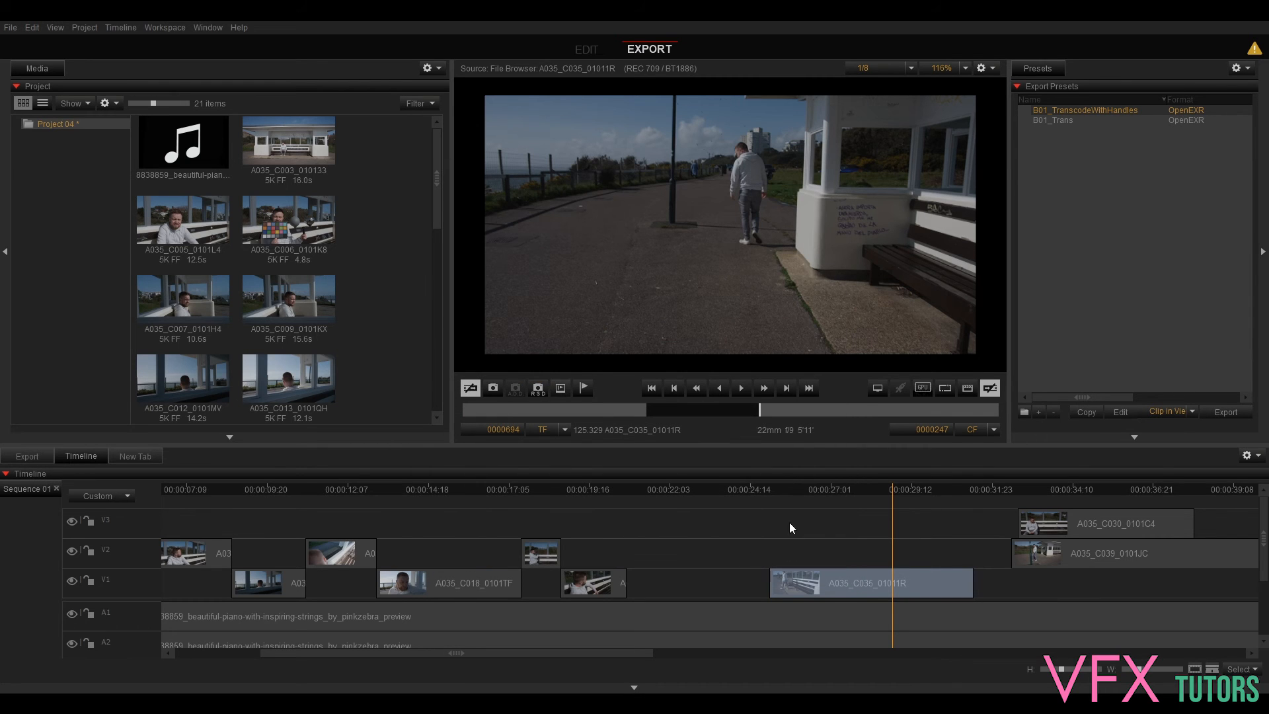
pyautogui.moveTo(777, 446)
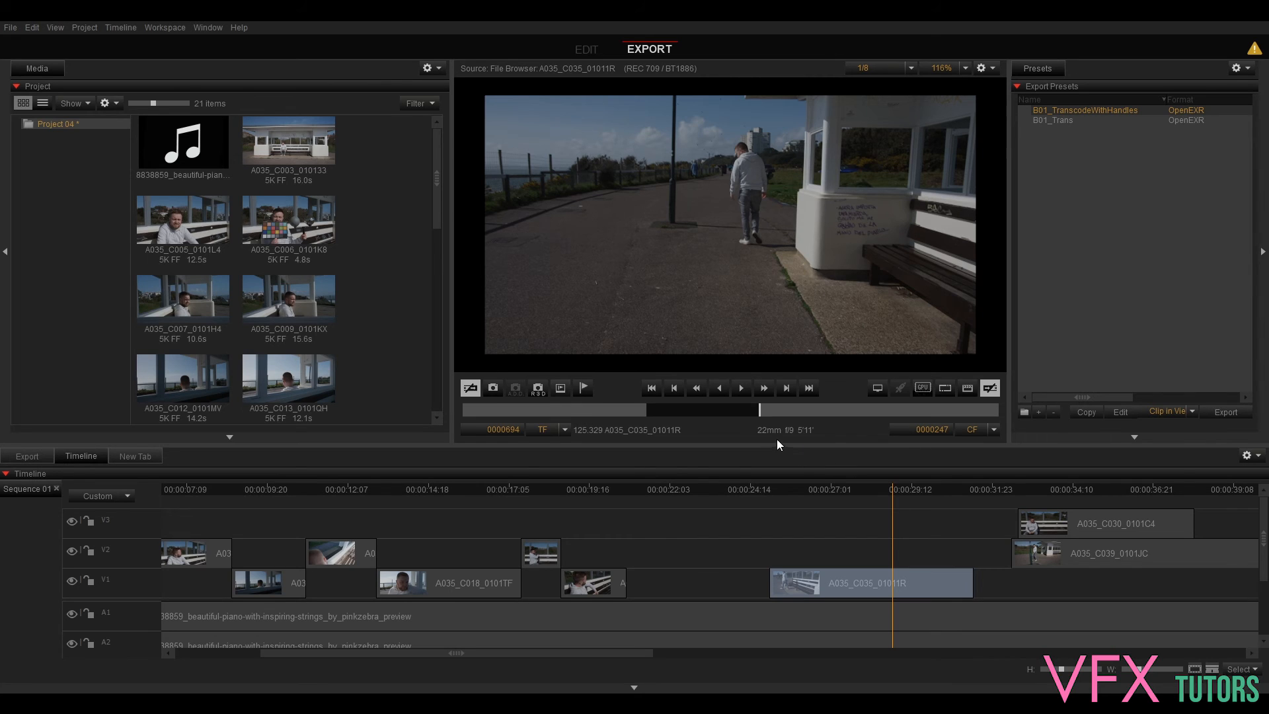
pyautogui.moveTo(1153, 244)
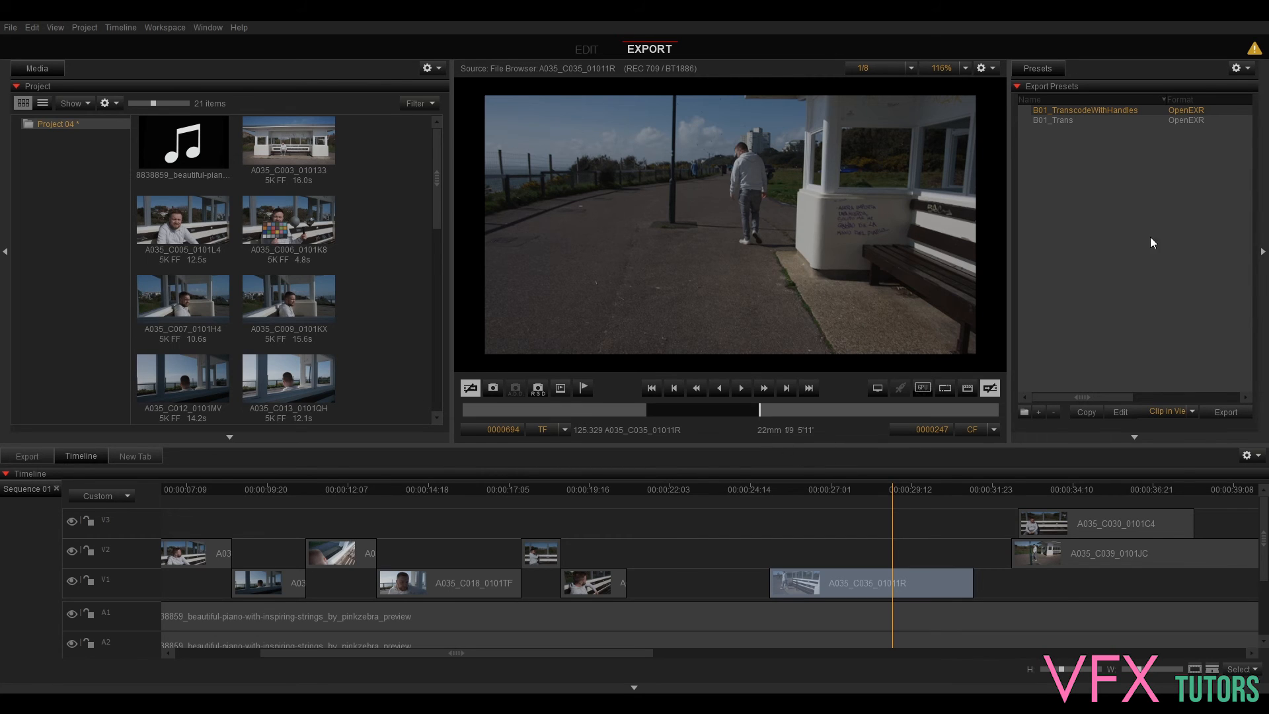
pyautogui.click(1223, 412)
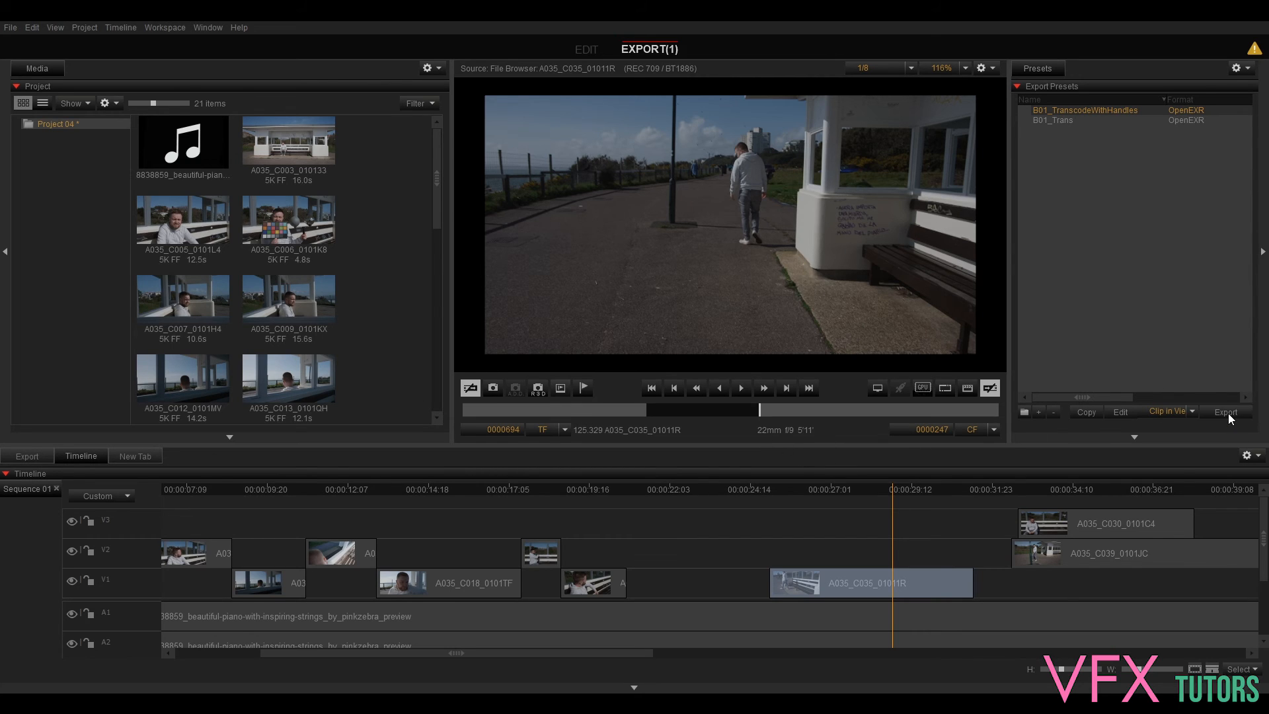
# Watch the OpenEXR export job reach 100 percent in the Export Status list
pyautogui.click(26, 456)
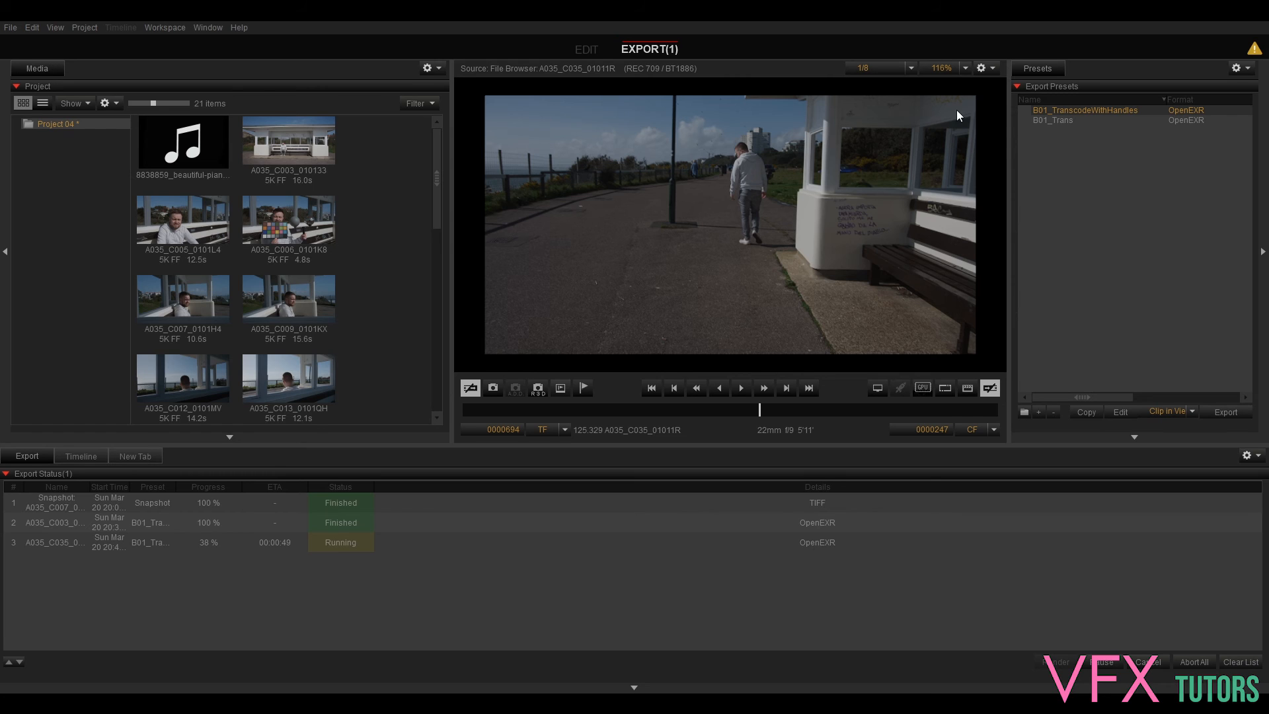
pyautogui.moveTo(290, 553)
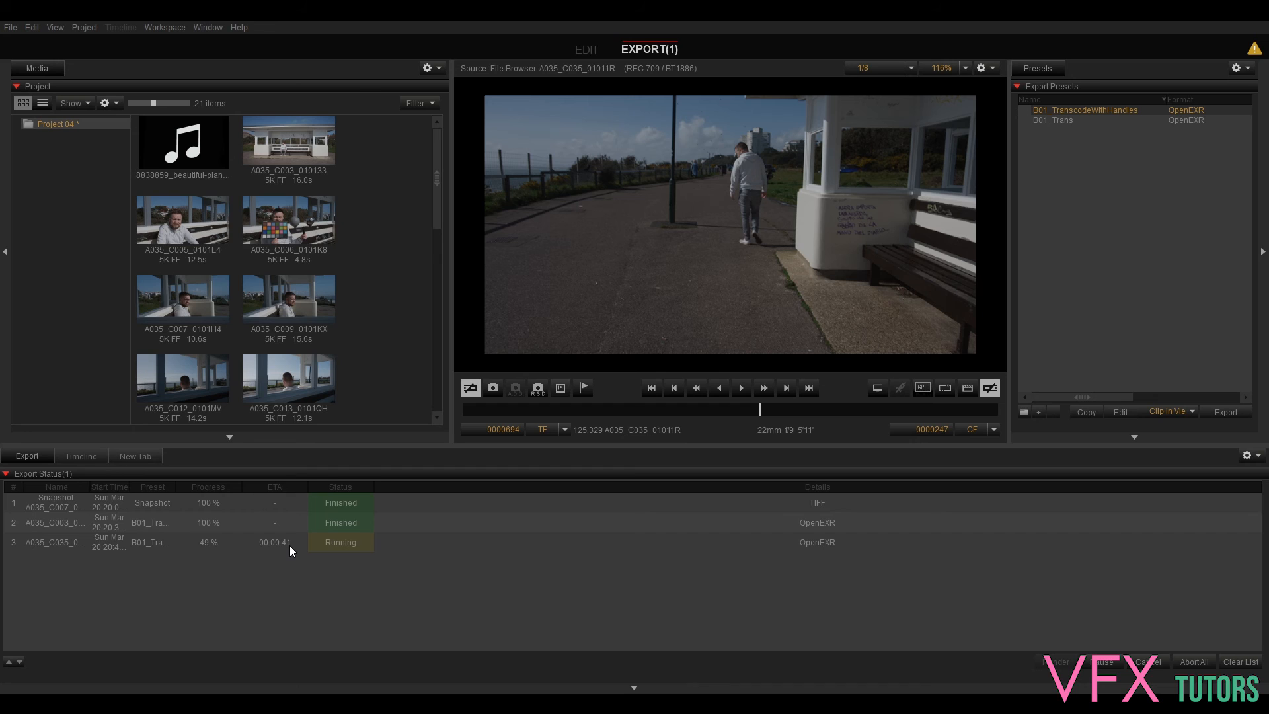
pyautogui.moveTo(452, 532)
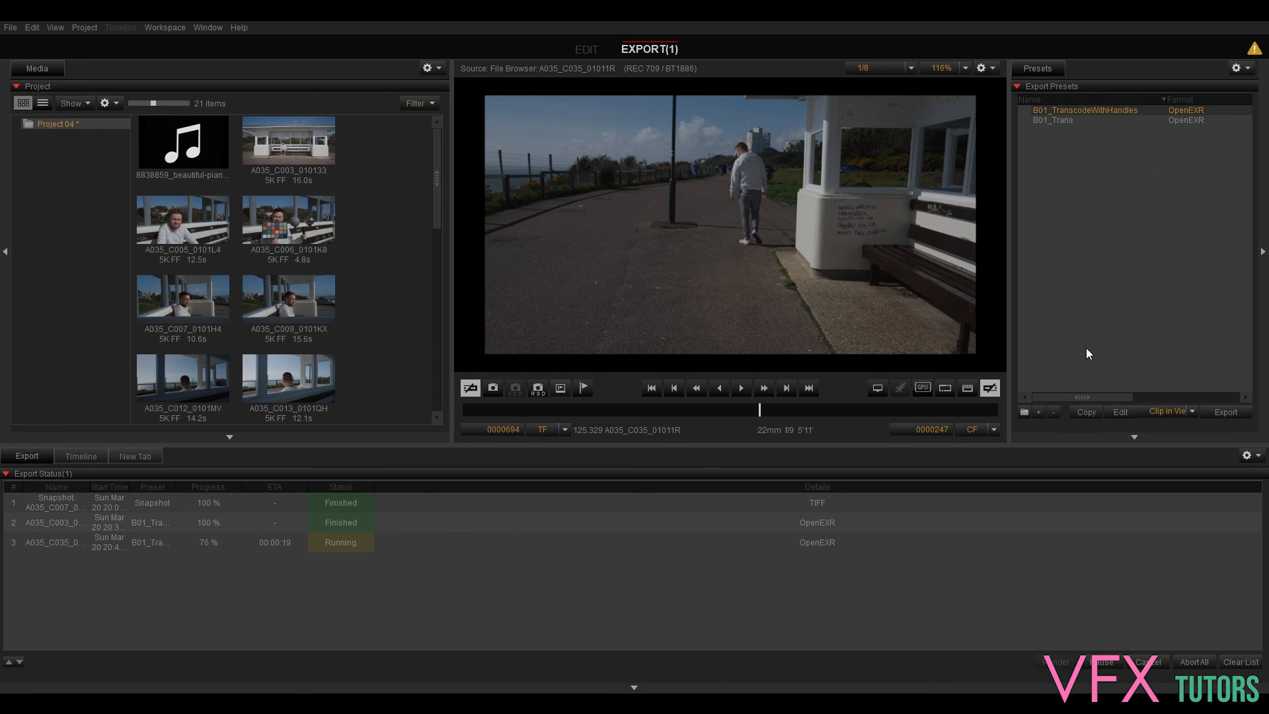
pyautogui.click(81, 456)
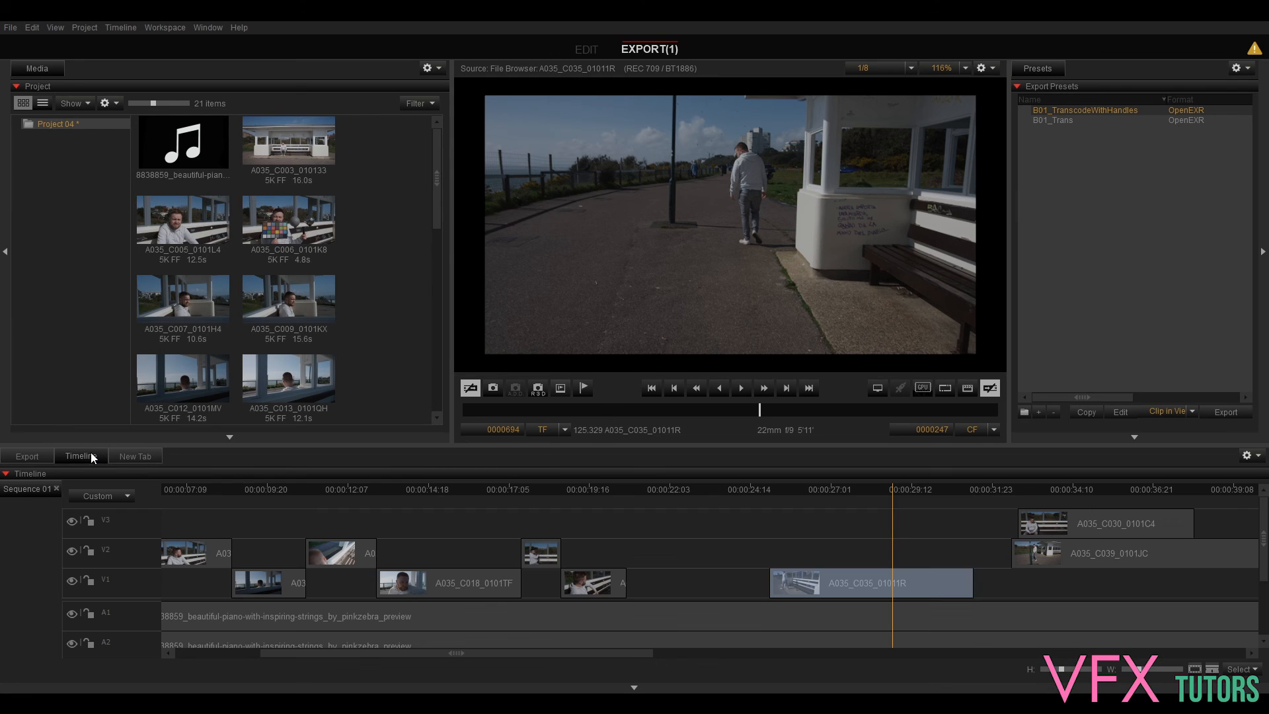
pyautogui.moveTo(924, 495)
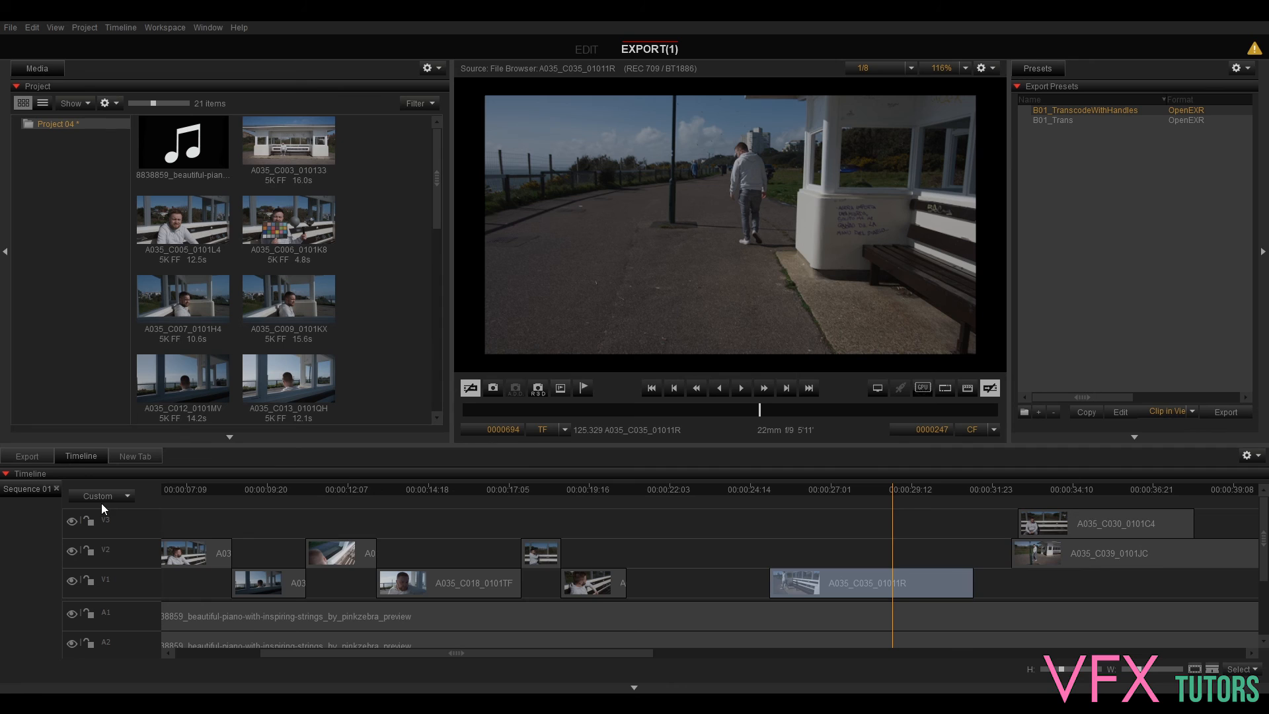
pyautogui.click(27, 456)
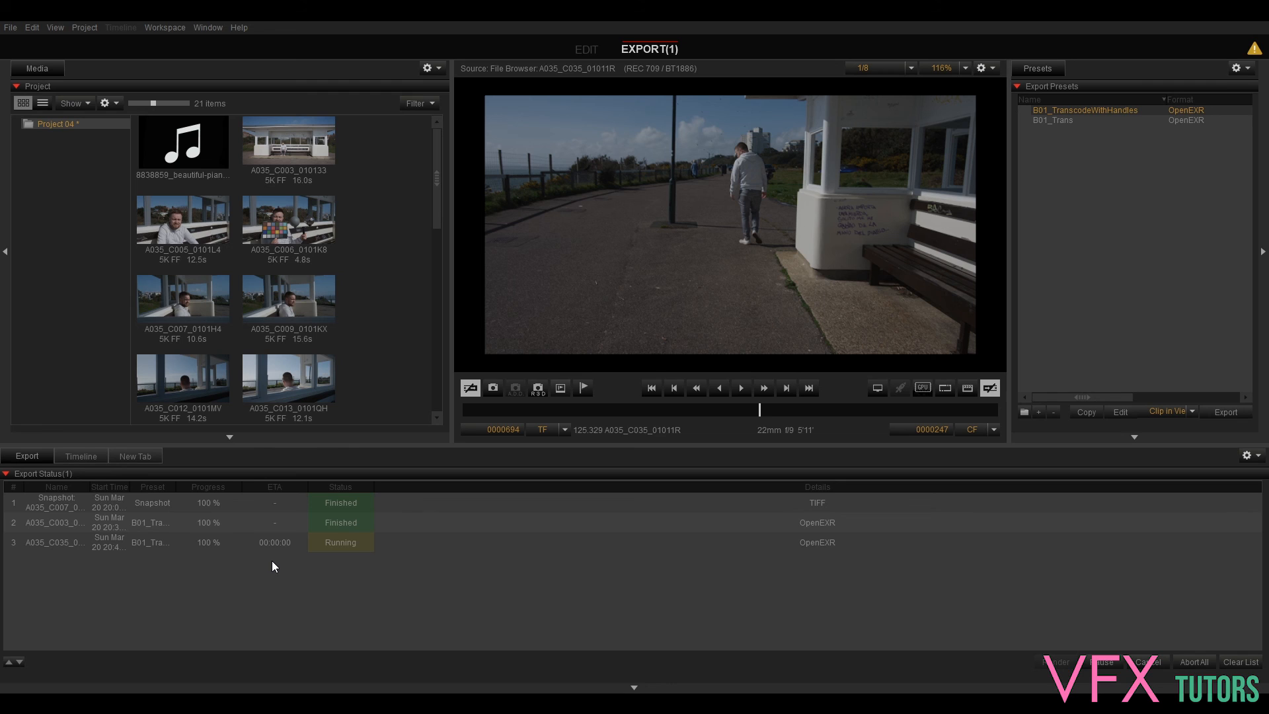
pyautogui.moveTo(283, 554)
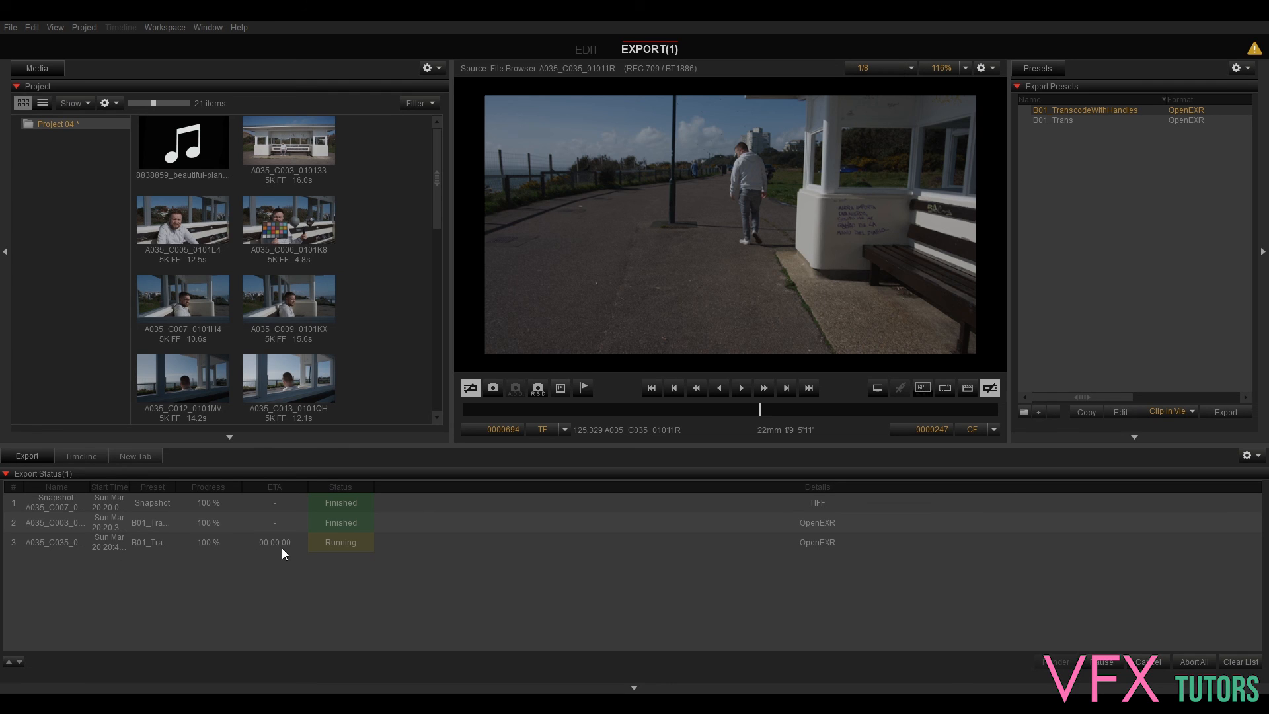
pyautogui.moveTo(281, 552)
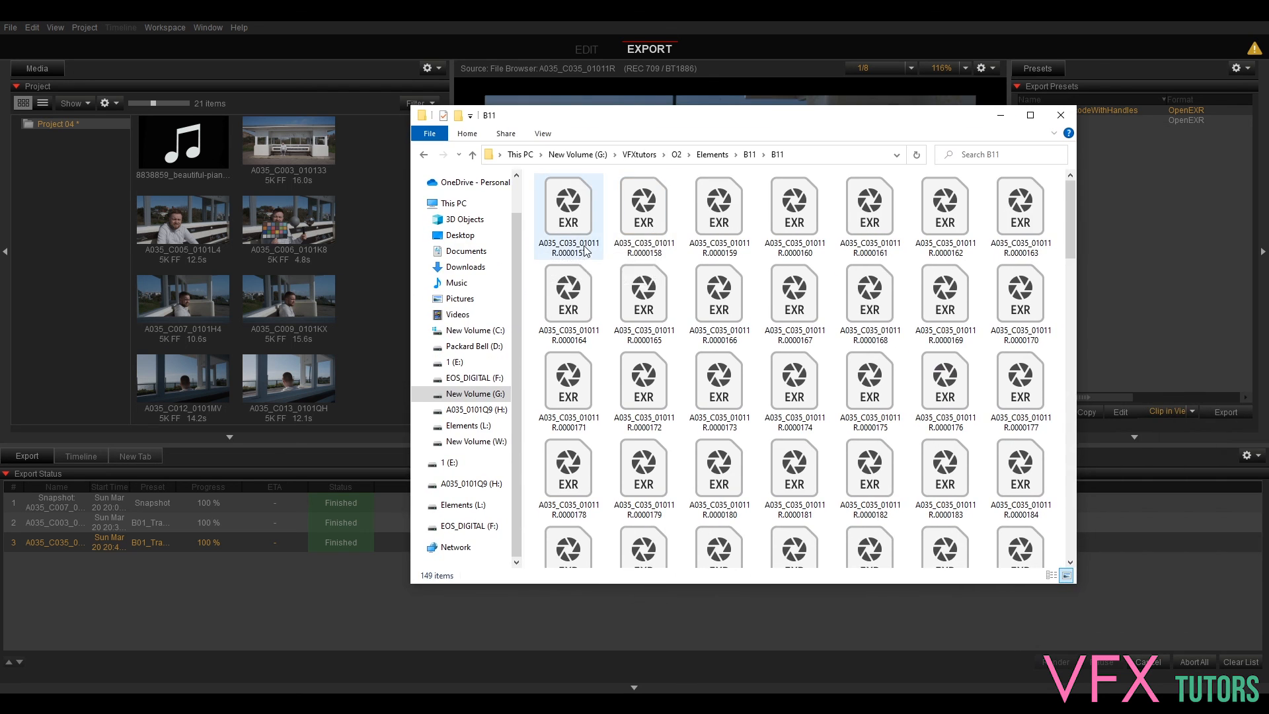
pyautogui.moveTo(643, 206)
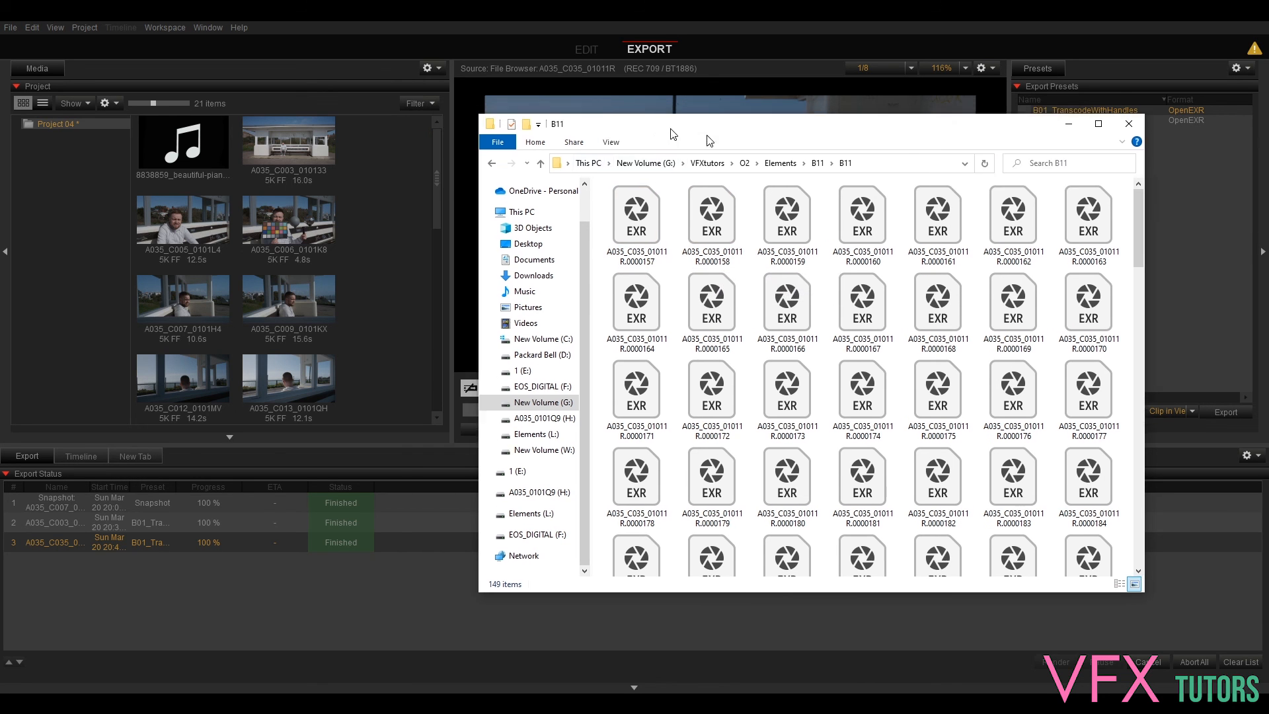
# Close the exported-frames folder, leaving all three export jobs marked Finished
pyautogui.click(1127, 123)
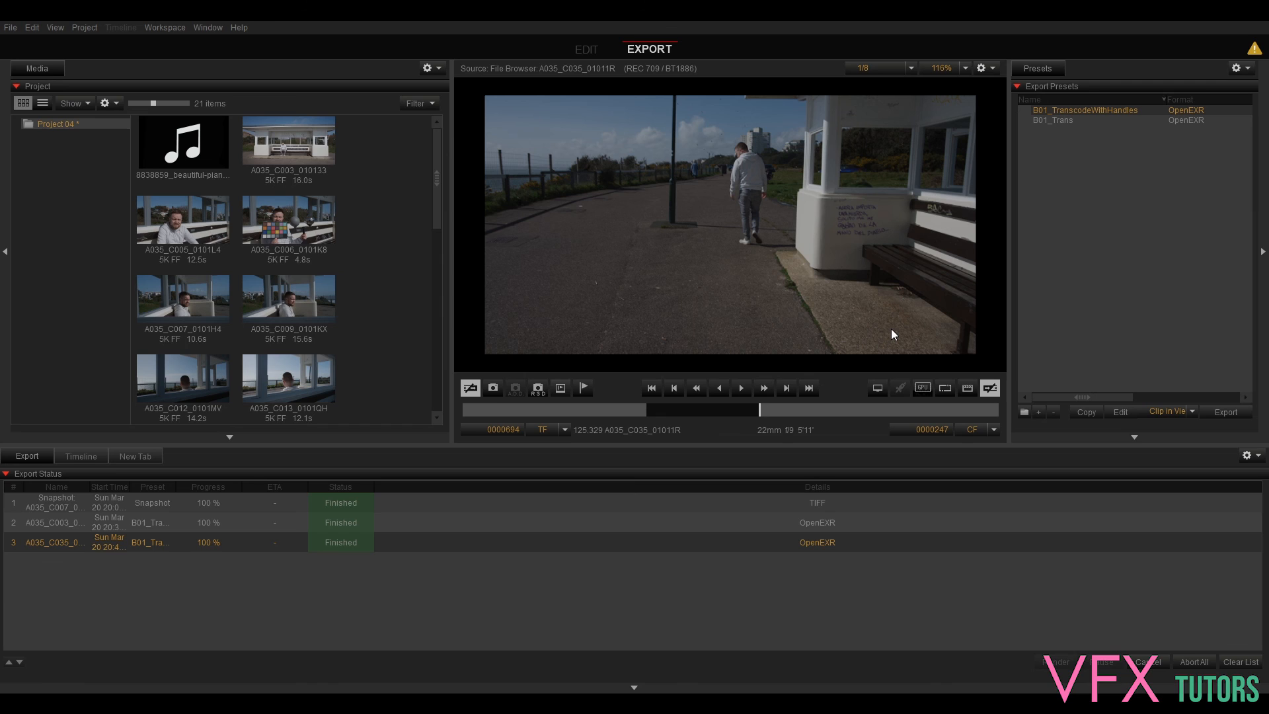
pyautogui.moveTo(851, 348)
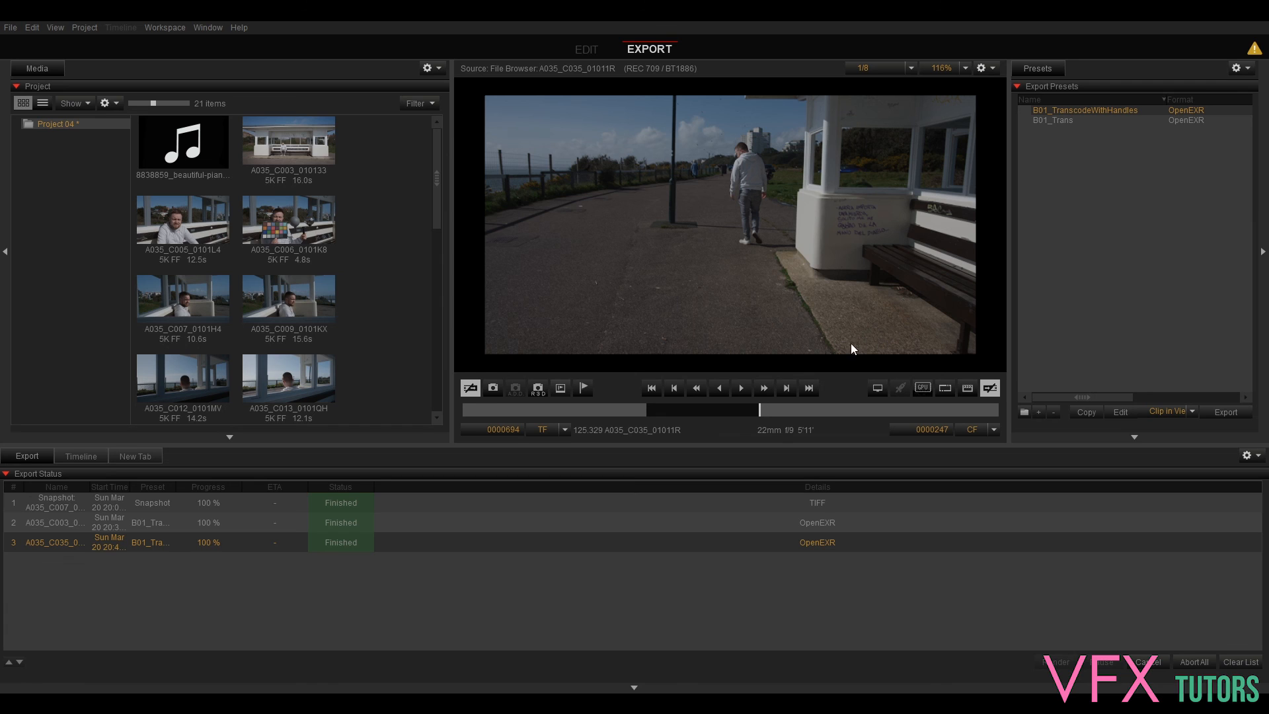
pyautogui.moveTo(880, 354)
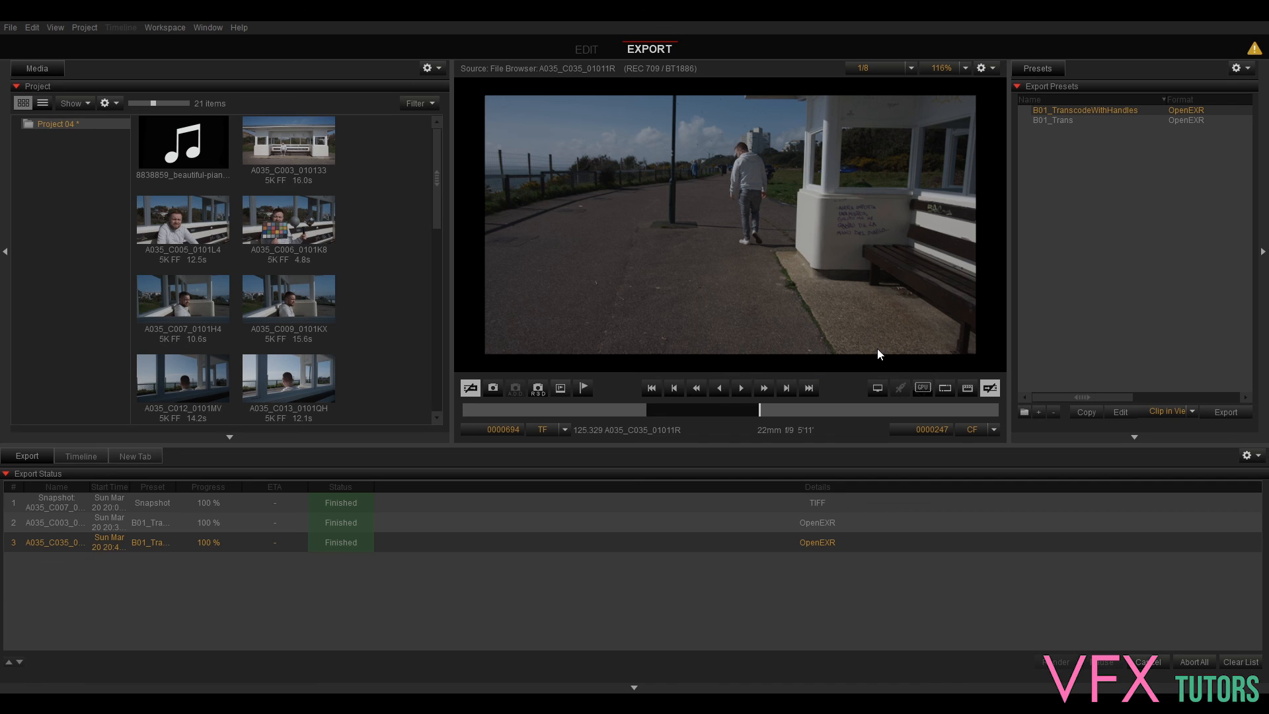
pyautogui.moveTo(864, 376)
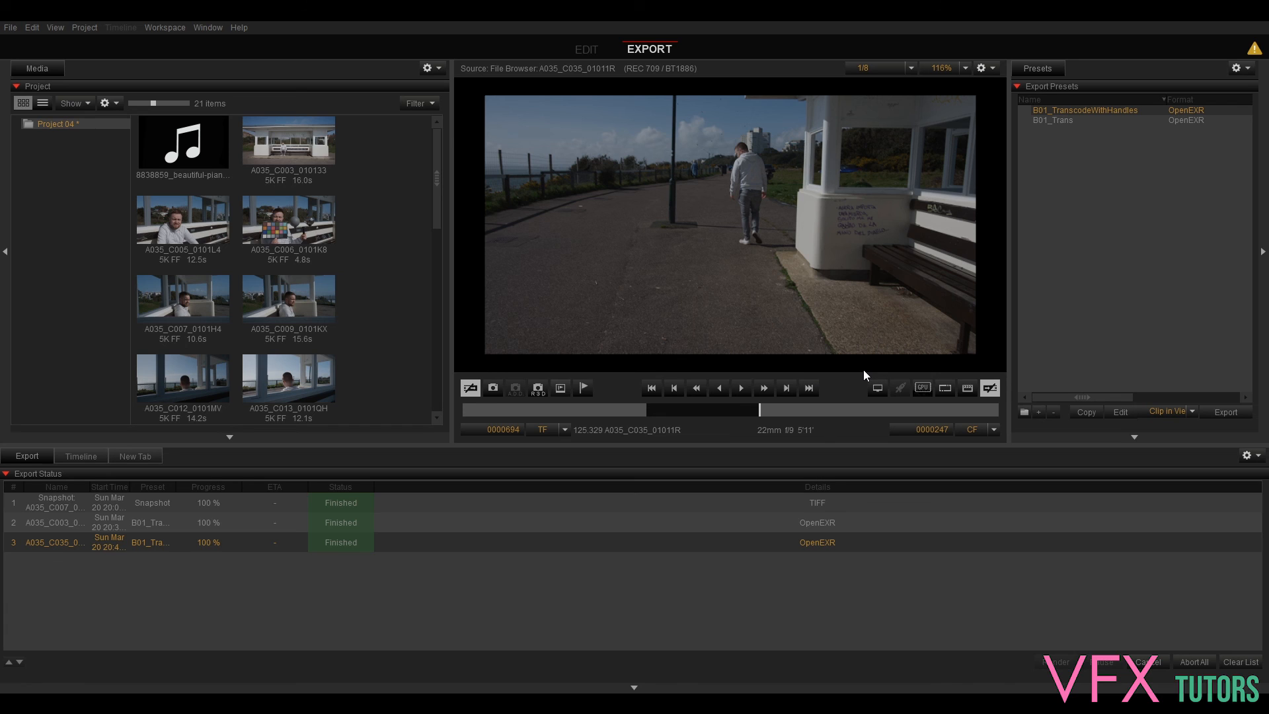
pyautogui.moveTo(913, 355)
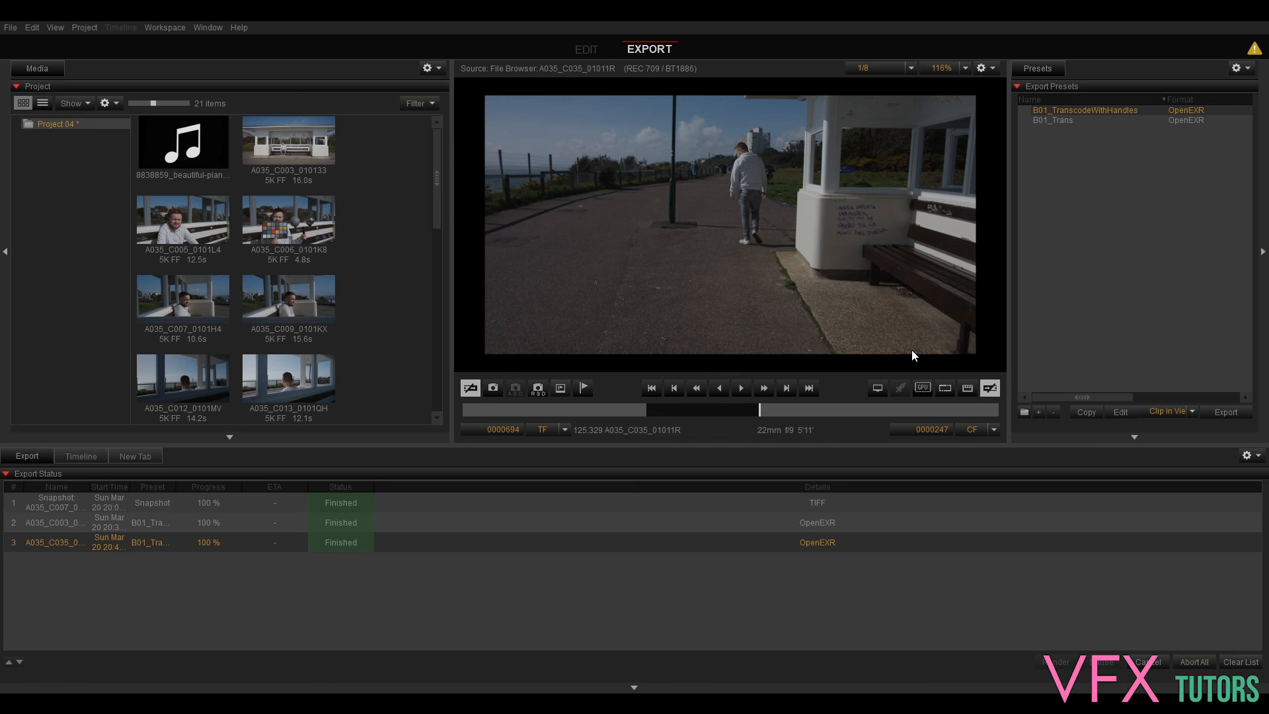